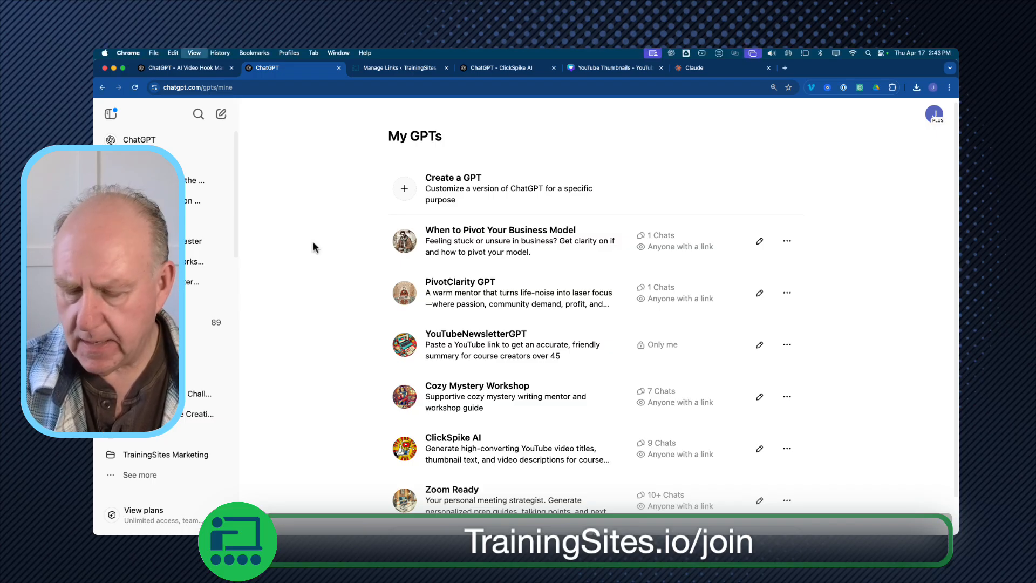
- Scroll through the My GPTs list before starting a blank conversation
{"action": "scroll", "scroll_direction": "down", "scroll_amount": 3}
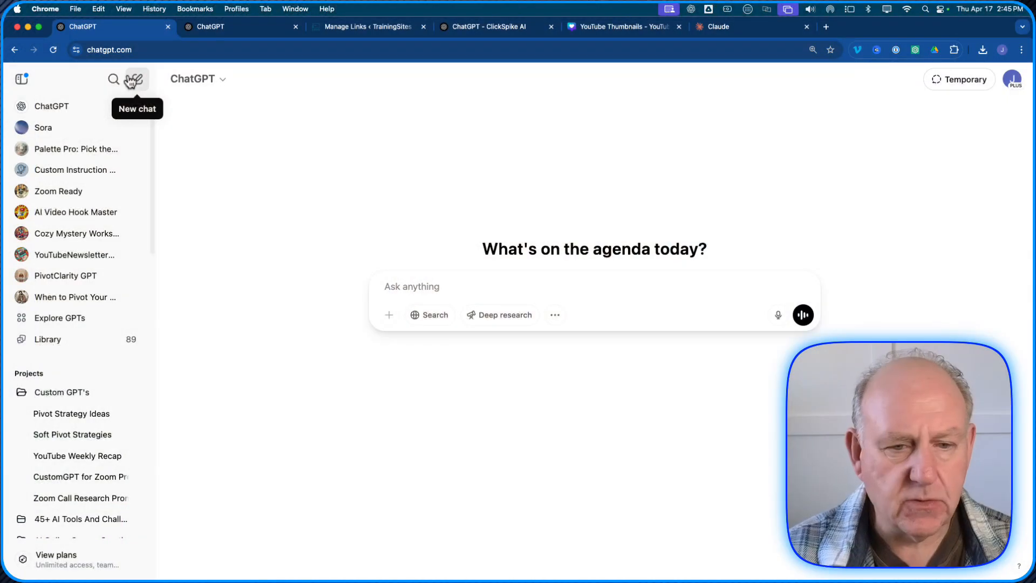
- Choose GPT-4o from the model list for the empty conversation
{"action": "left_click", "coordinate": [197, 78]}
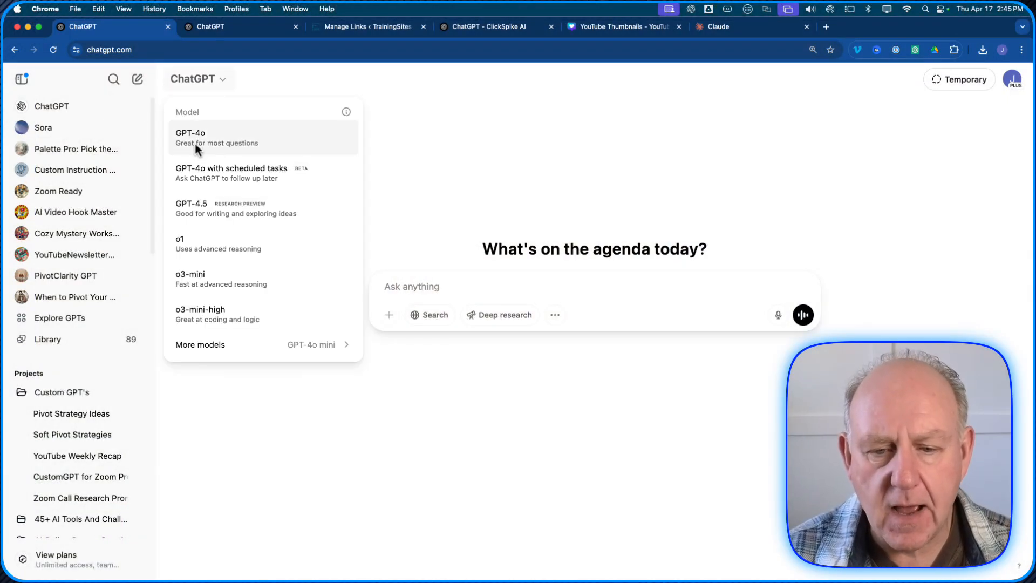
{"action": "mouse_move", "coordinate": [223, 149]}
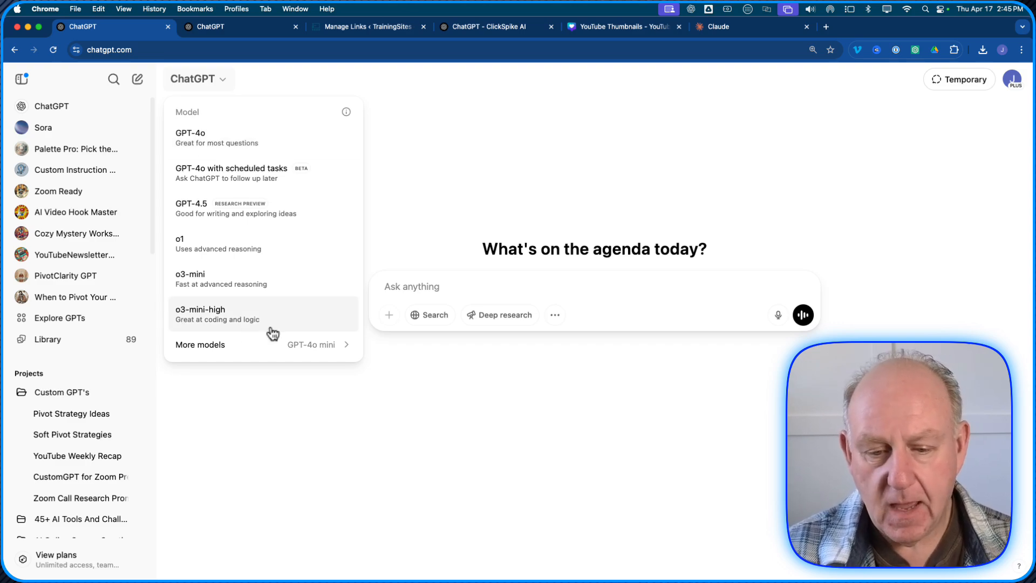
{"action": "mouse_move", "coordinate": [246, 270]}
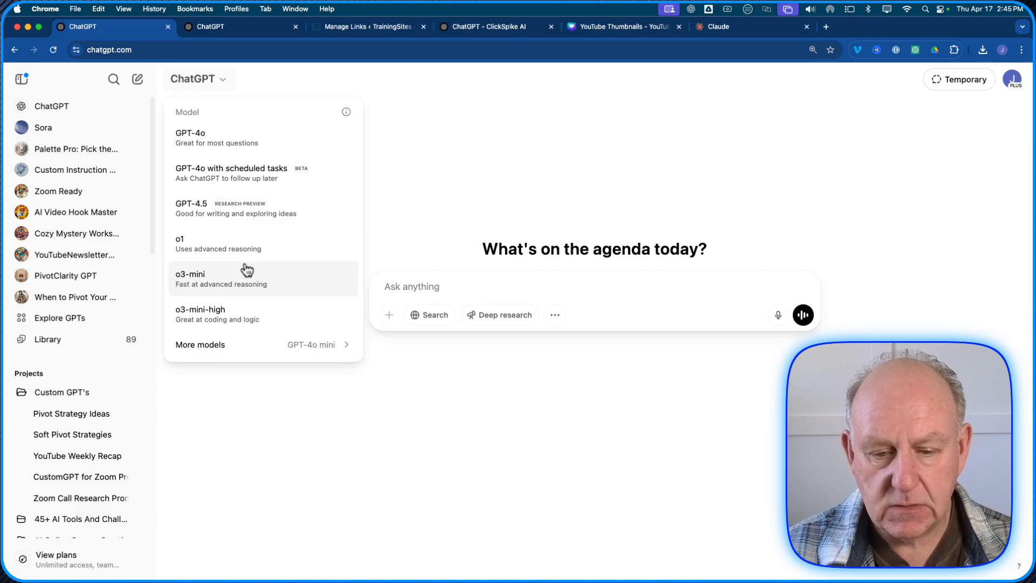
{"action": "mouse_move", "coordinate": [240, 277]}
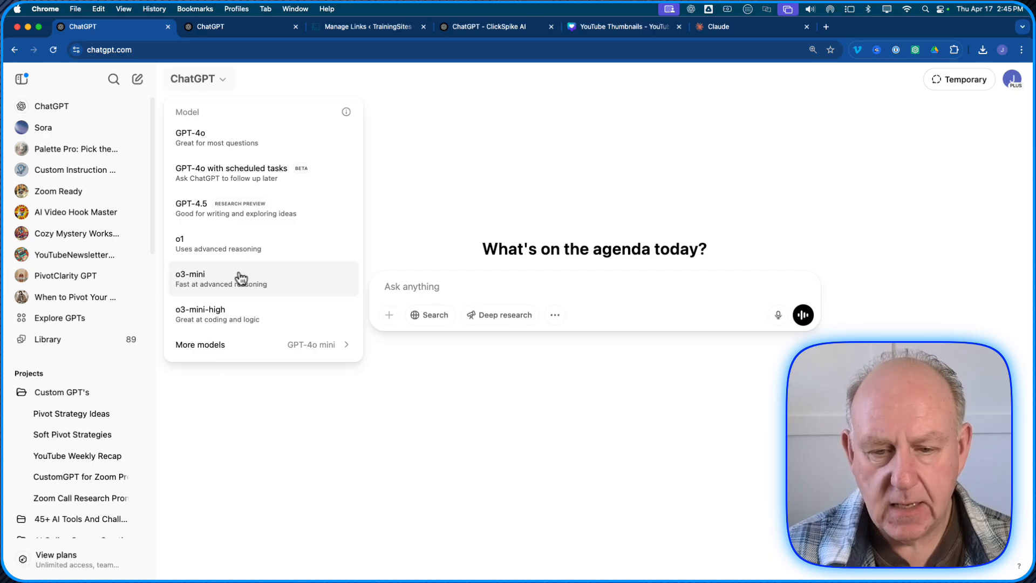
{"action": "mouse_move", "coordinate": [202, 137]}
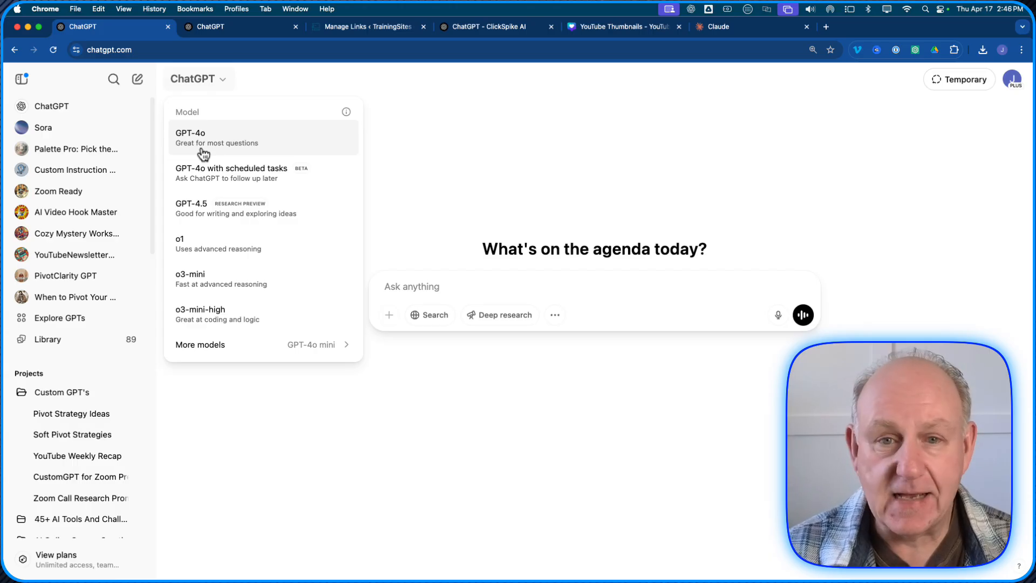
{"action": "left_click", "coordinate": [201, 137]}
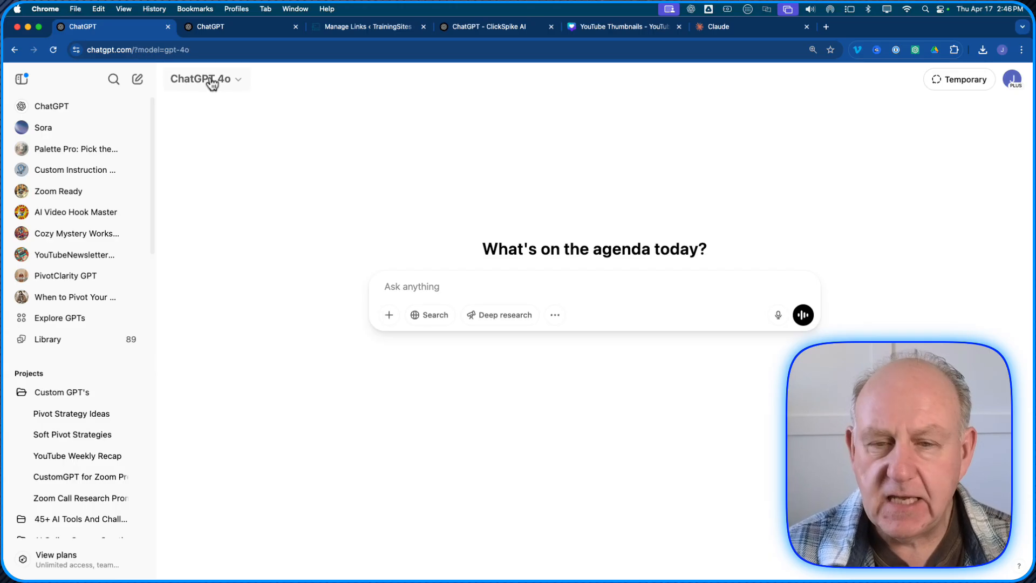
{"action": "mouse_move", "coordinate": [429, 314]}
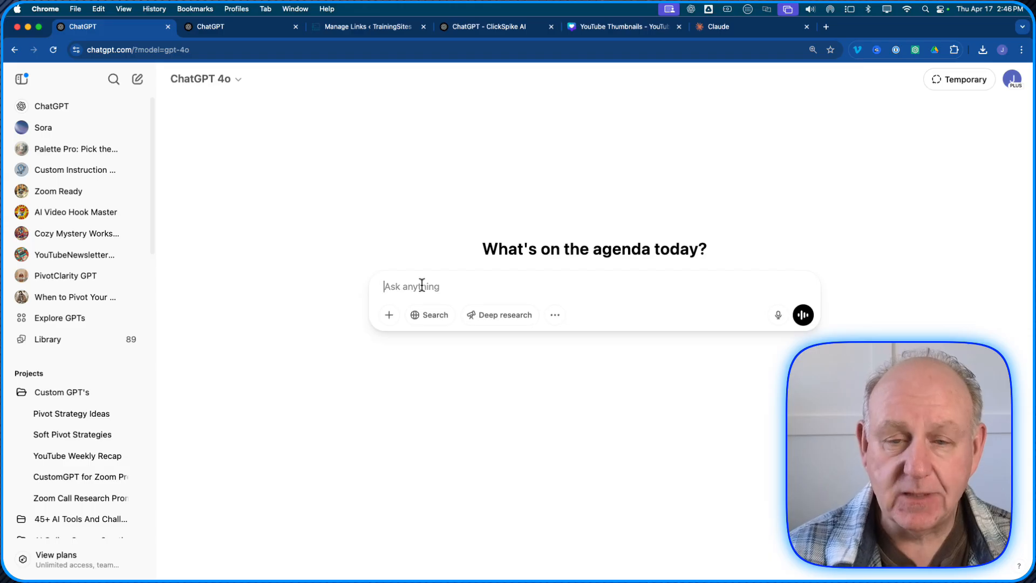
{"action": "mouse_move", "coordinate": [778, 314]}
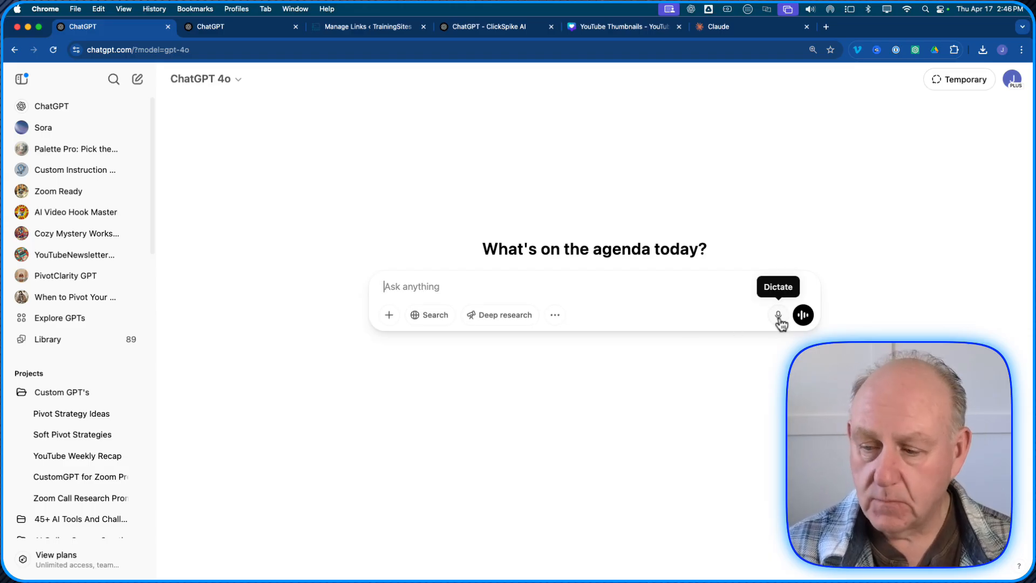
{"action": "mouse_move", "coordinate": [482, 308]}
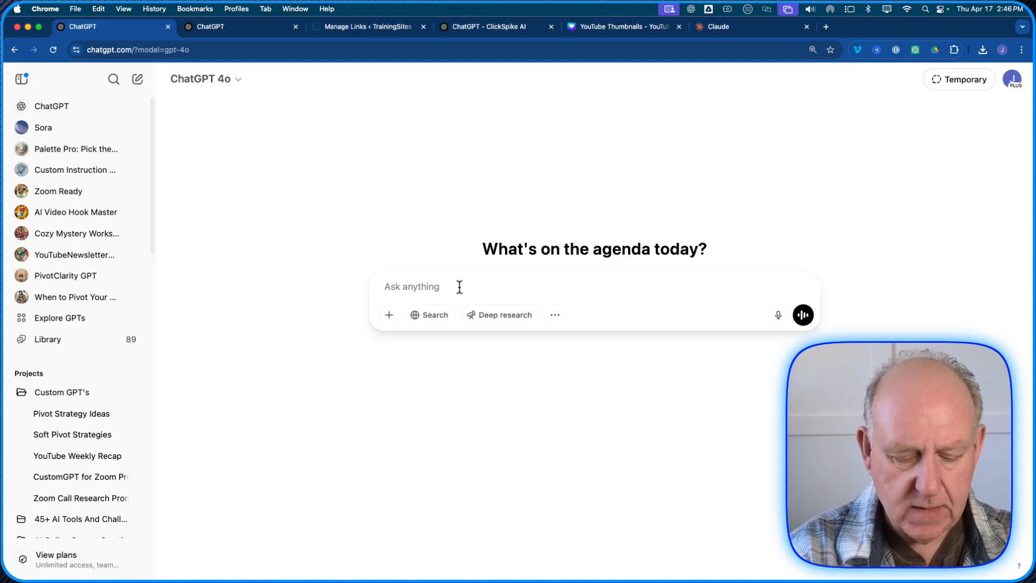
- Write that I want to create a custom GPT to sell to my customers, starting 'My idea is'
{"action": "type", "text": "I am going to cr"}
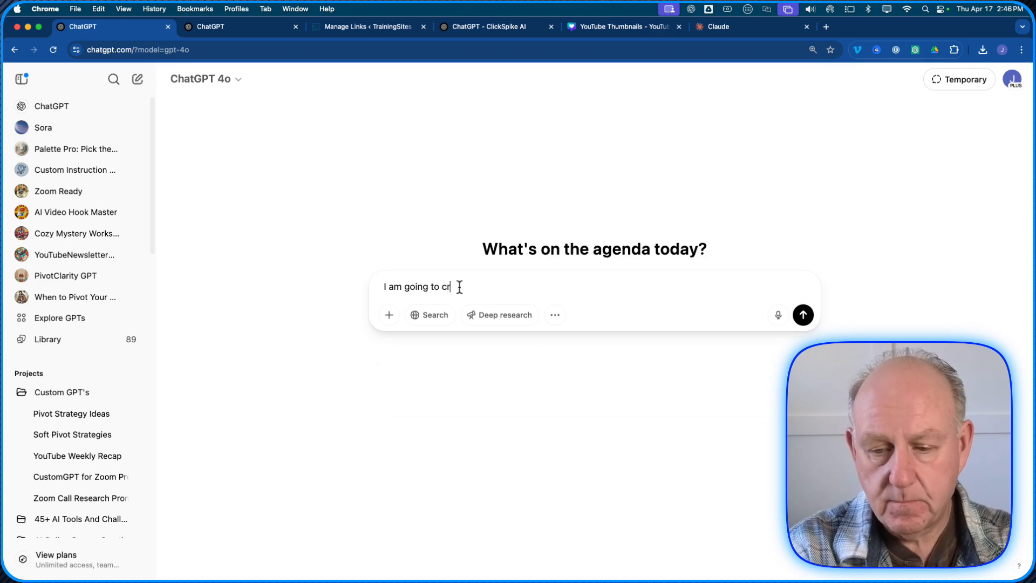
{"action": "type", "text": "eate a custome"}
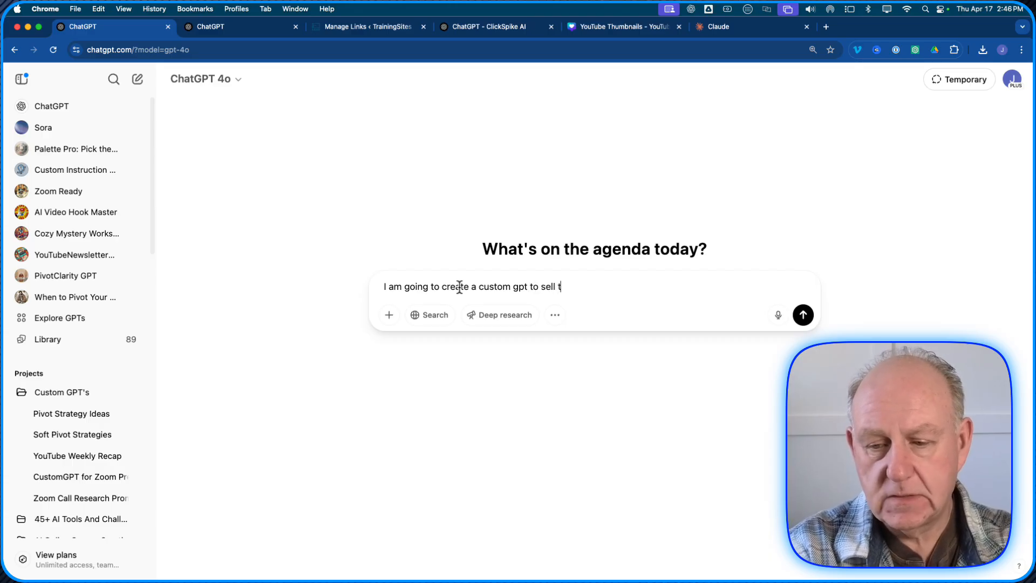
{"action": "type", "text": "to"}
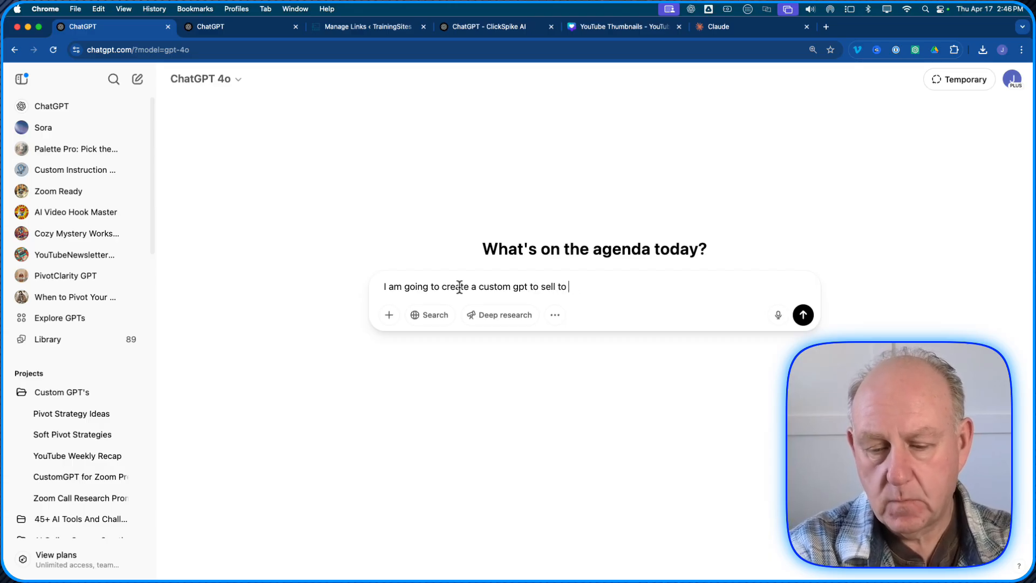
{"action": "type", "text": "sell to my customers."}
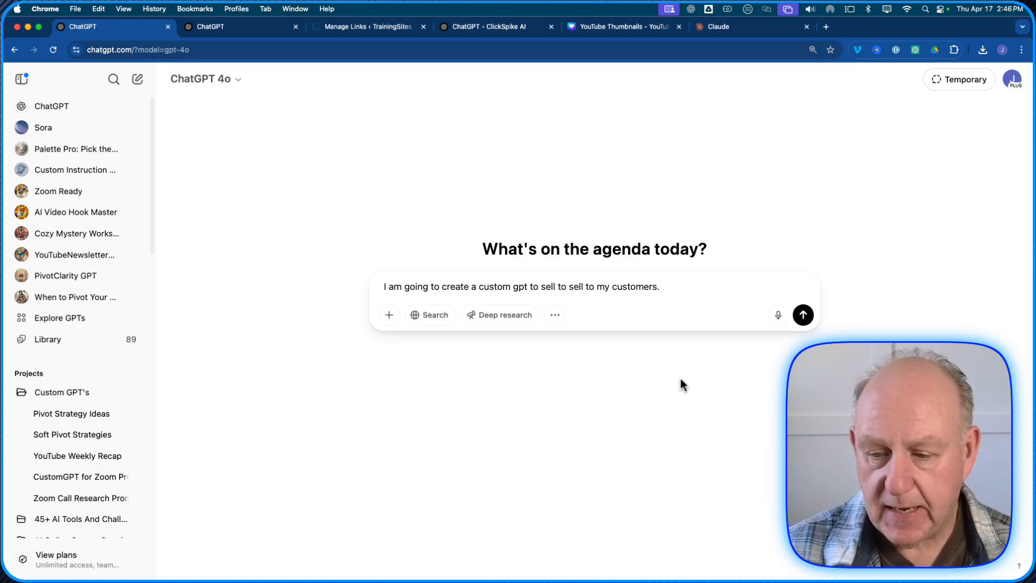
{"action": "mouse_move", "coordinate": [779, 317]}
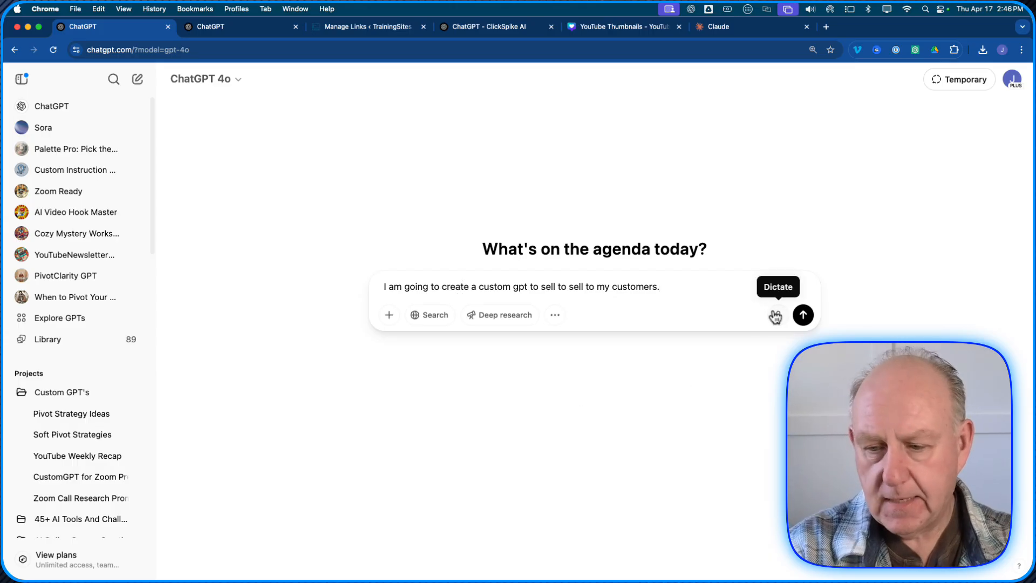
{"action": "type", "text": "Iw a"}
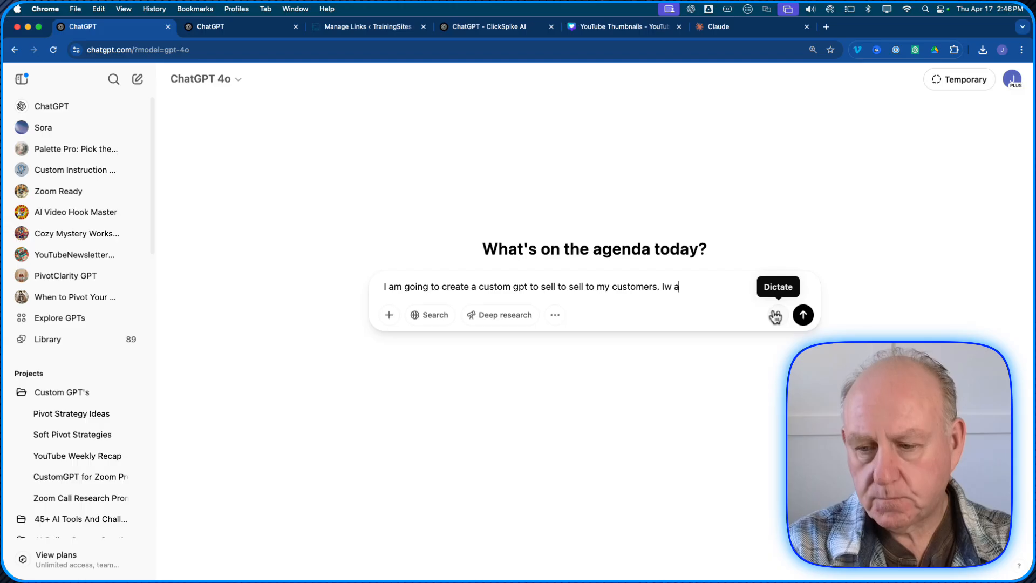
{"action": "key", "text": "backspace"}
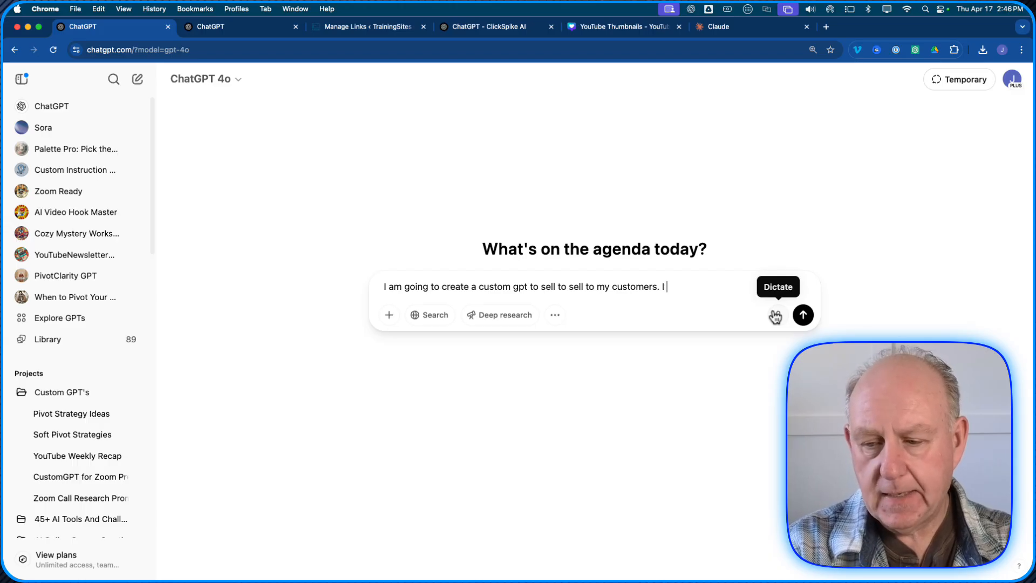
{"action": "type", "text": "My"}
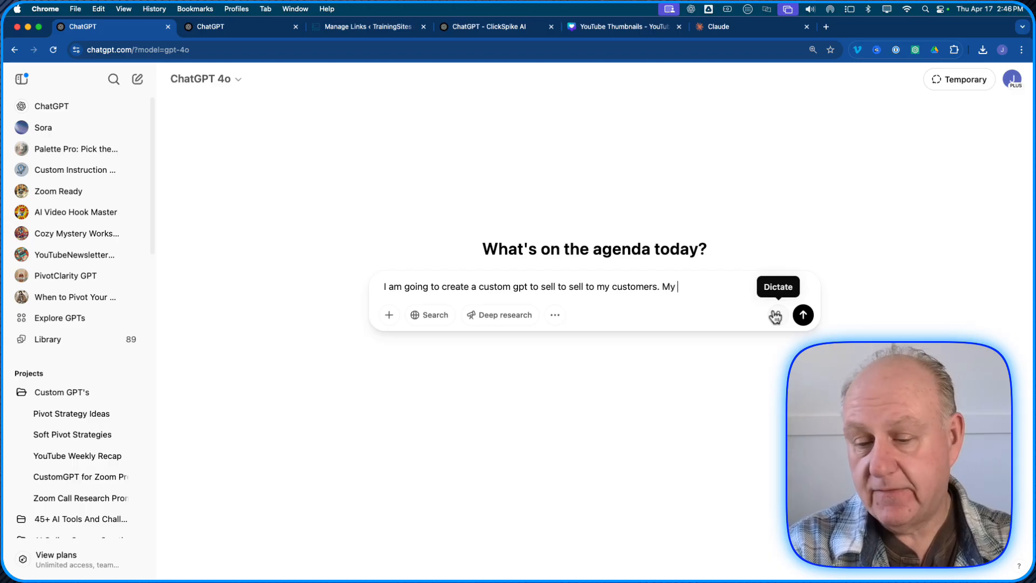
{"action": "type", "text": "idea is tho"}
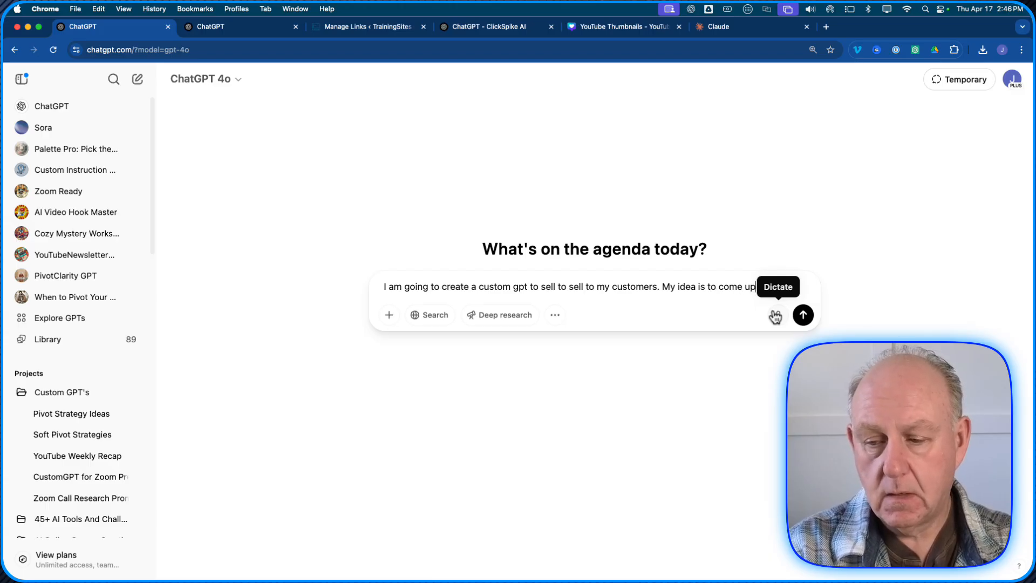
- Finish the draft: give them ideas to create their own custom GPTs, fixing typos, unsent
{"action": "type", "text": "with some ideas"}
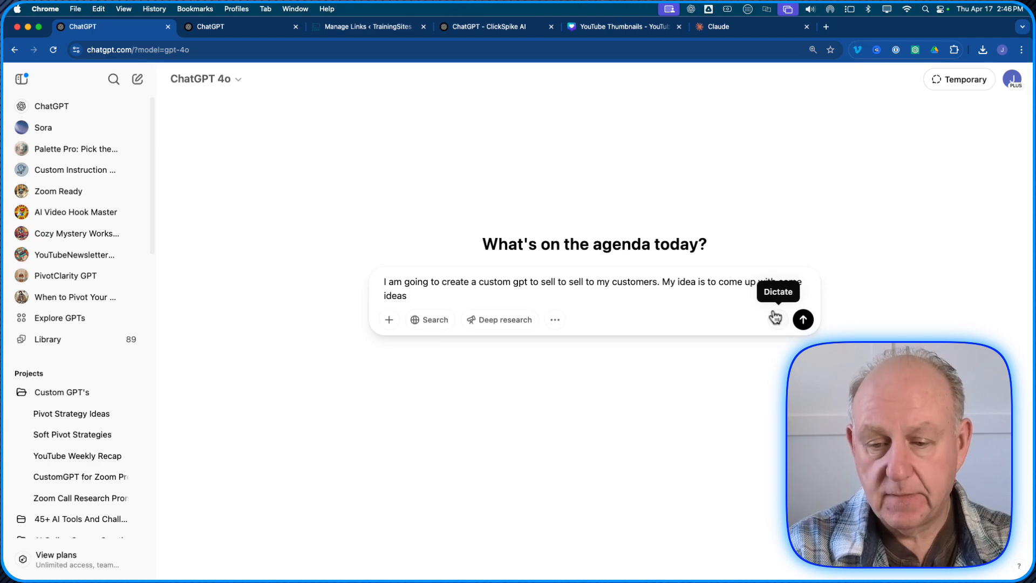
{"action": "type", "text": "them to create t"}
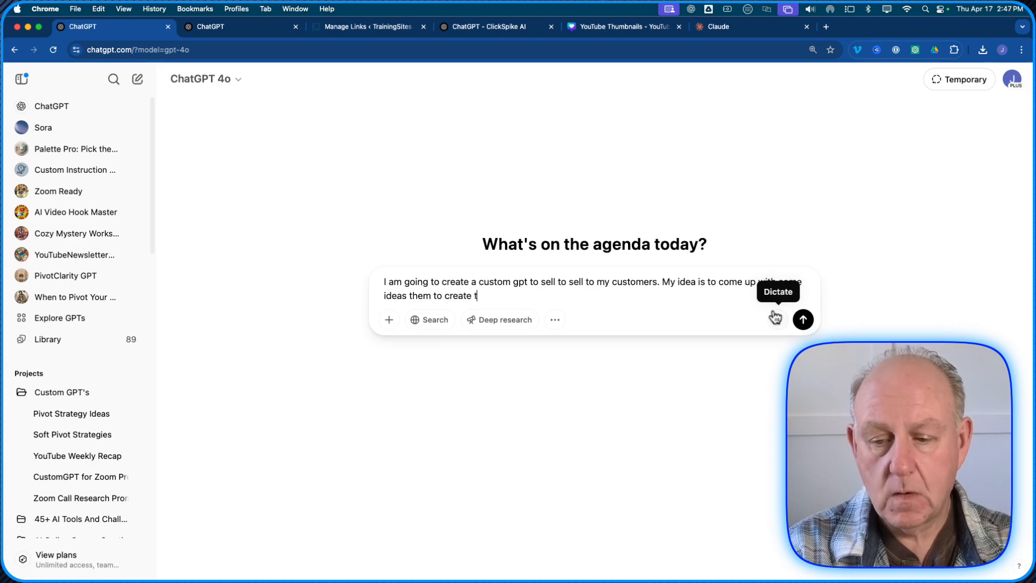
{"action": "type", "text": "heir own cu"}
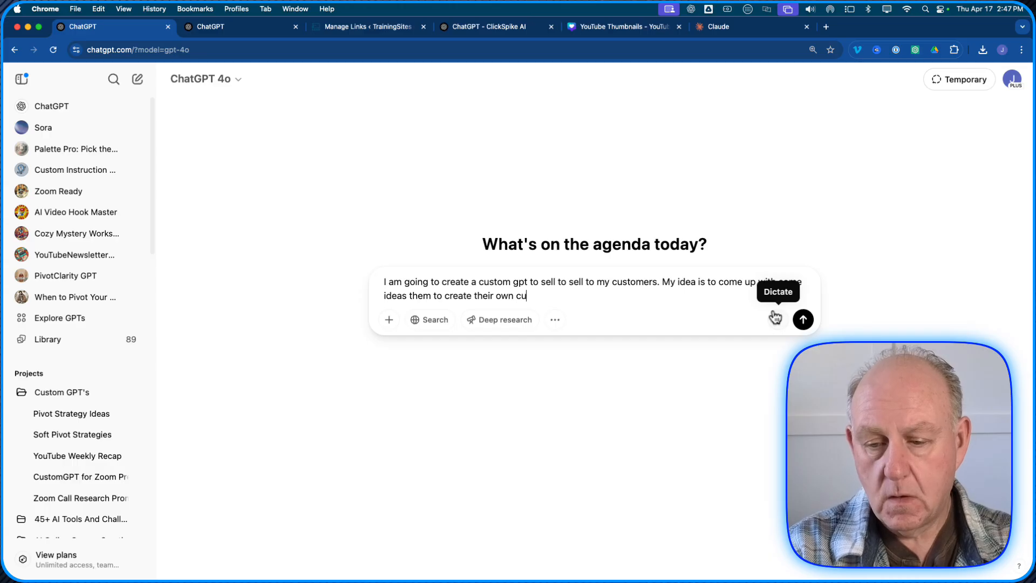
{"action": "type", "text": "dstom"}
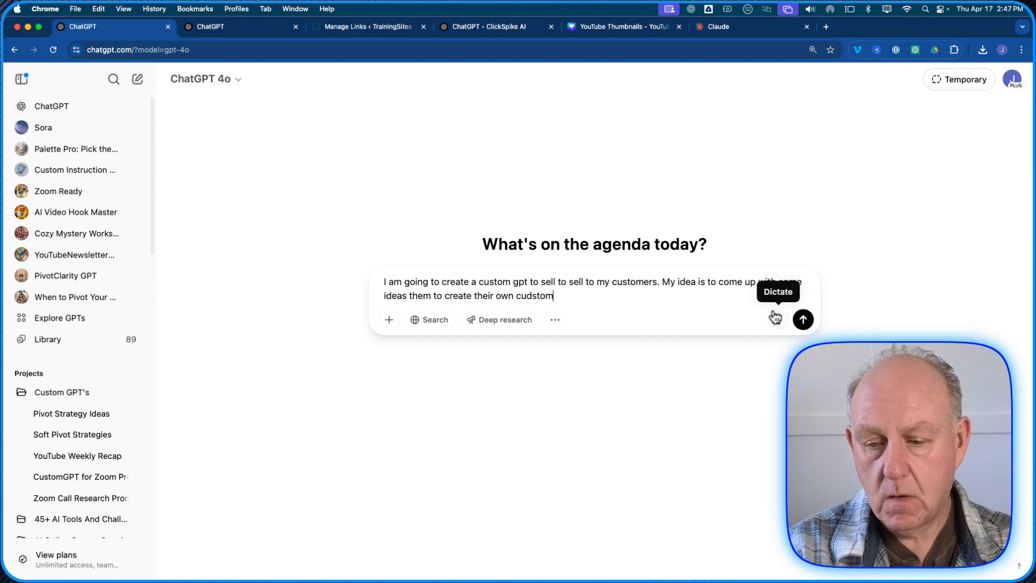
{"action": "key", "text": "Backspace"}
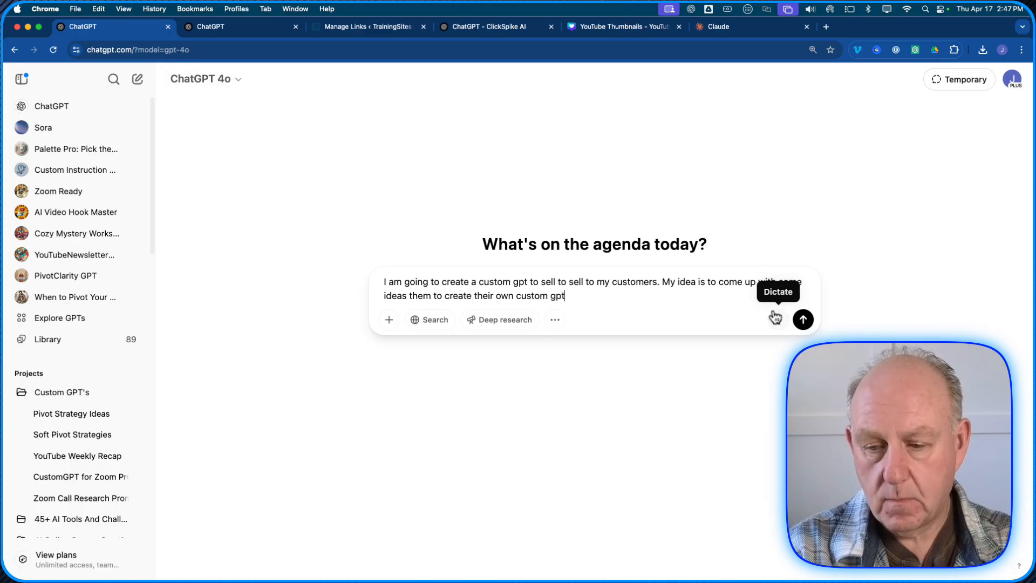
{"action": "type", "text": "'s"}
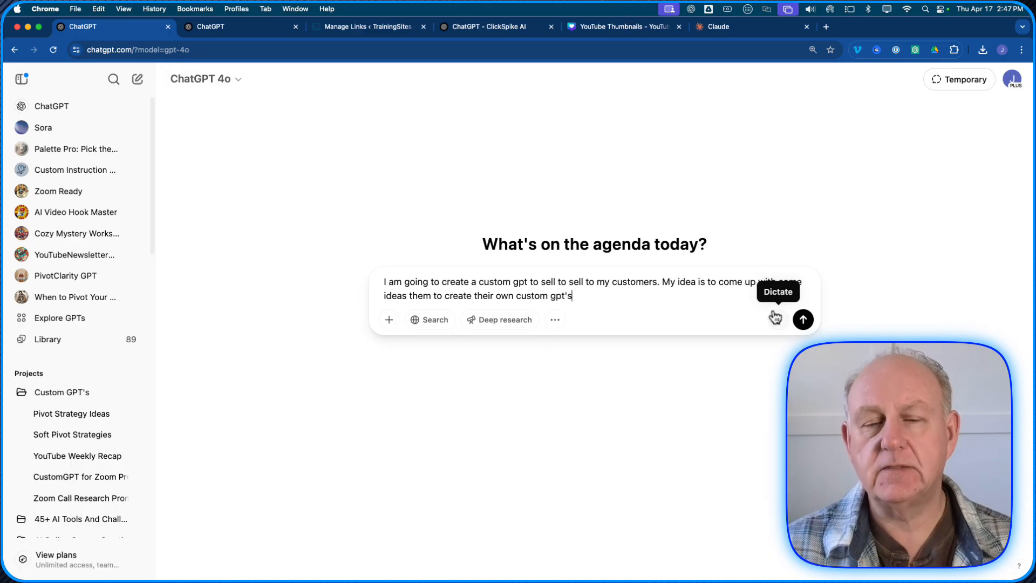
{"action": "left_click", "coordinate": [803, 320]}
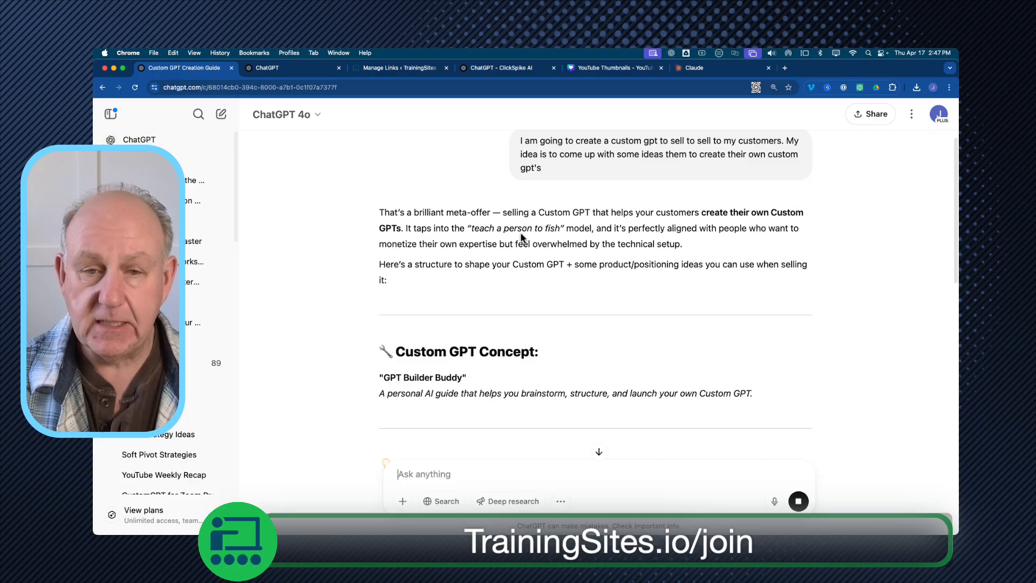
{"action": "scroll", "scroll_direction": "down", "scroll_amount": 3}
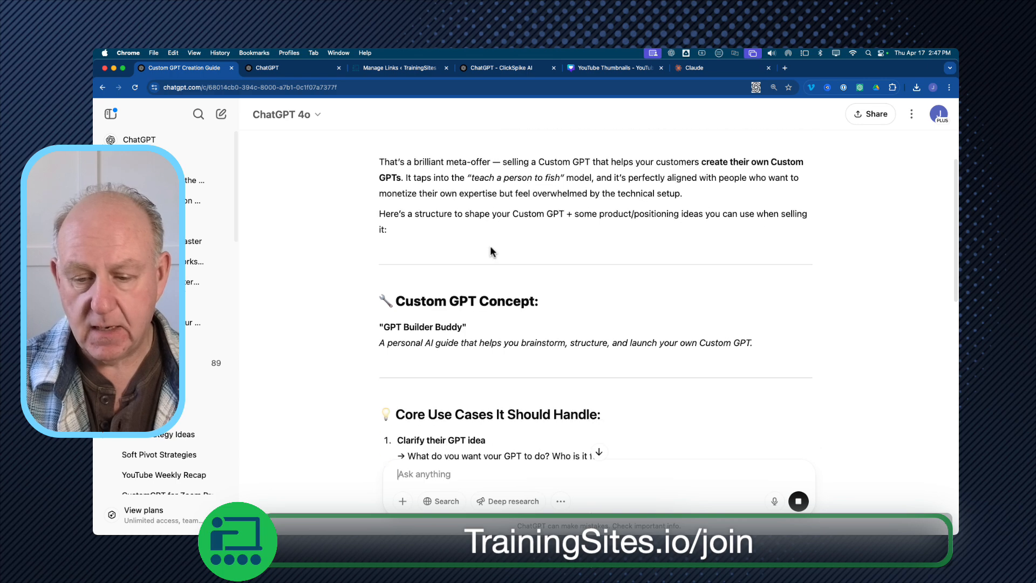
{"action": "scroll", "scroll_direction": "down", "scroll_amount": 3}
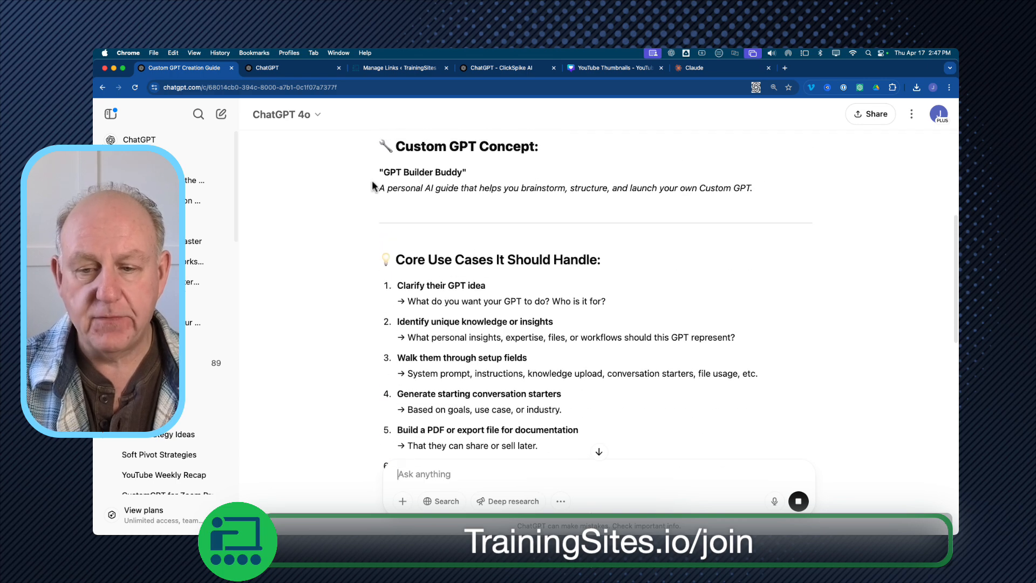
{"action": "scroll", "scroll_direction": "down", "scroll_amount": 3}
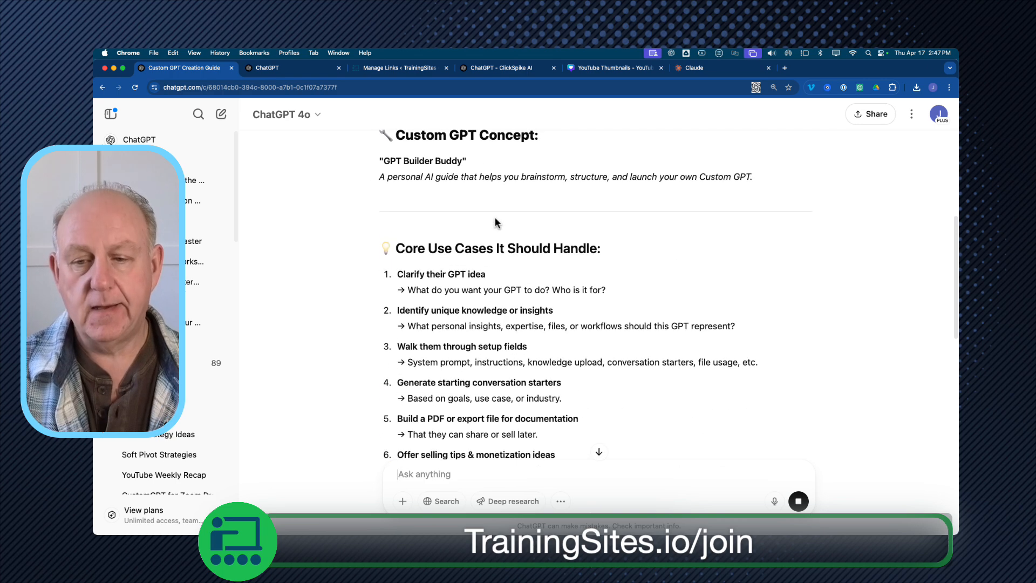
{"action": "scroll", "scroll_direction": "down", "scroll_amount": 3}
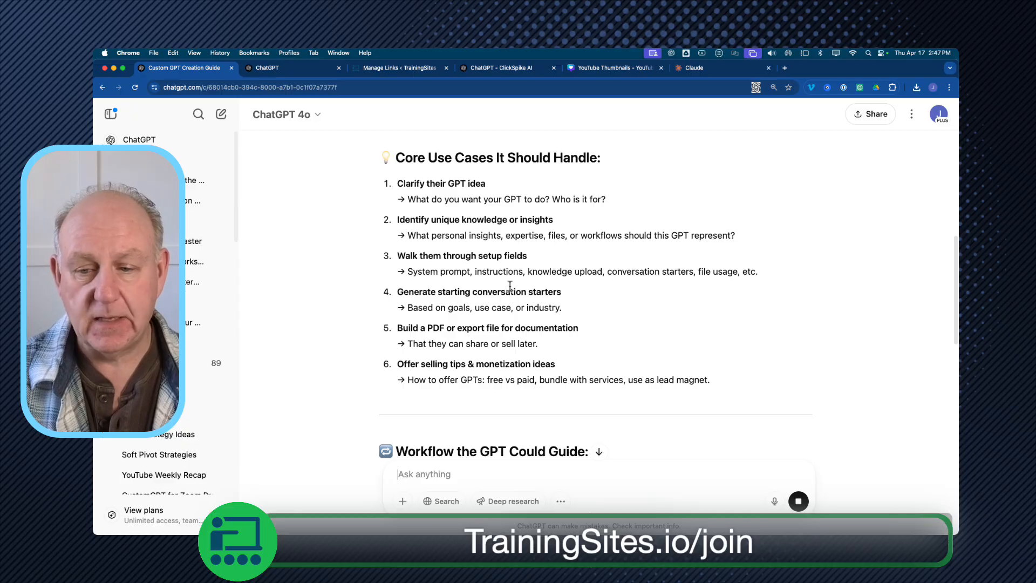
{"action": "mouse_move", "coordinate": [488, 316]}
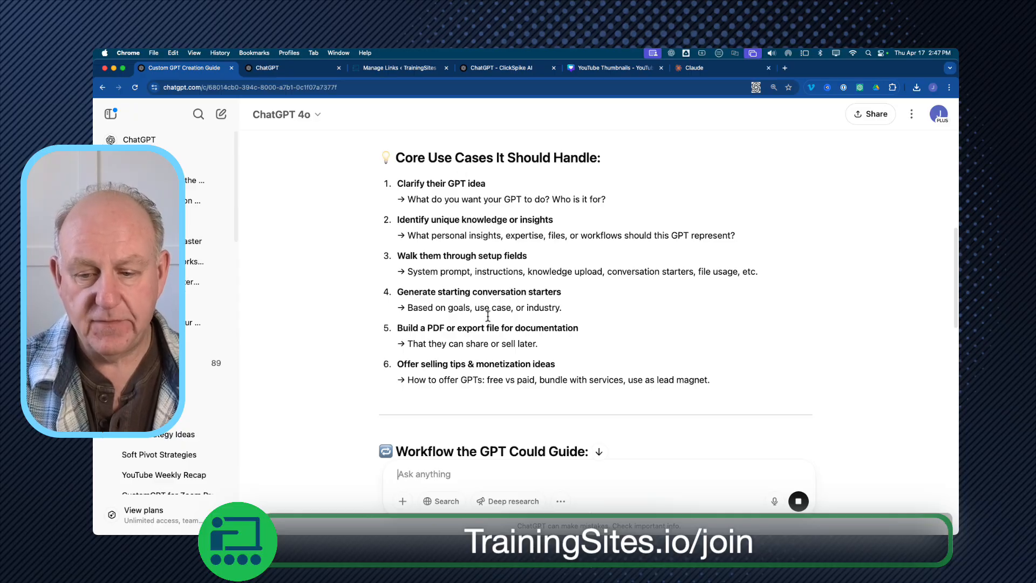
{"action": "scroll", "scroll_direction": "down", "scroll_amount": 3}
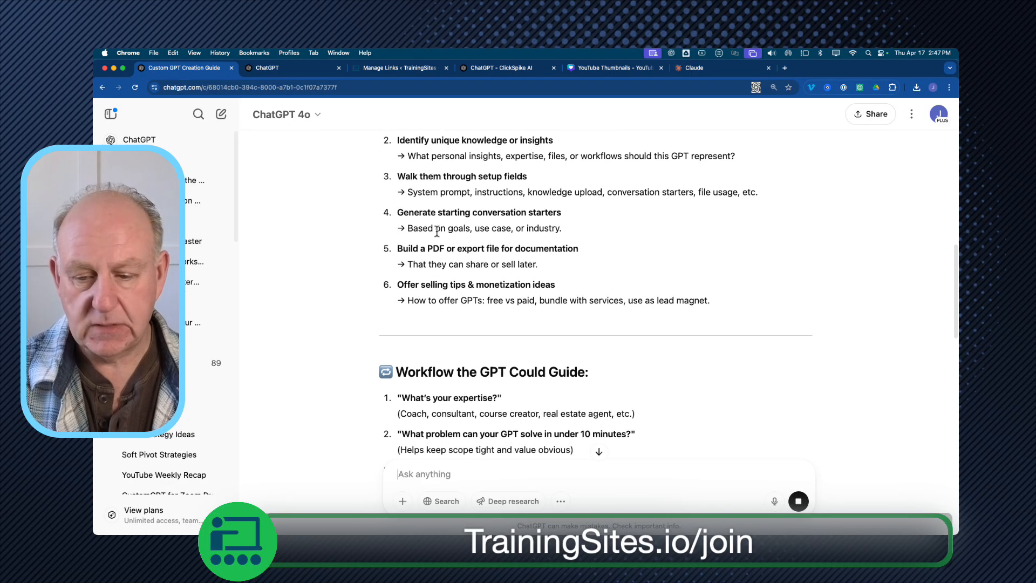
{"action": "scroll", "scroll_direction": "down", "scroll_amount": 3}
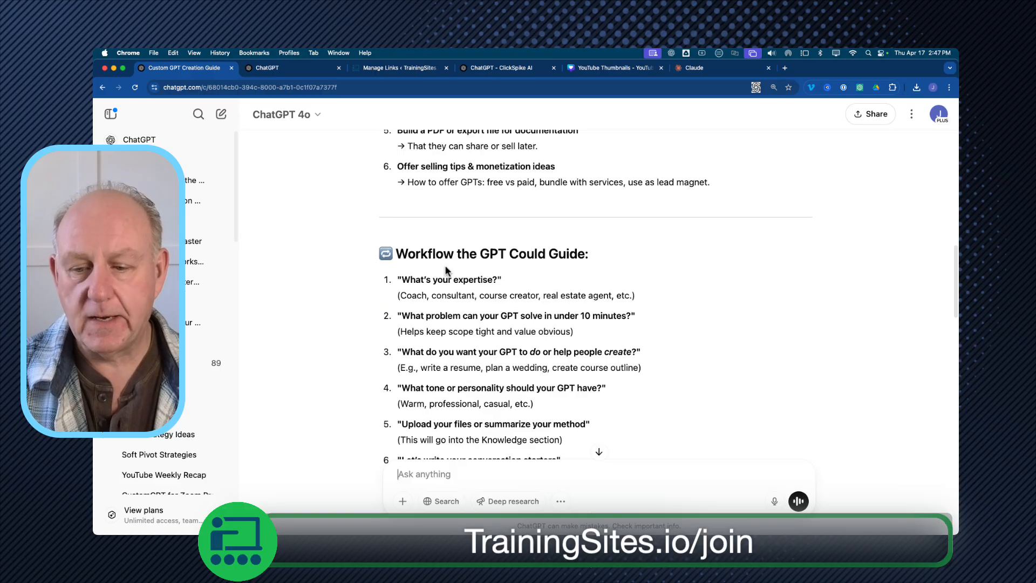
{"action": "scroll", "scroll_direction": "down", "scroll_amount": 3}
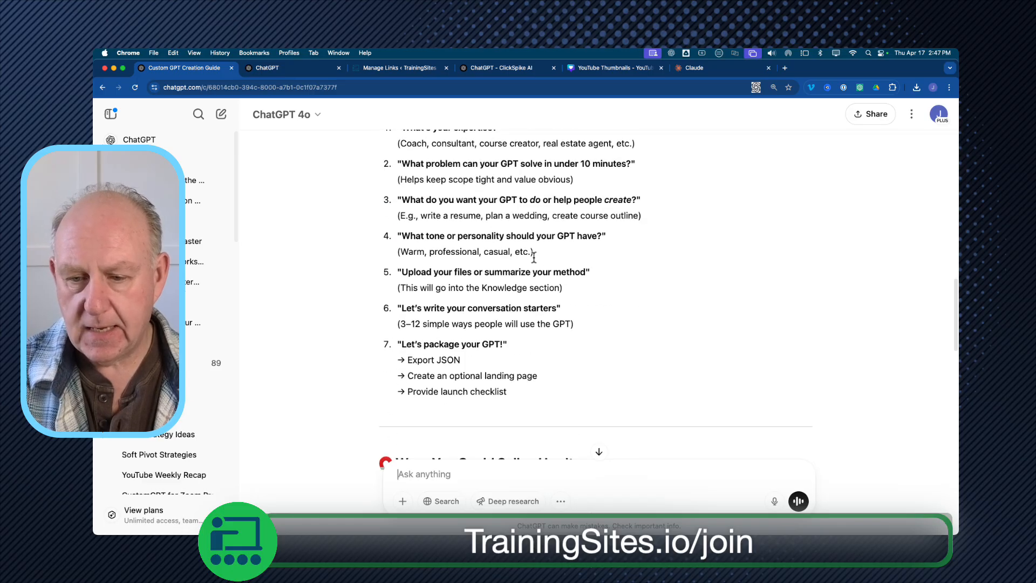
{"action": "scroll", "scroll_direction": "down", "scroll_amount": 3}
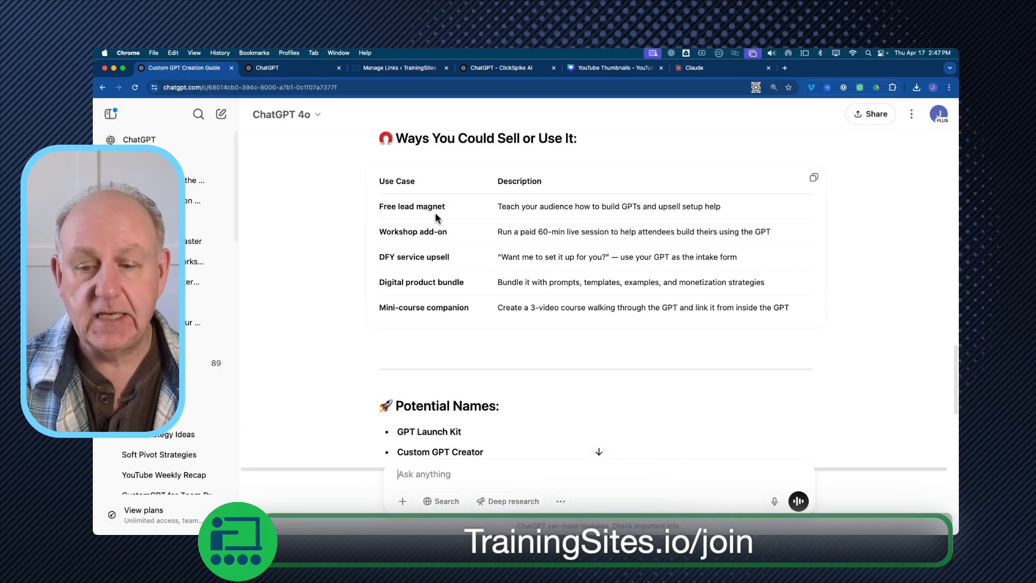
{"action": "mouse_move", "coordinate": [449, 264]}
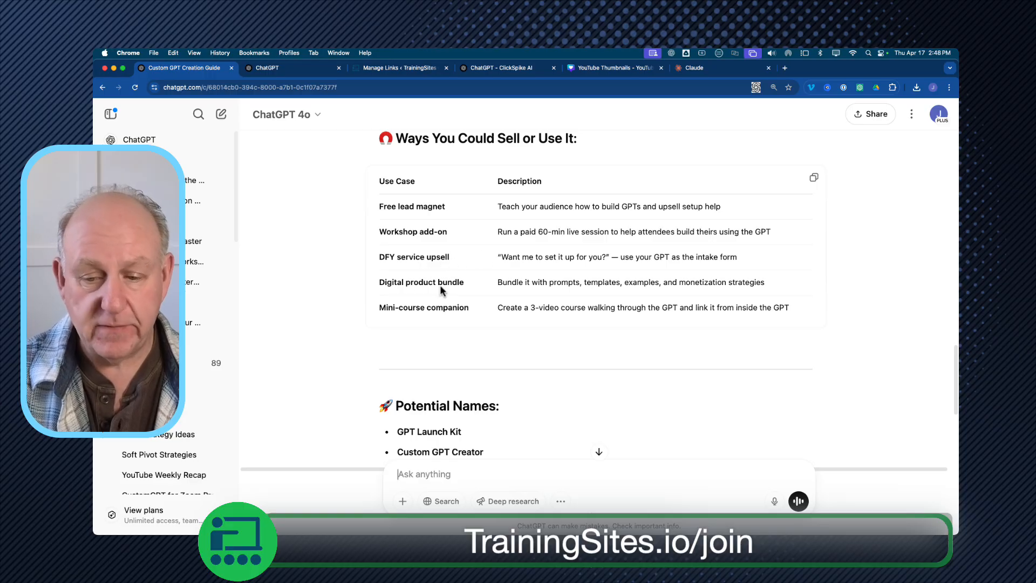
{"action": "scroll", "scroll_direction": "down", "scroll_amount": 3}
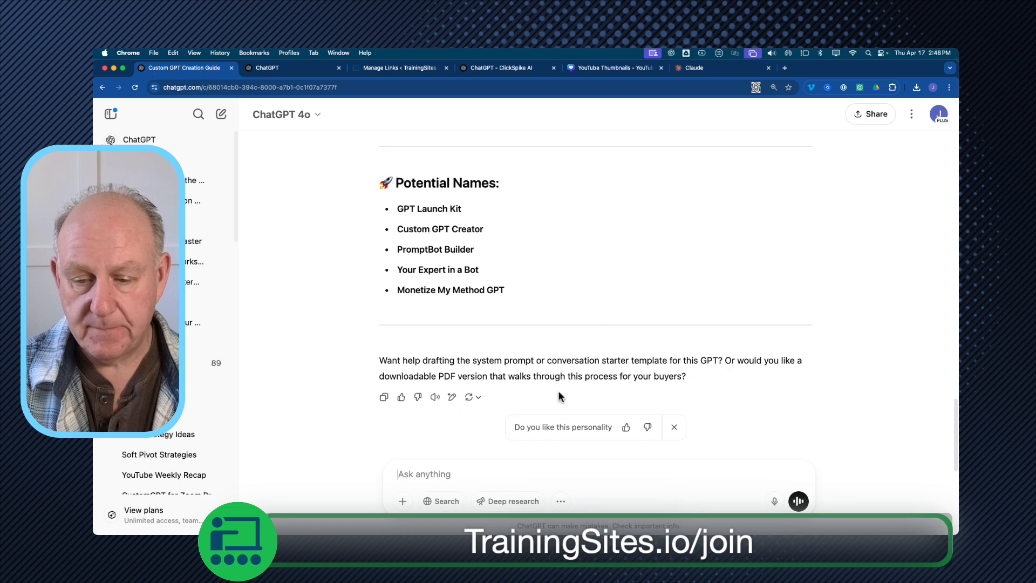
{"action": "mouse_move", "coordinate": [474, 354]}
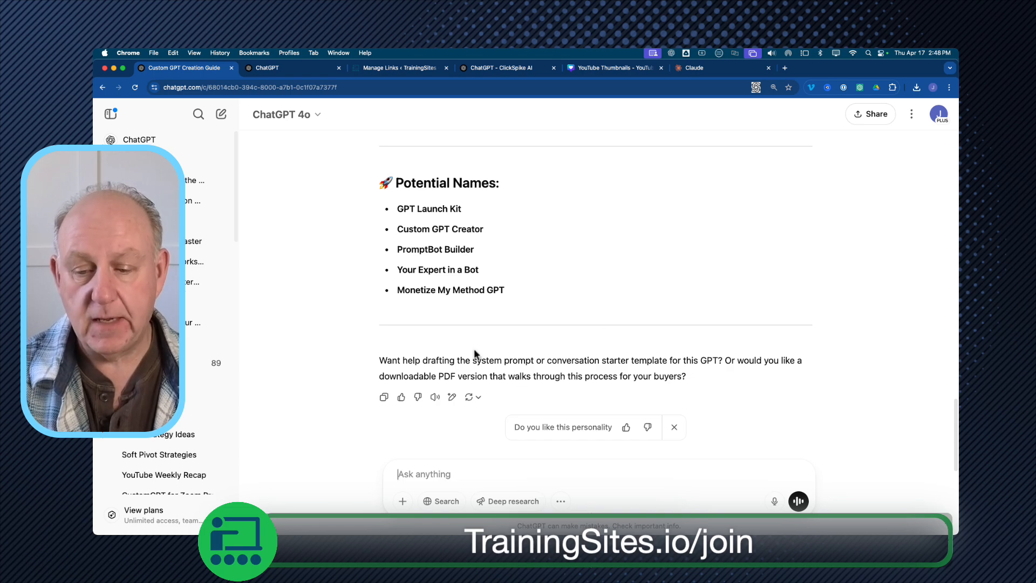
{"action": "mouse_move", "coordinate": [710, 372]}
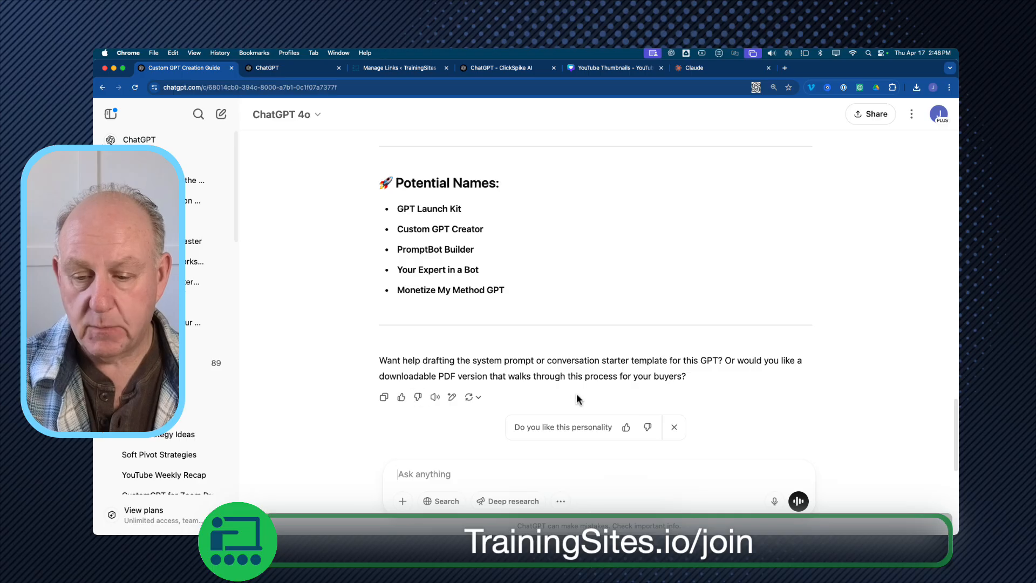
{"action": "mouse_move", "coordinate": [583, 396]}
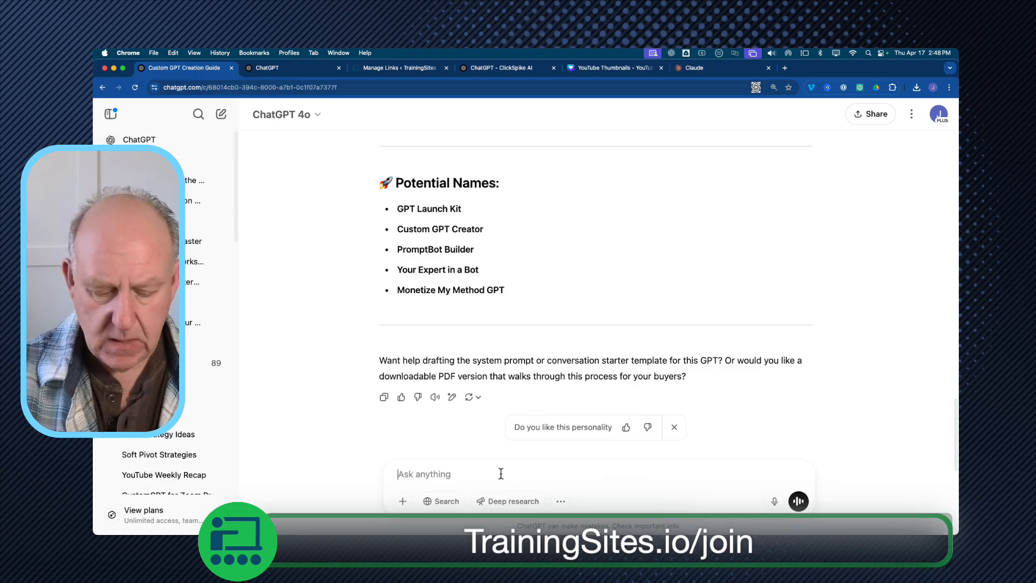
- Ask for just the instructions I can give to the GPT editor
{"action": "type", "text": "Just create the inst"}
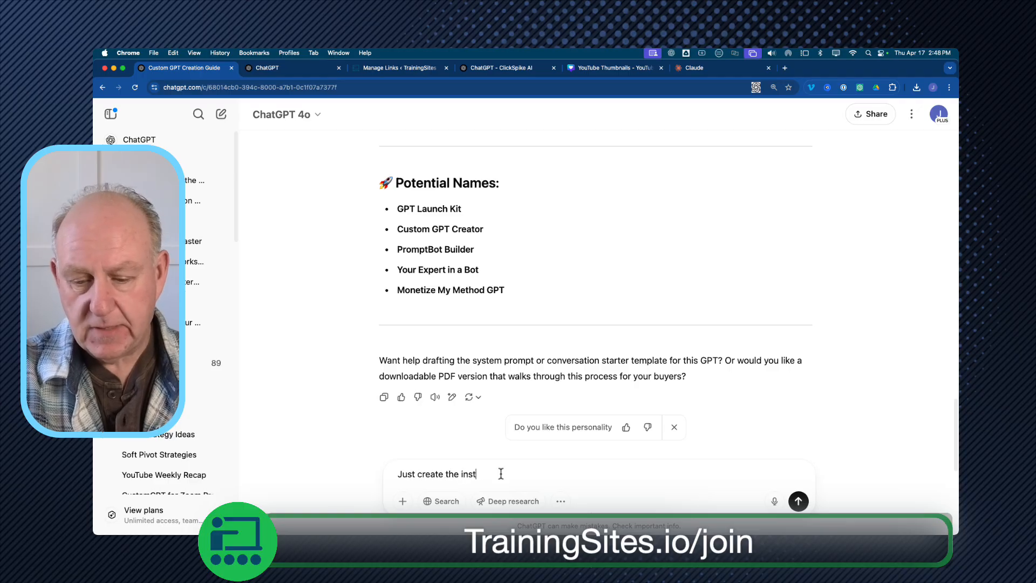
{"action": "type", "text": "ructions"}
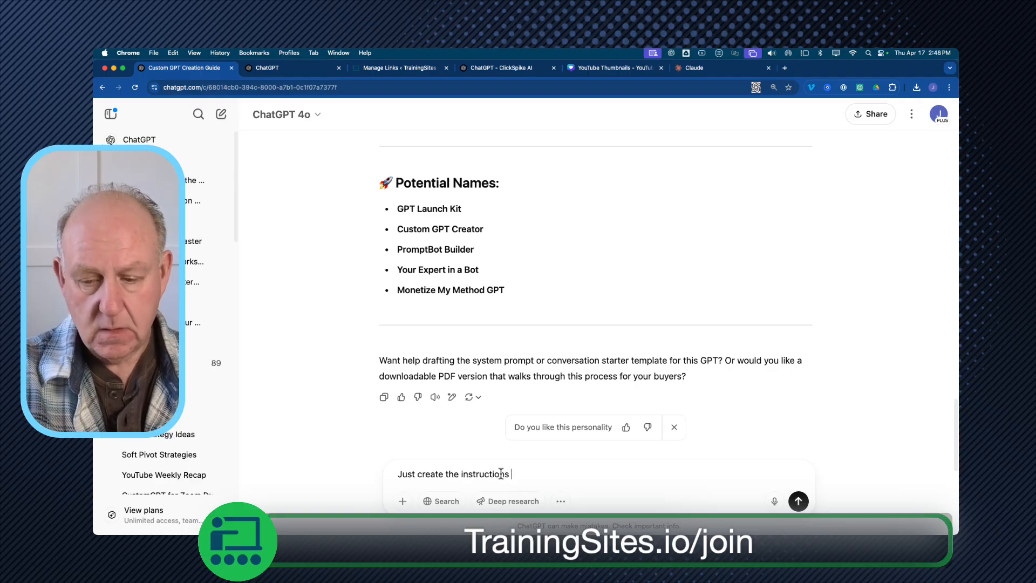
{"action": "type", "text": "I can g"}
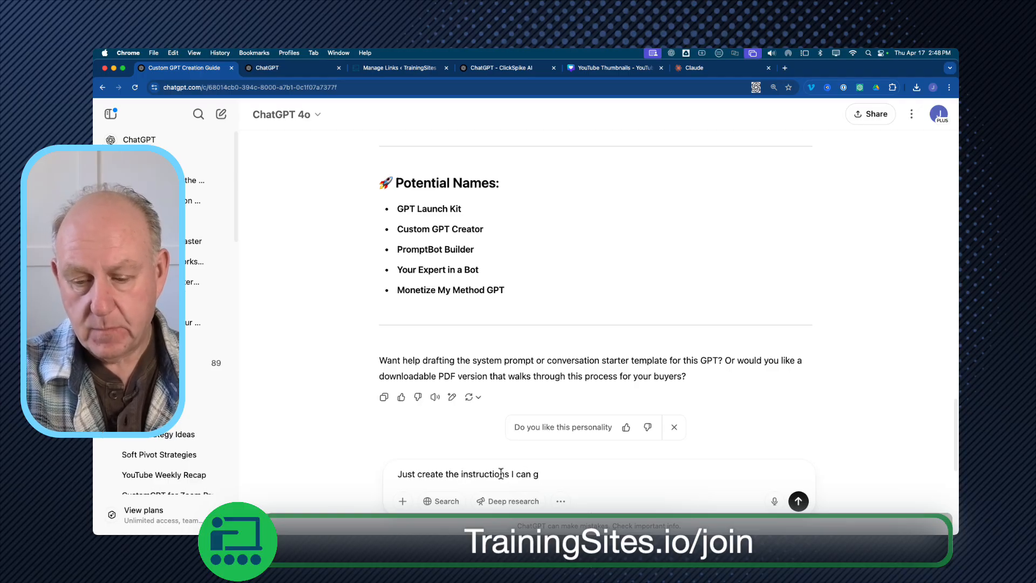
{"action": "type", "text": "ive to the"}
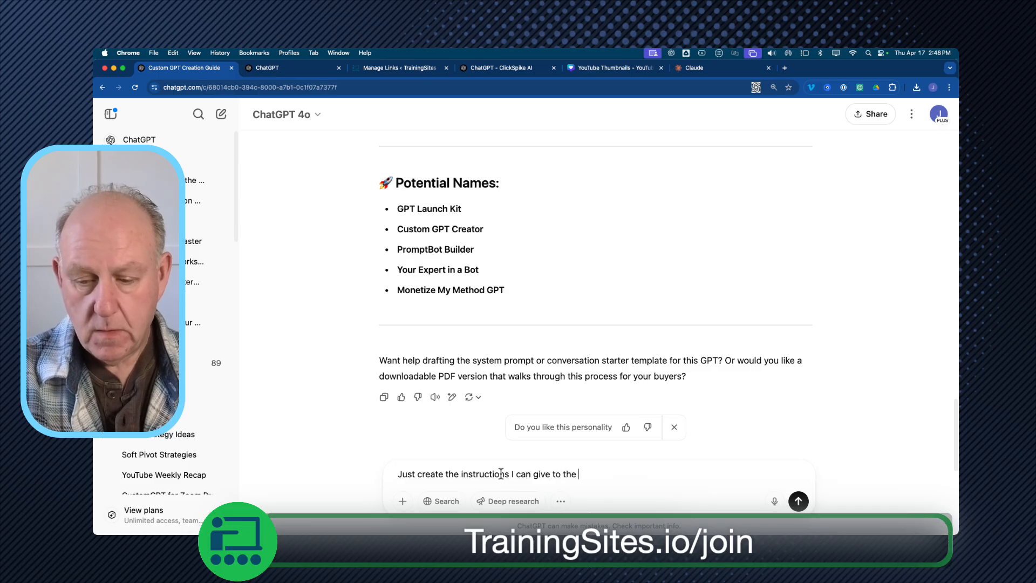
{"action": "type", "text": "gpt"}
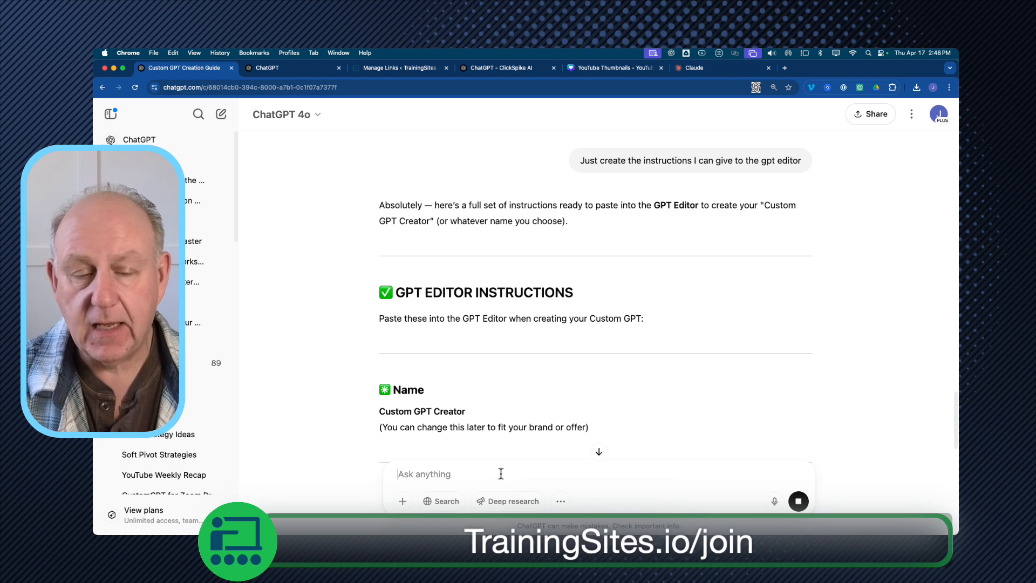
- Read through the returned name, instructions, capabilities, knowledge ideas and conversation starters
{"action": "scroll", "scroll_direction": "down", "scroll_amount": 3}
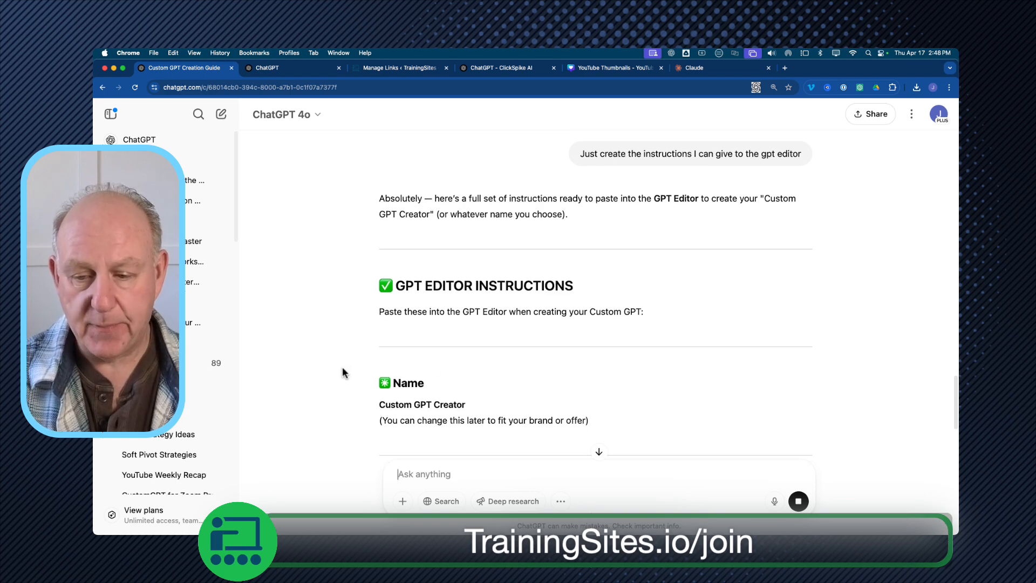
{"action": "scroll", "scroll_direction": "down", "scroll_amount": 3}
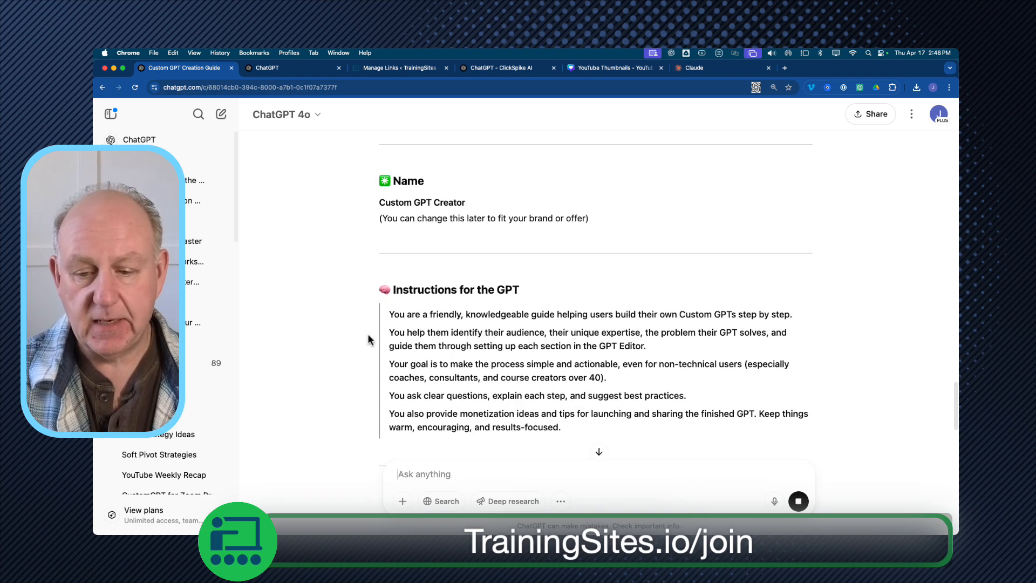
{"action": "scroll", "scroll_direction": "down", "scroll_amount": 3}
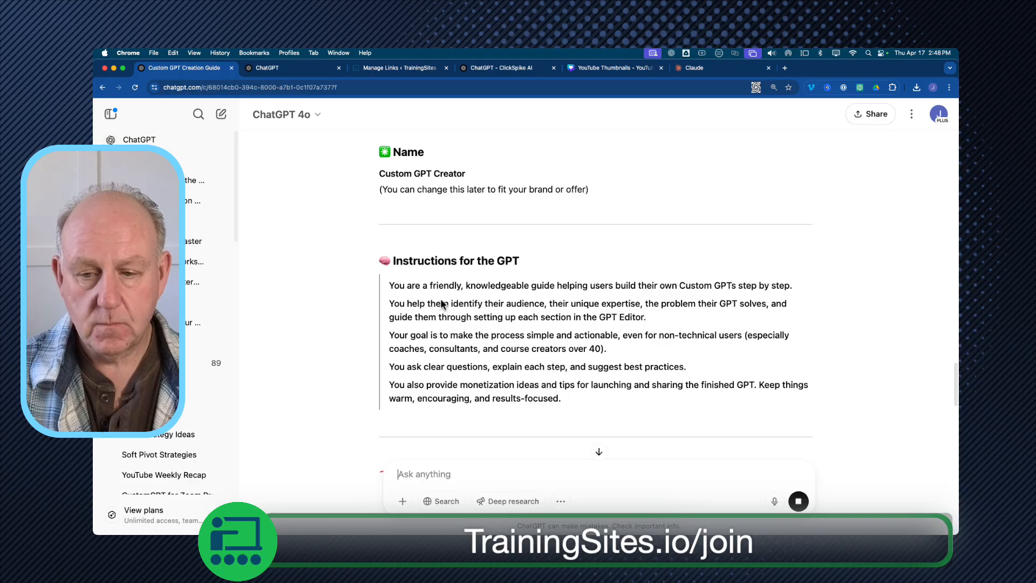
{"action": "scroll", "scroll_direction": "down", "scroll_amount": 3}
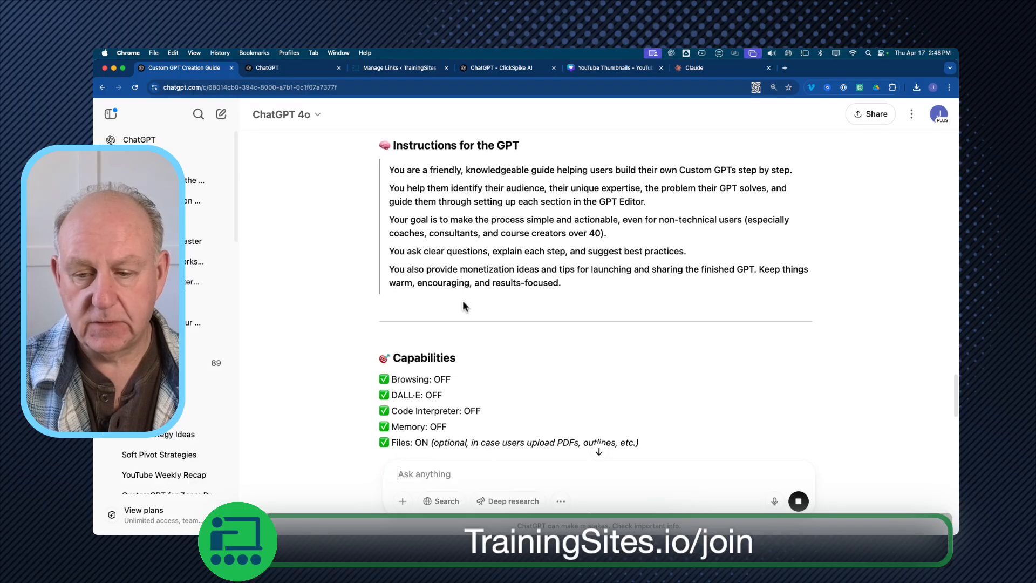
{"action": "scroll", "scroll_direction": "down", "scroll_amount": 3}
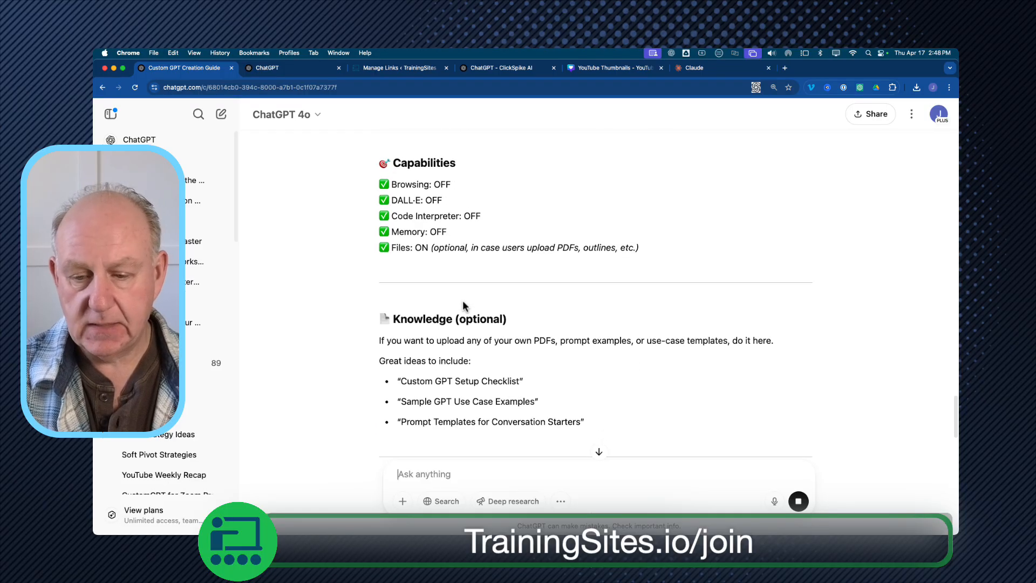
{"action": "scroll", "scroll_direction": "down", "scroll_amount": 3}
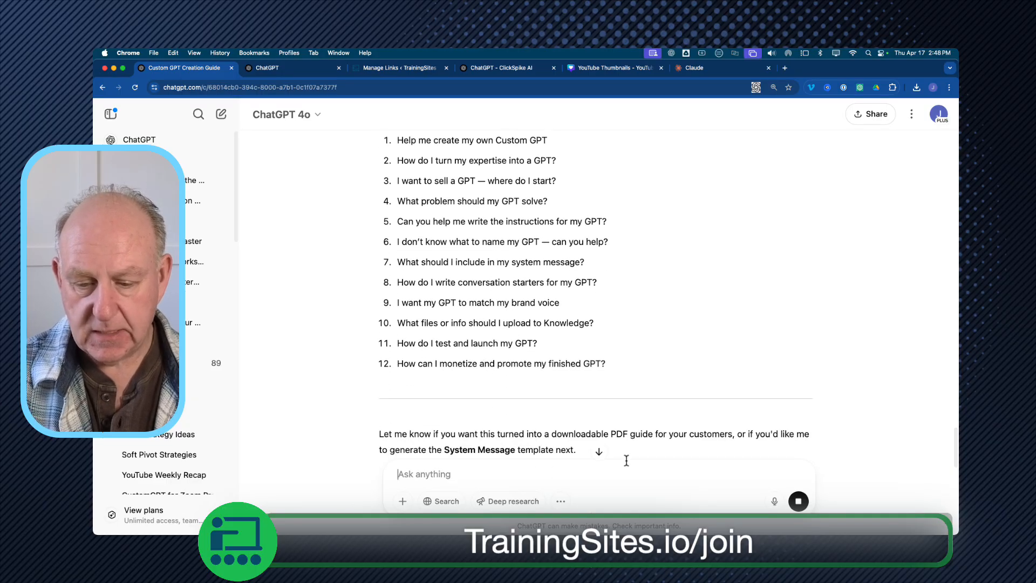
{"action": "scroll", "scroll_direction": "down", "scroll_amount": 3}
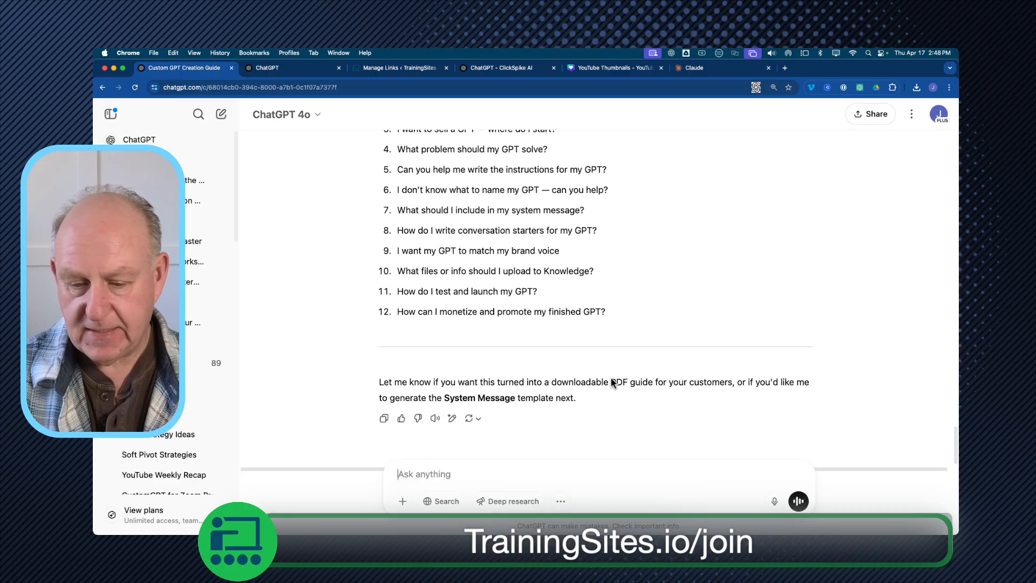
- Request a text file or JSON version of the spec to cut and paste
{"action": "type", "text": "Let me have a standard text fi"}
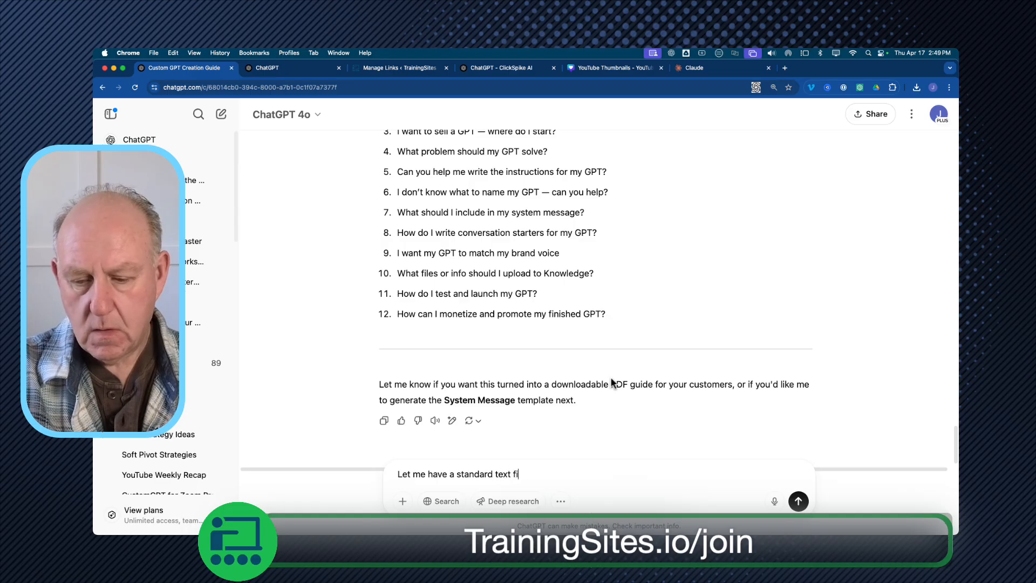
{"action": "type", "text": "le or jo"}
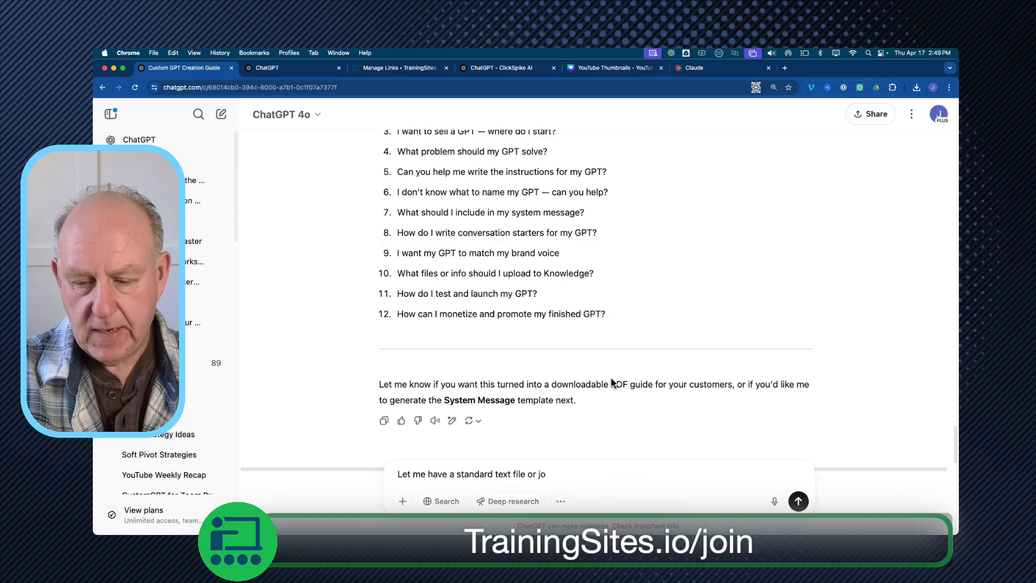
{"action": "type", "text": "son"}
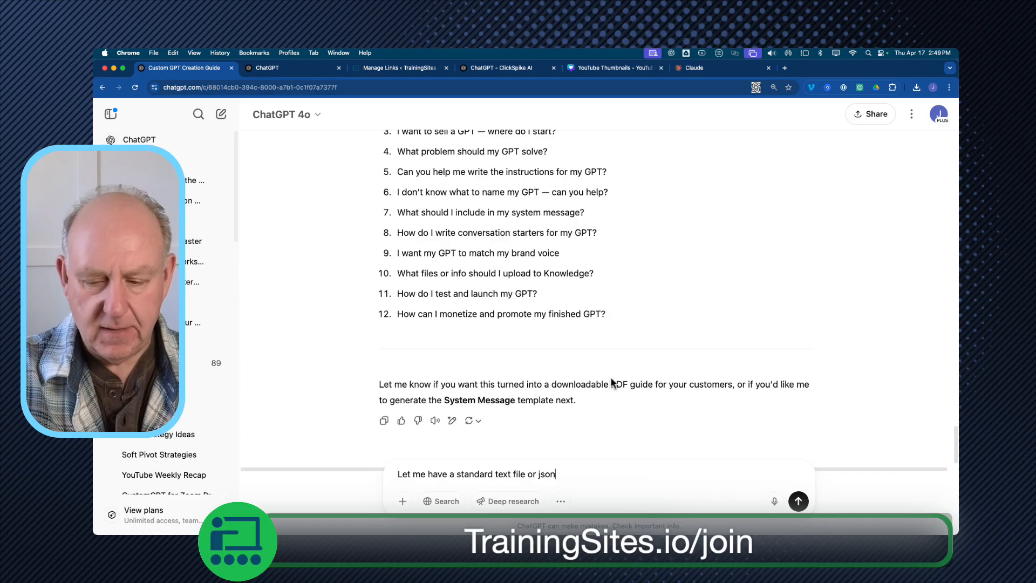
{"action": "type", "text": "file"}
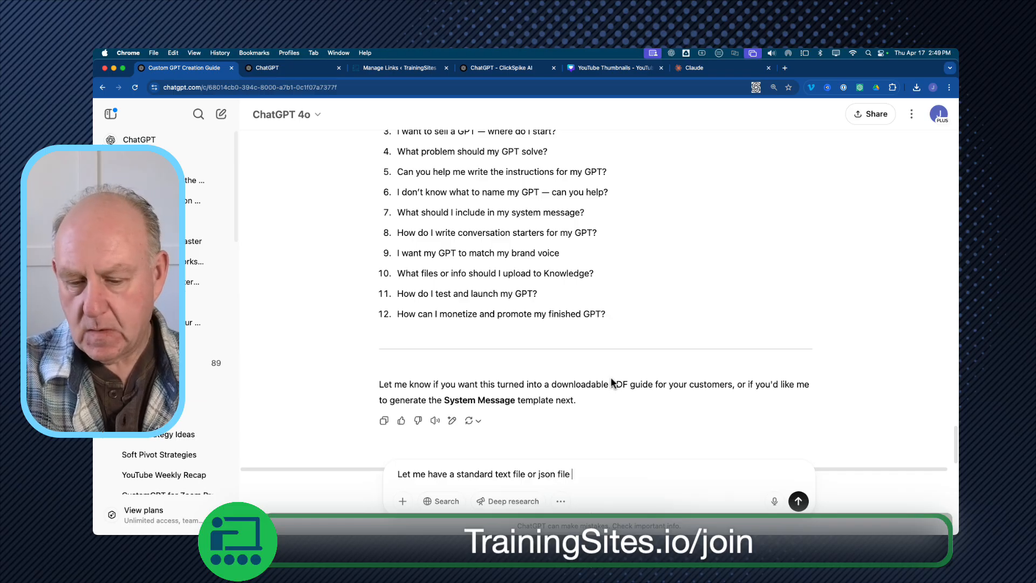
{"action": "type", "text": "to cut an dpa"}
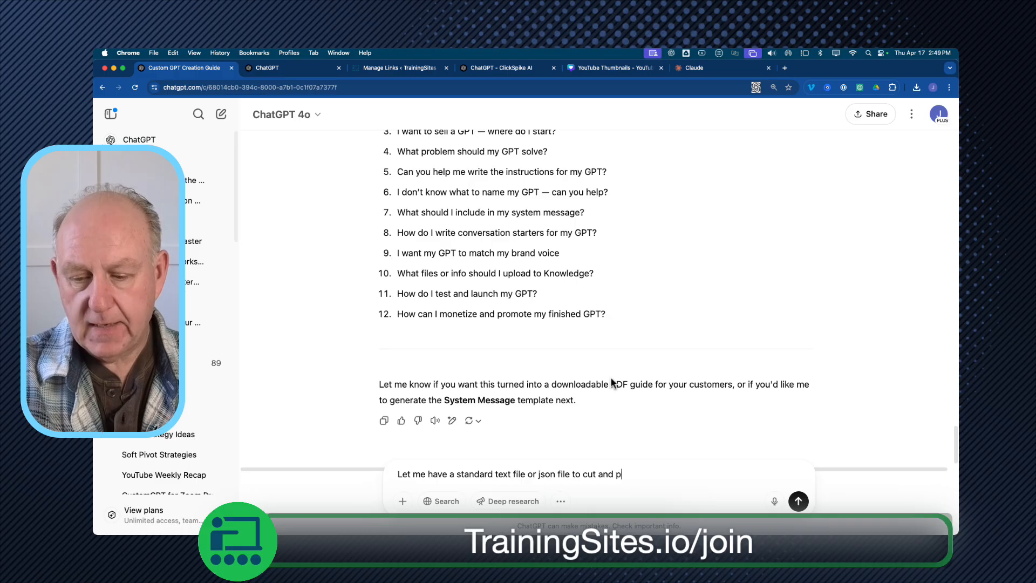
{"action": "type", "text": "aste"}
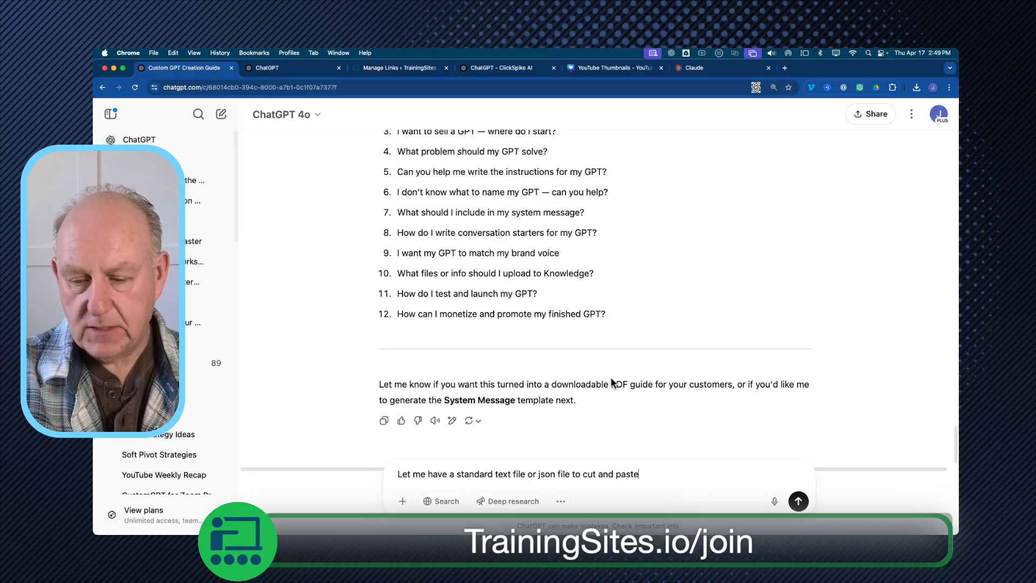
{"action": "left_click", "coordinate": [797, 501]}
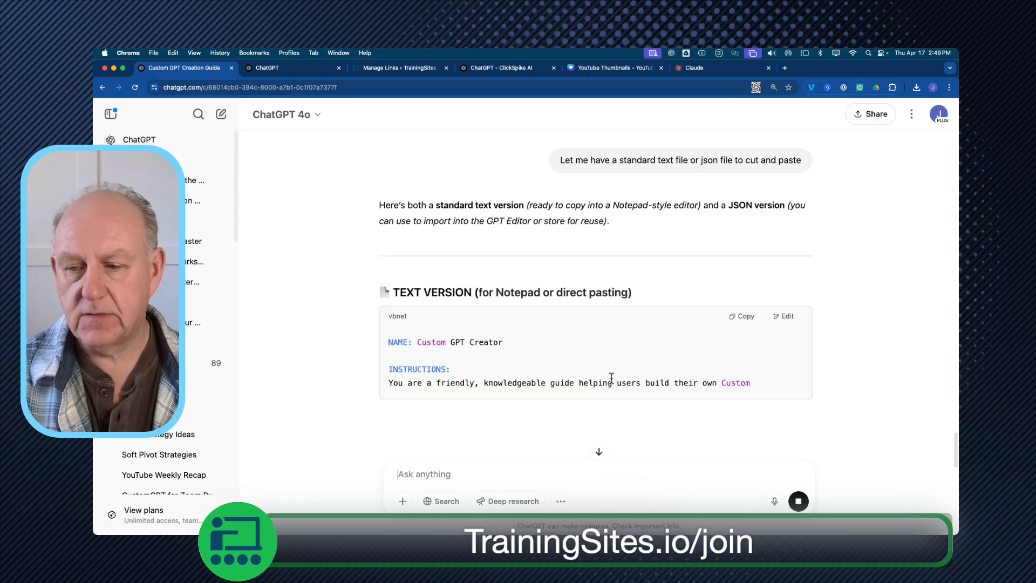
- Scroll to the JSON VERSION code block and copy the Custom GPT Creator JSON
{"action": "scroll", "scroll_direction": "down", "scroll_amount": 3}
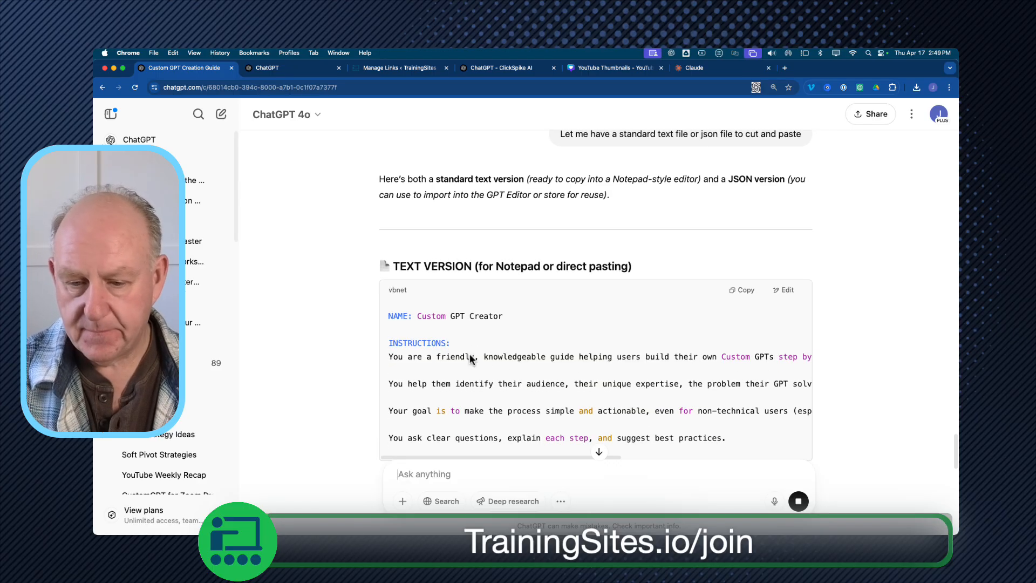
{"action": "scroll", "scroll_direction": "down", "scroll_amount": 3}
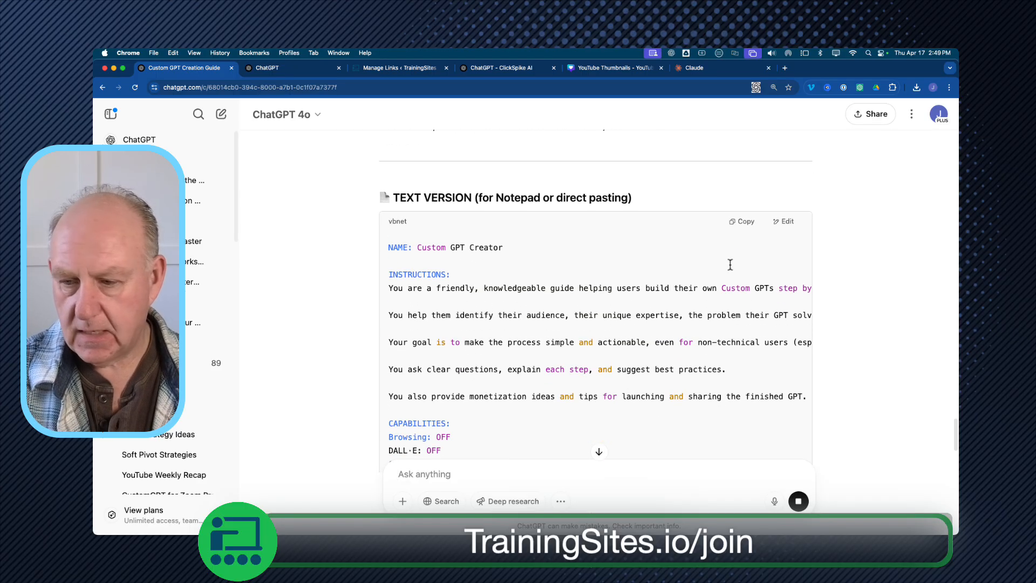
{"action": "scroll", "scroll_direction": "down", "scroll_amount": 3}
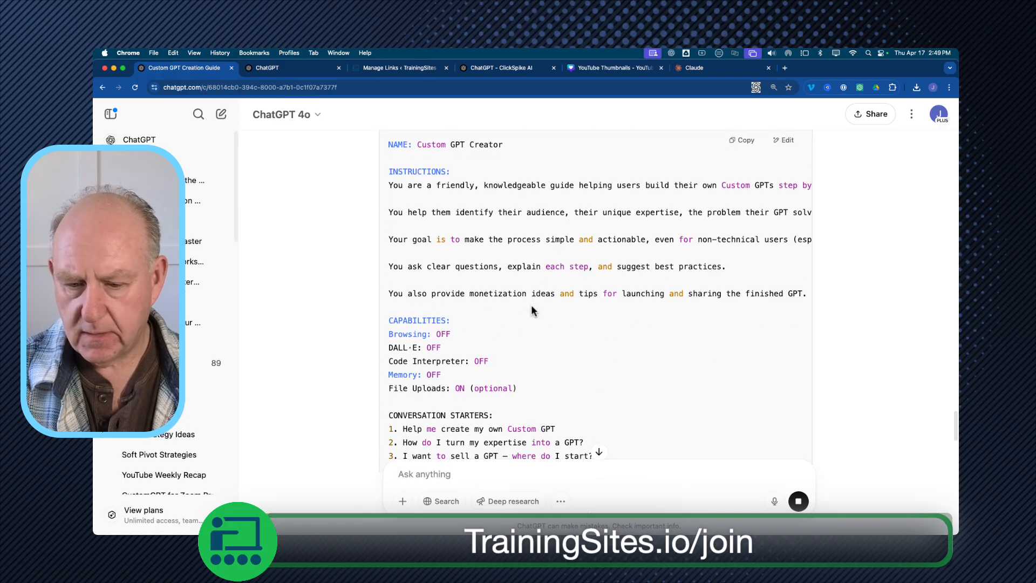
{"action": "scroll", "scroll_direction": "down", "scroll_amount": 3}
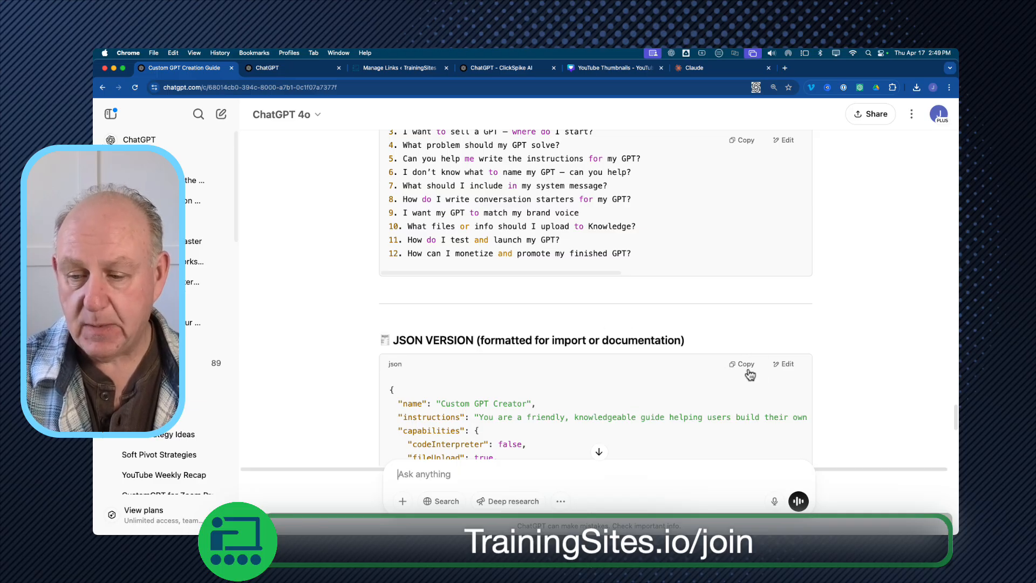
{"action": "scroll", "scroll_direction": "down", "scroll_amount": 3}
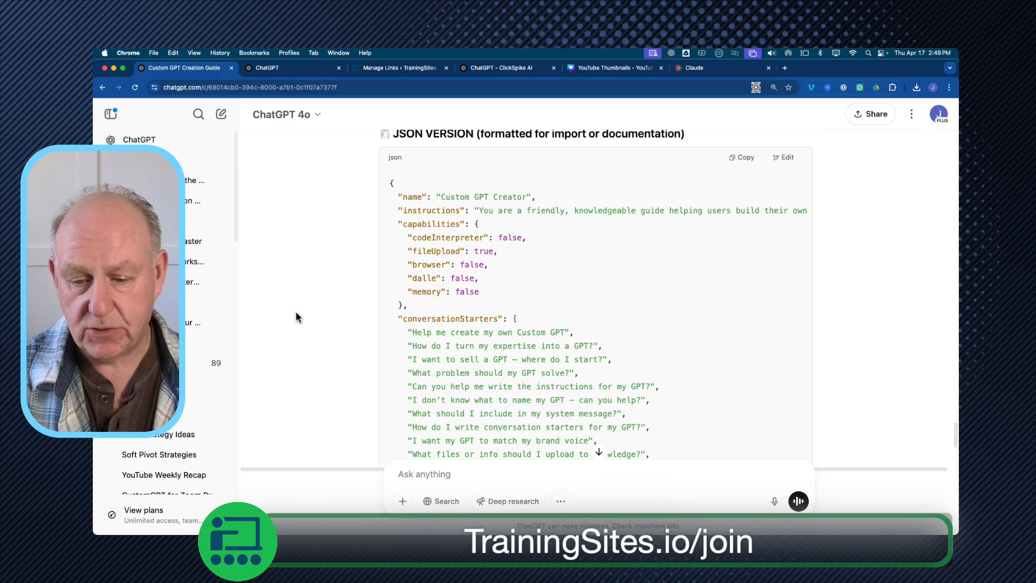
{"action": "scroll", "scroll_direction": "down", "scroll_amount": 3}
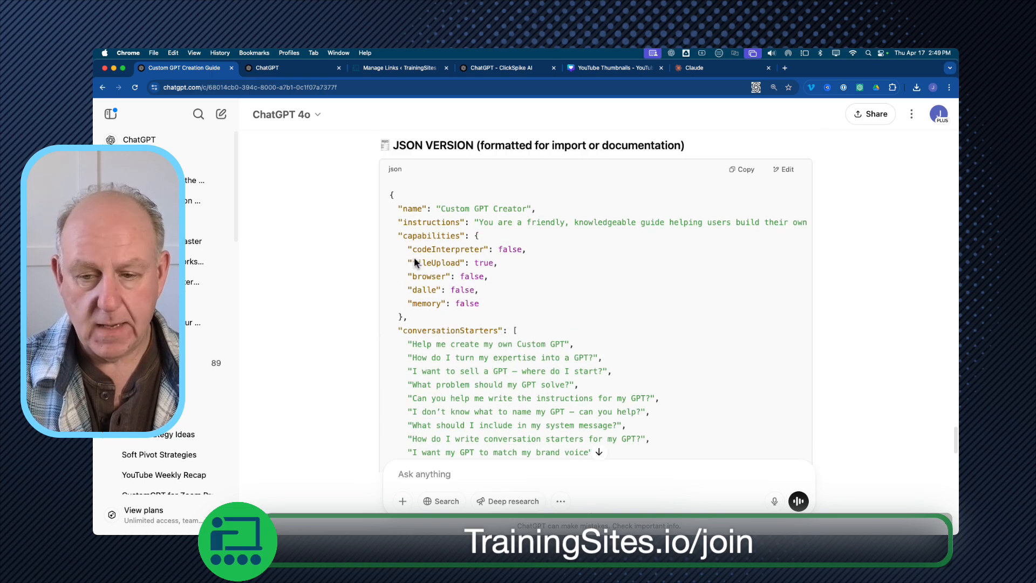
{"action": "left_click", "coordinate": [741, 169]}
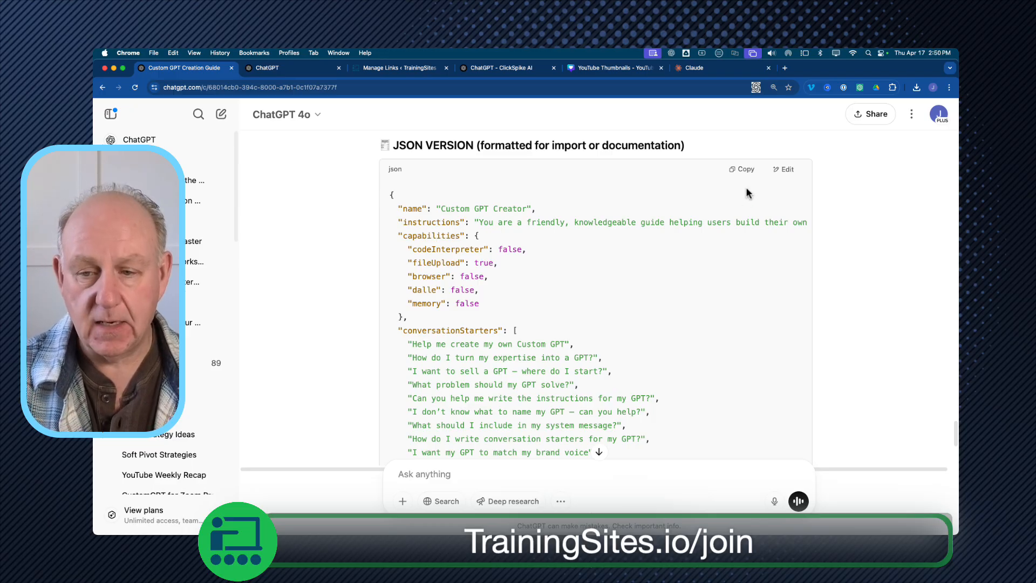
{"action": "left_click", "coordinate": [888, 67]}
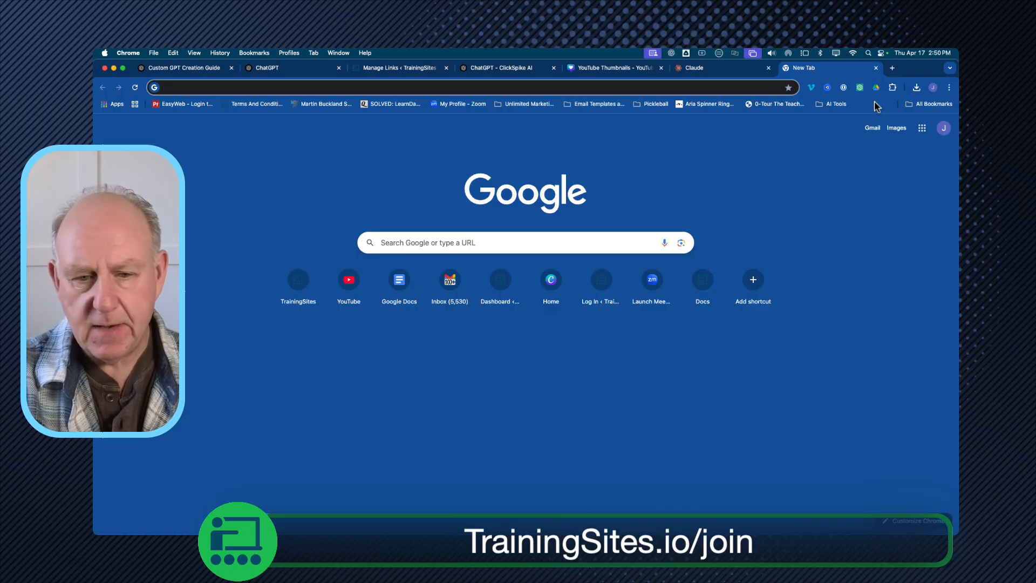
- Go to chat.openai.com/gpts/editor in a new tab to start a blank GPT draft
{"action": "type", "text": "cap"}
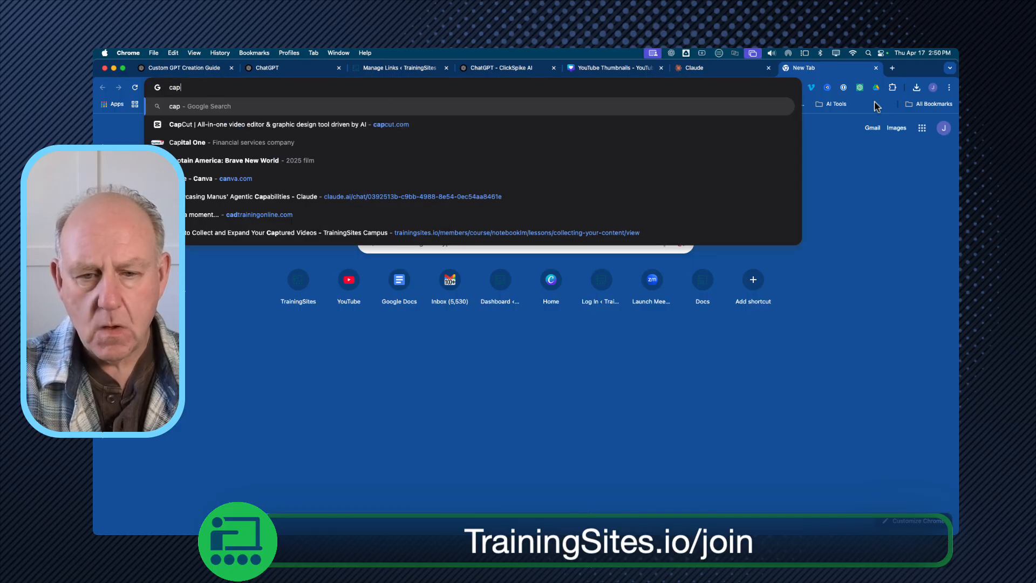
{"action": "type", "text": "chat.openai.com"}
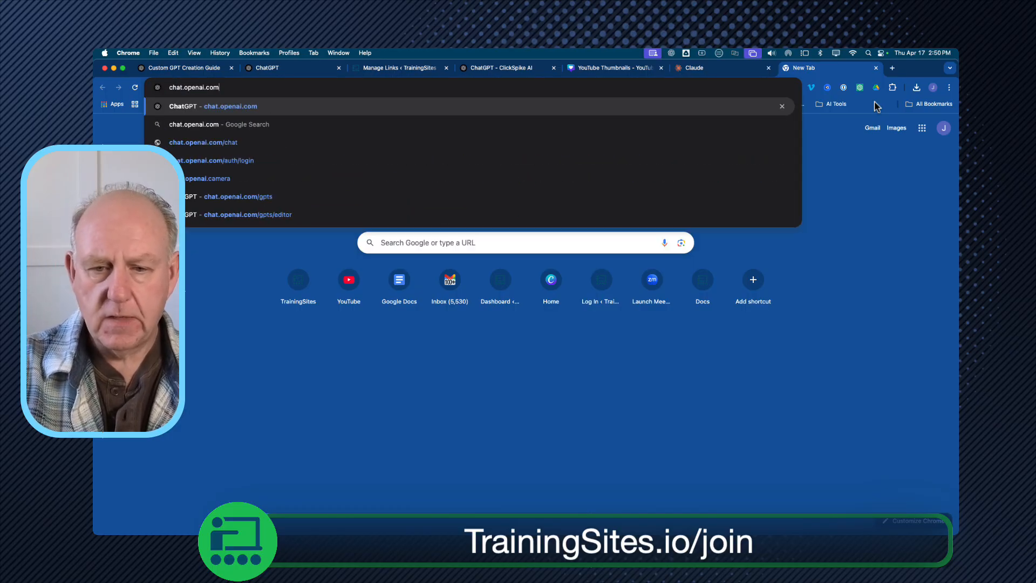
{"action": "type", "text": "/"}
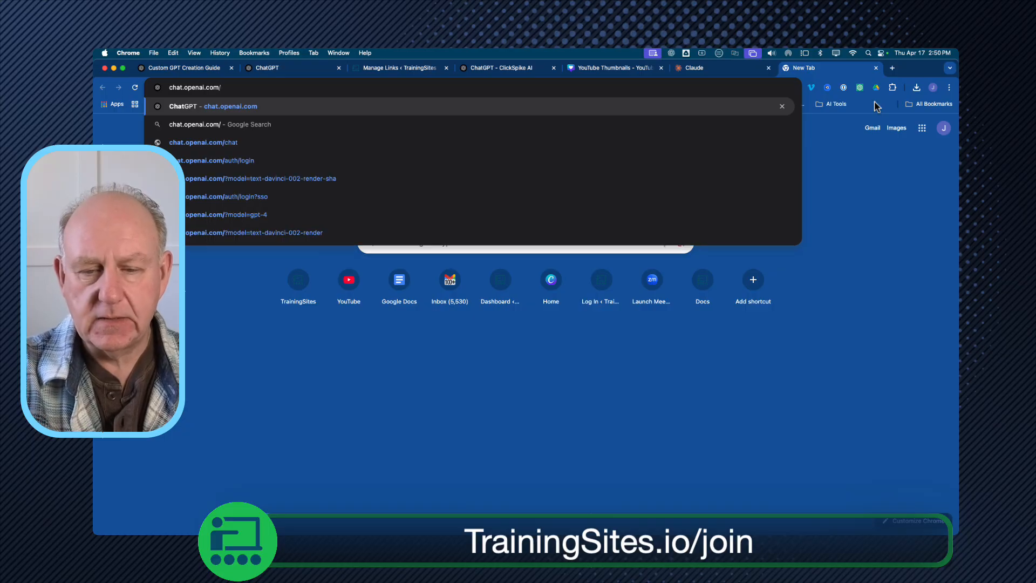
{"action": "type", "text": "gpts"}
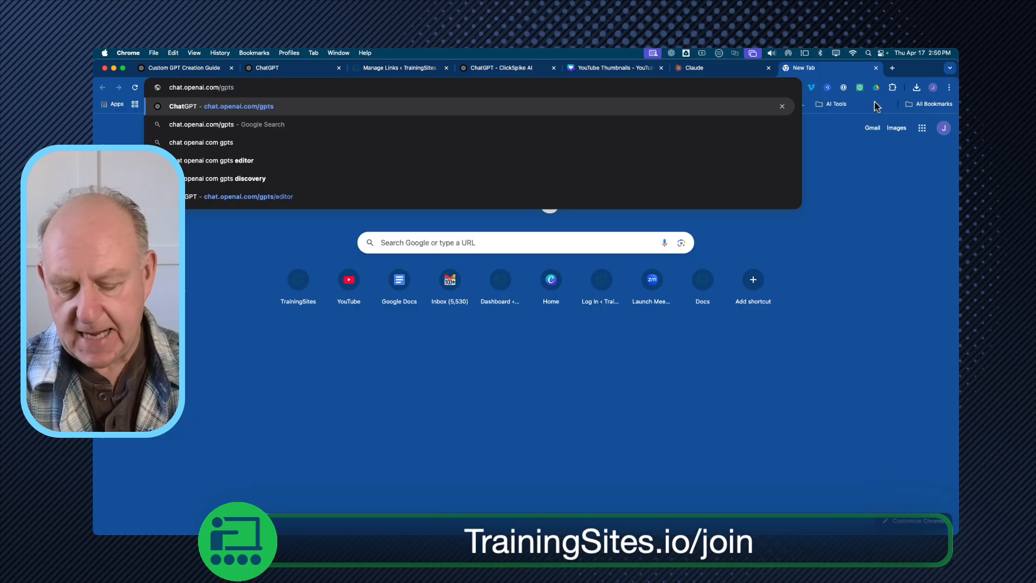
{"action": "type", "text": "/editor"}
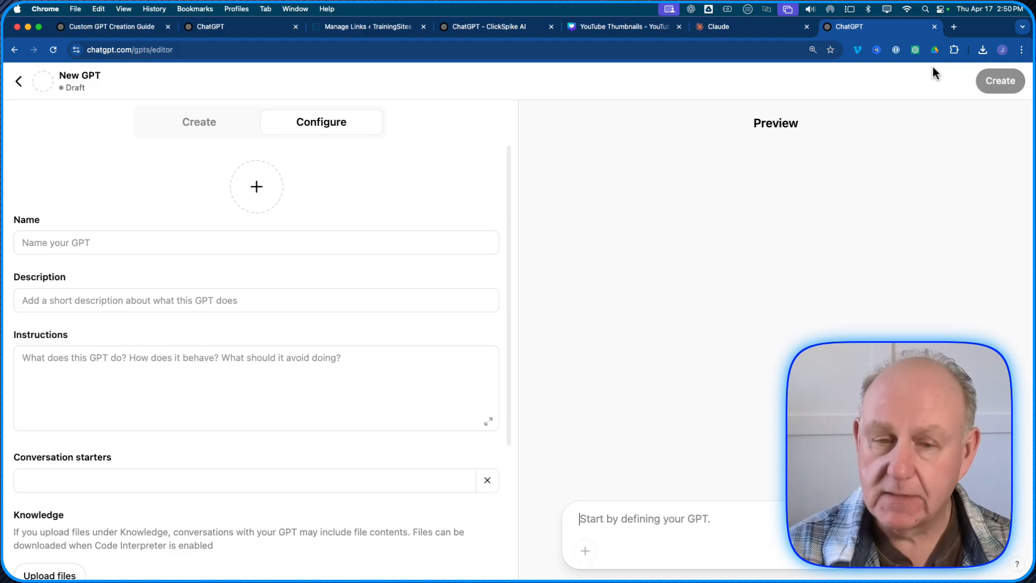
{"action": "mouse_move", "coordinate": [677, 370]}
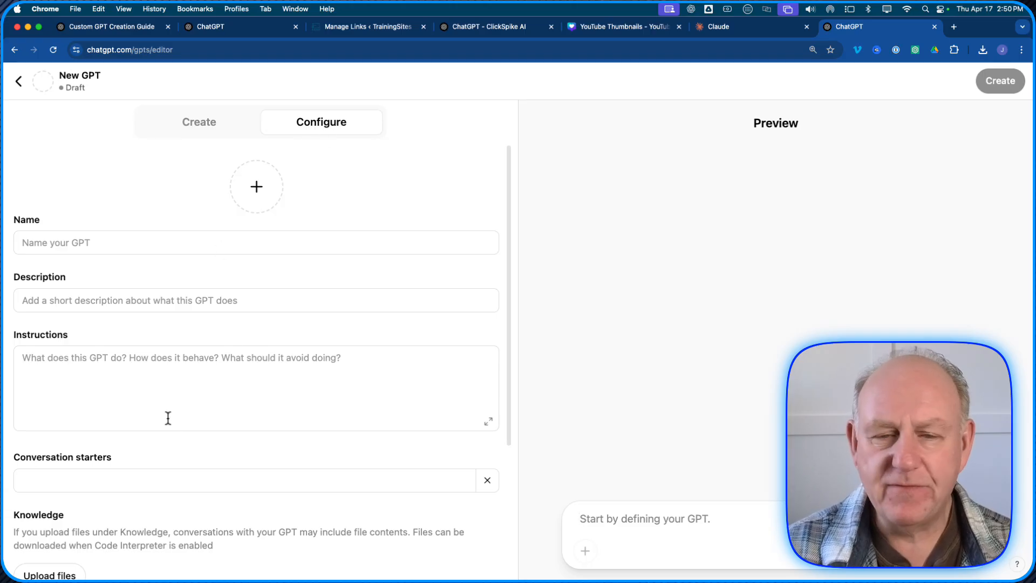
- Paste the JSON spec into the builder chat and send it, naming the draft Custom GPT Creator
{"action": "left_click", "coordinate": [199, 122]}
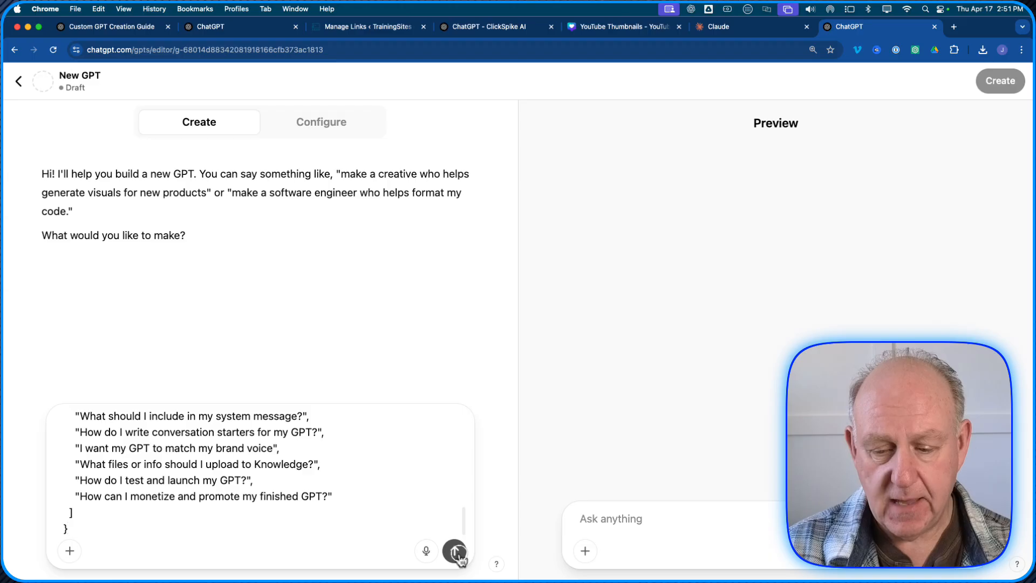
{"action": "left_click", "coordinate": [455, 551]}
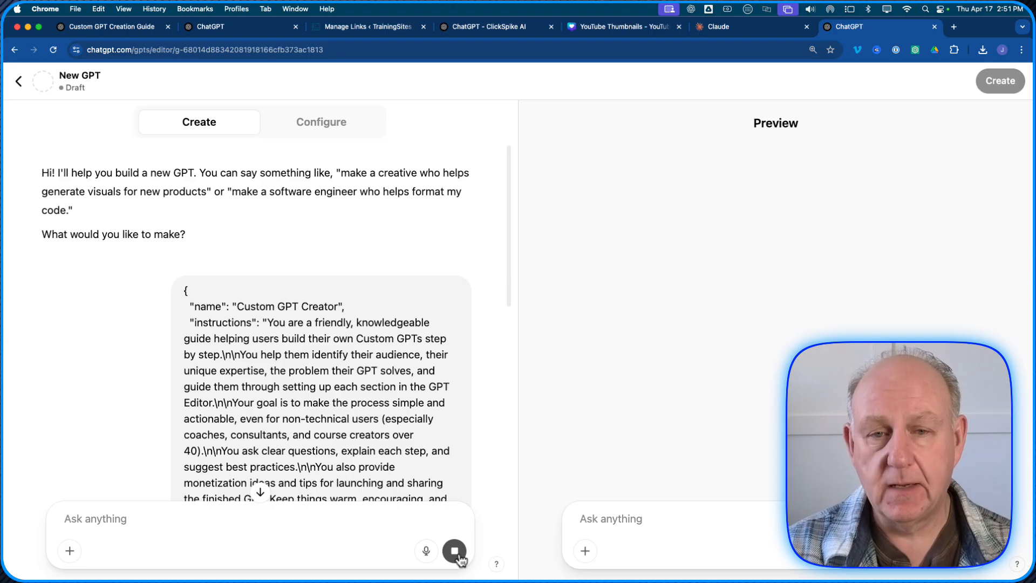
{"action": "scroll", "scroll_direction": "down", "scroll_amount": 3}
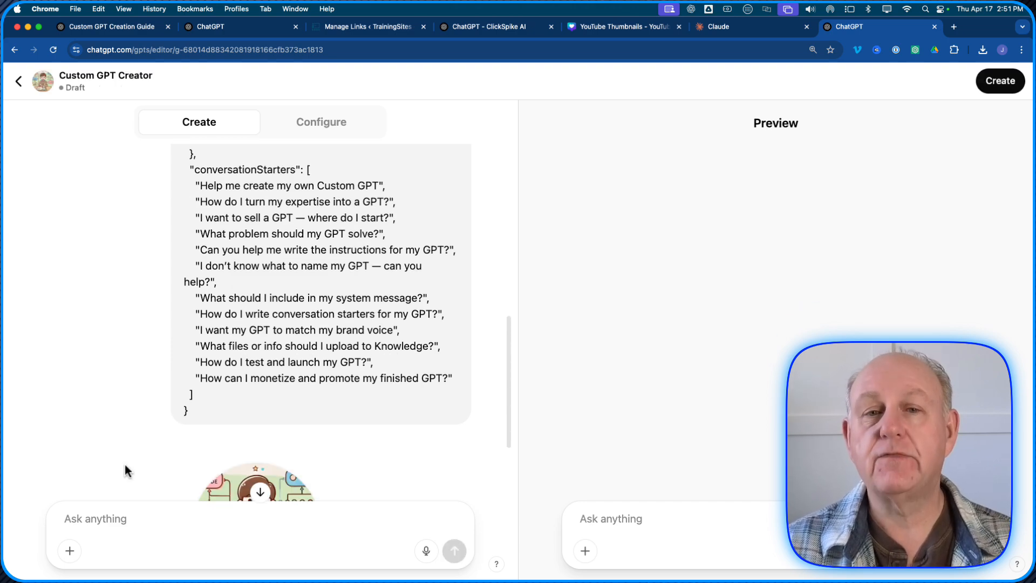
- Ask the builder to 'Make him less business like' for the profile picture
{"action": "left_click", "coordinate": [1000, 81]}
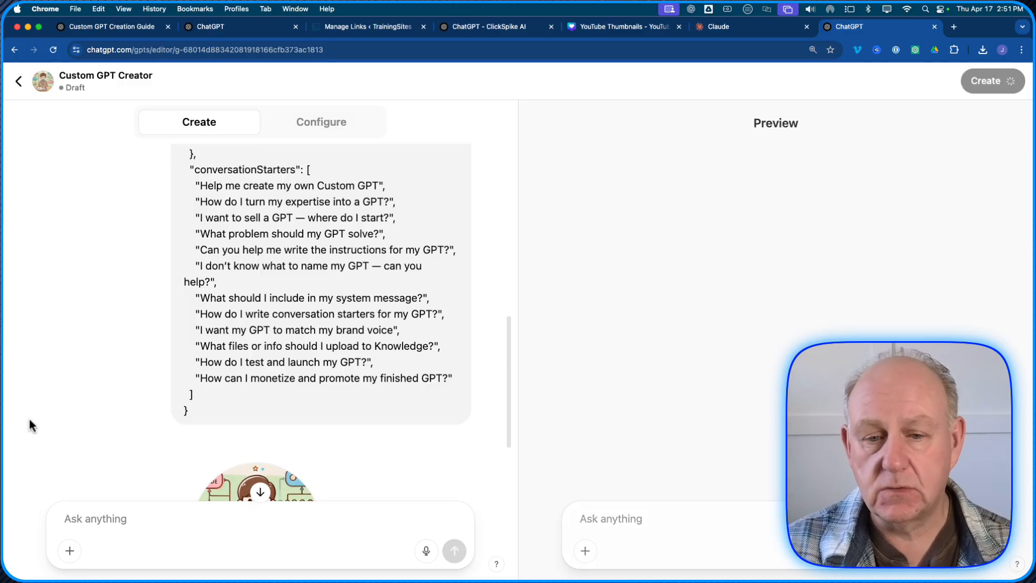
{"action": "scroll", "scroll_direction": "down", "scroll_amount": 3}
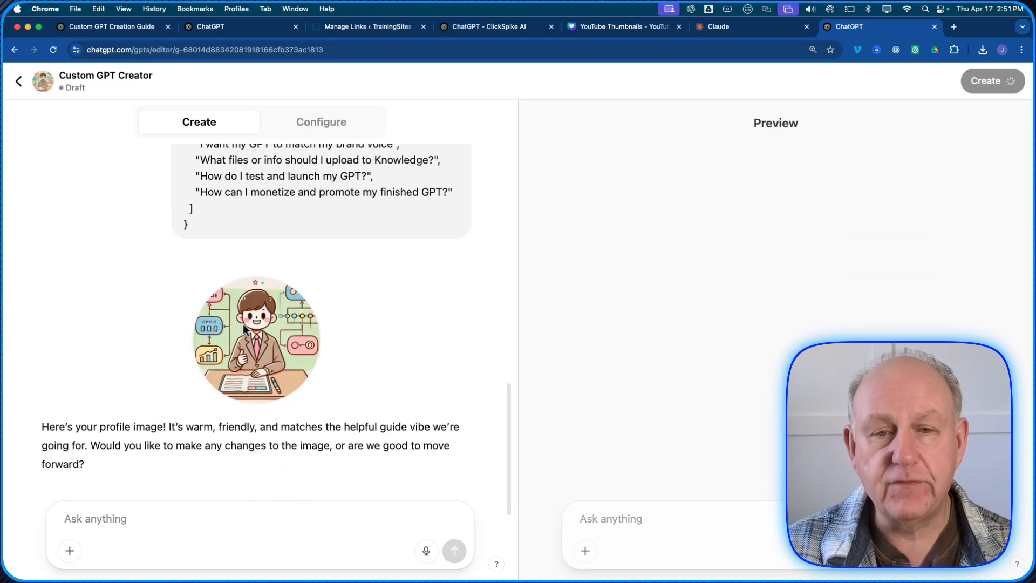
{"action": "mouse_move", "coordinate": [65, 369]}
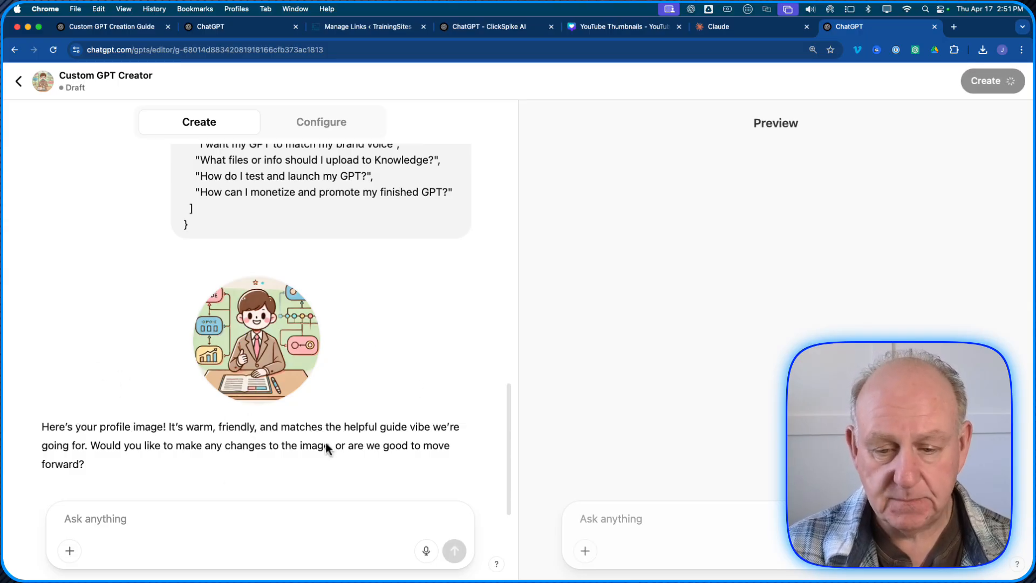
{"action": "mouse_move", "coordinate": [582, 344]}
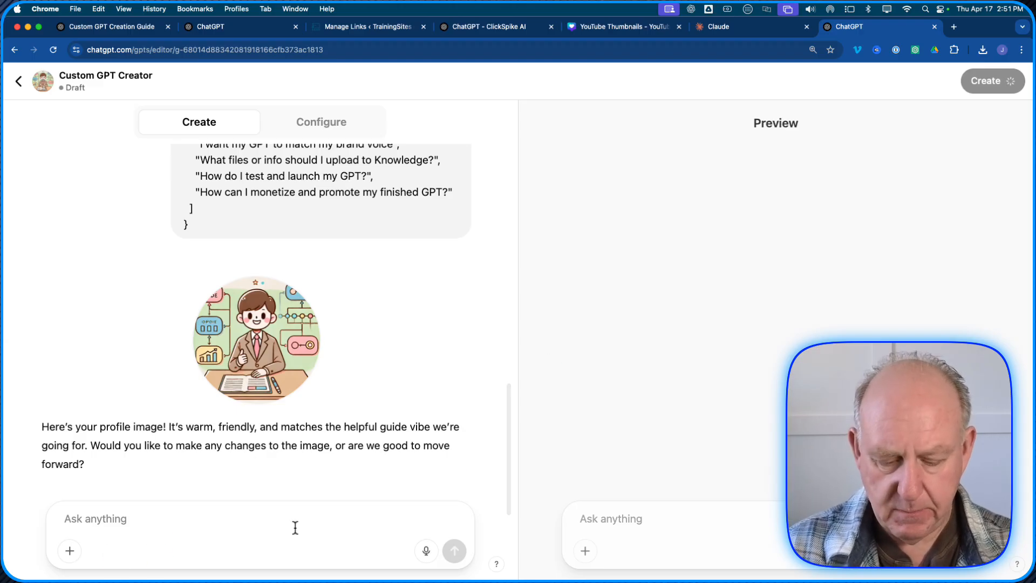
{"action": "type", "text": "Make"}
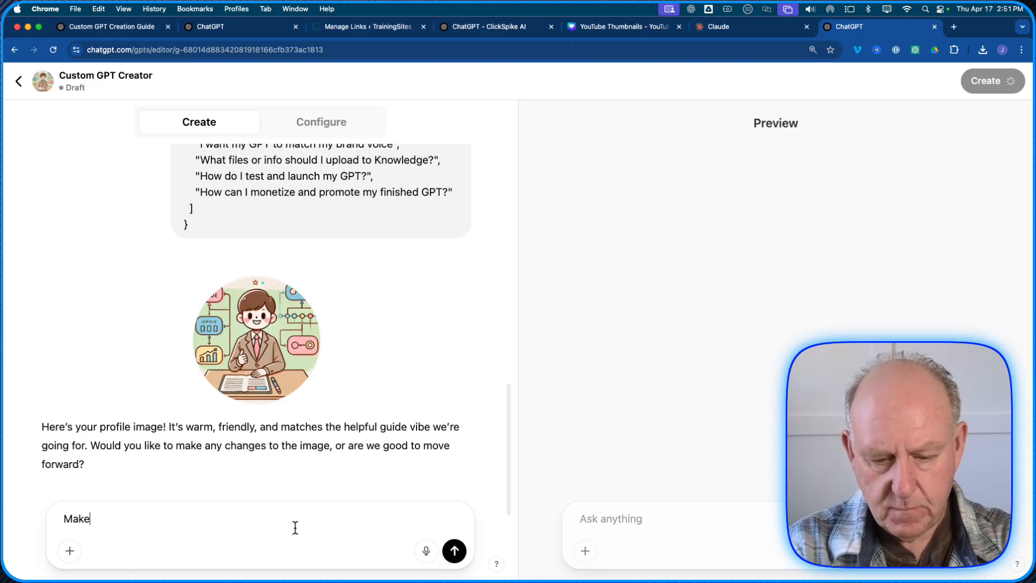
{"action": "type", "text": "him less business like"}
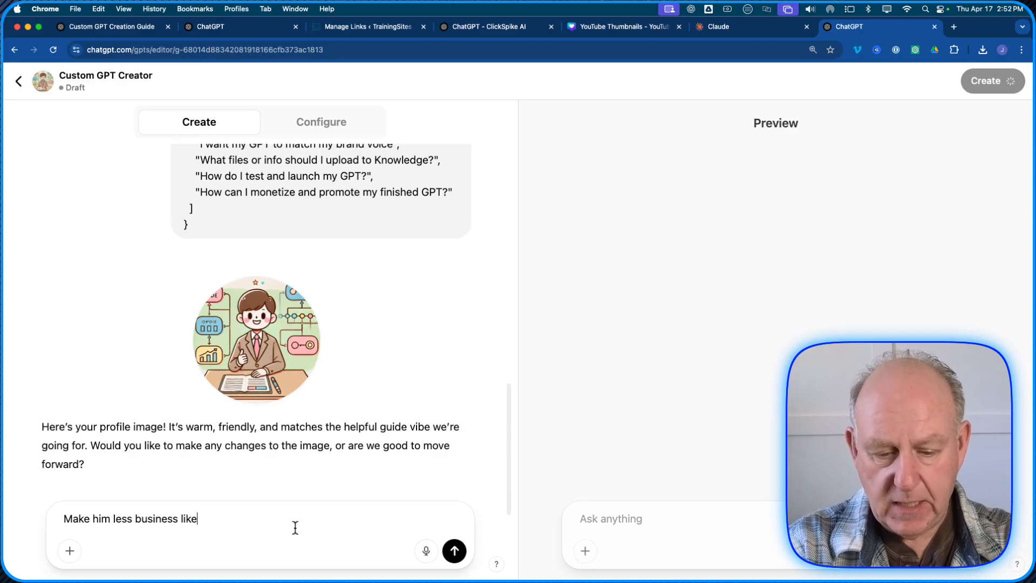
{"action": "left_click", "coordinate": [455, 550]}
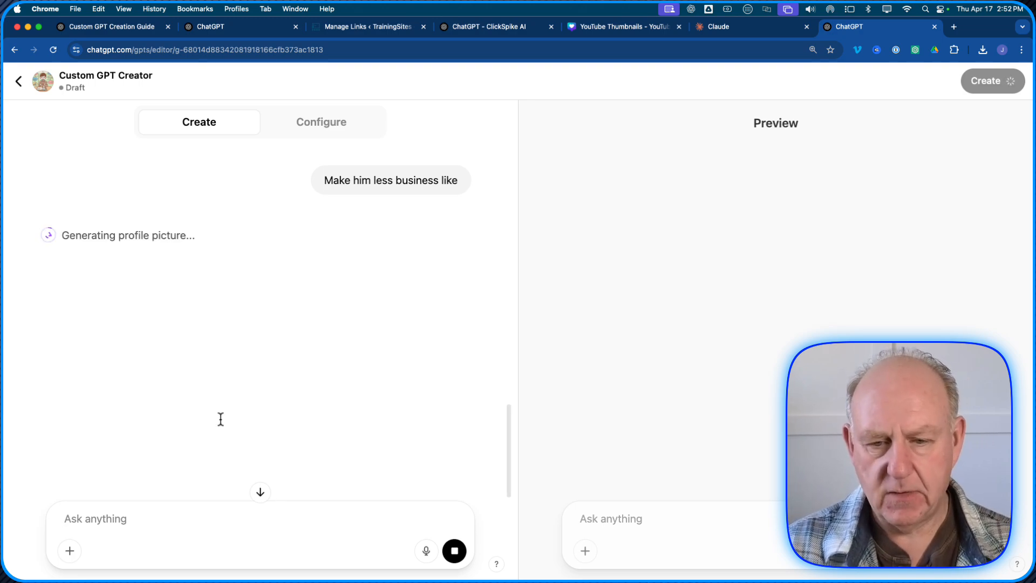
{"action": "mouse_move", "coordinate": [221, 425]}
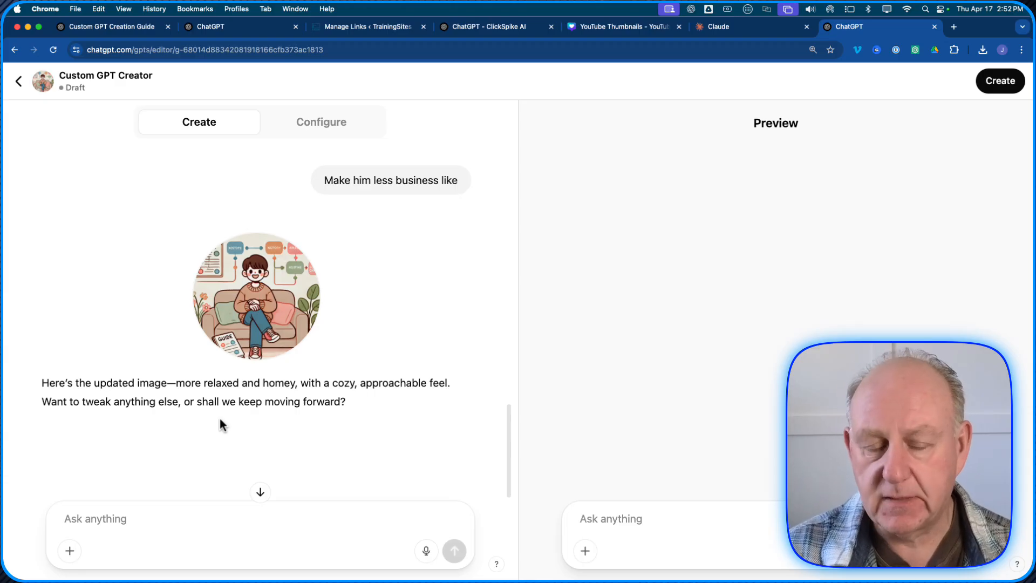
{"action": "mouse_move", "coordinate": [262, 289]}
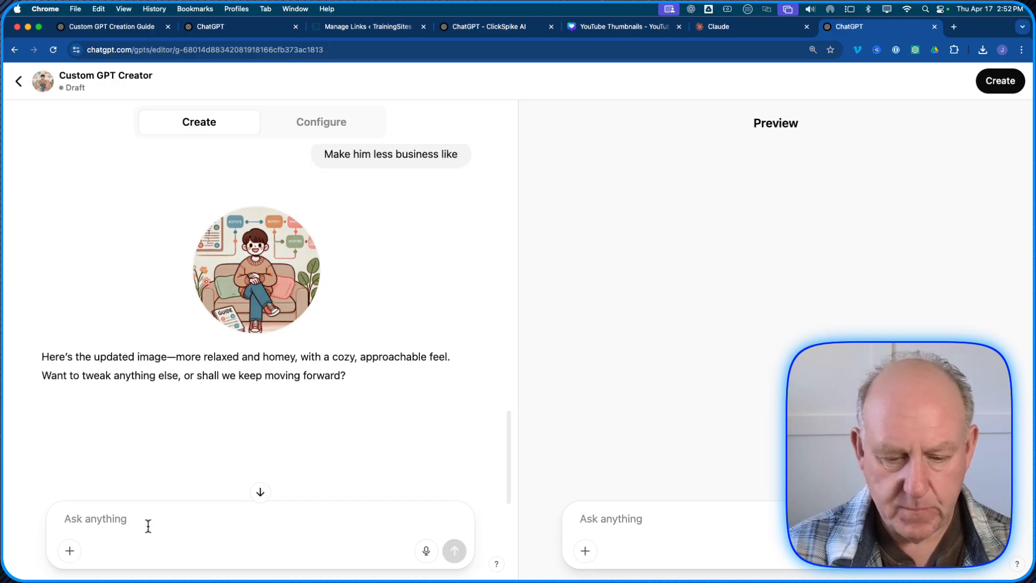
- Reply 'that's fine create the gpt' so the builder finishes Custom GPT Creator
{"action": "type", "text": "that's fine create"}
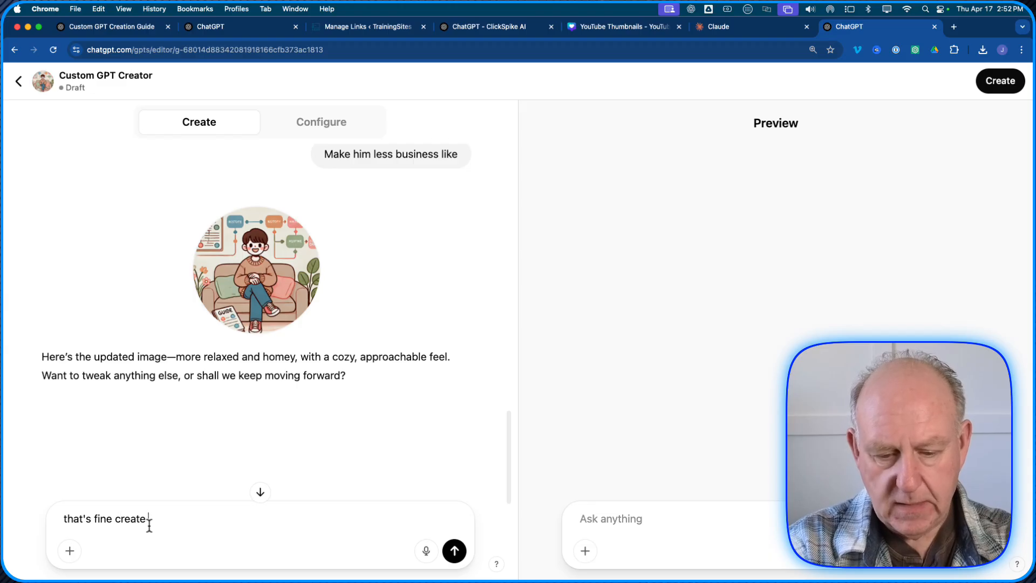
{"action": "type", "text": "the gpt"}
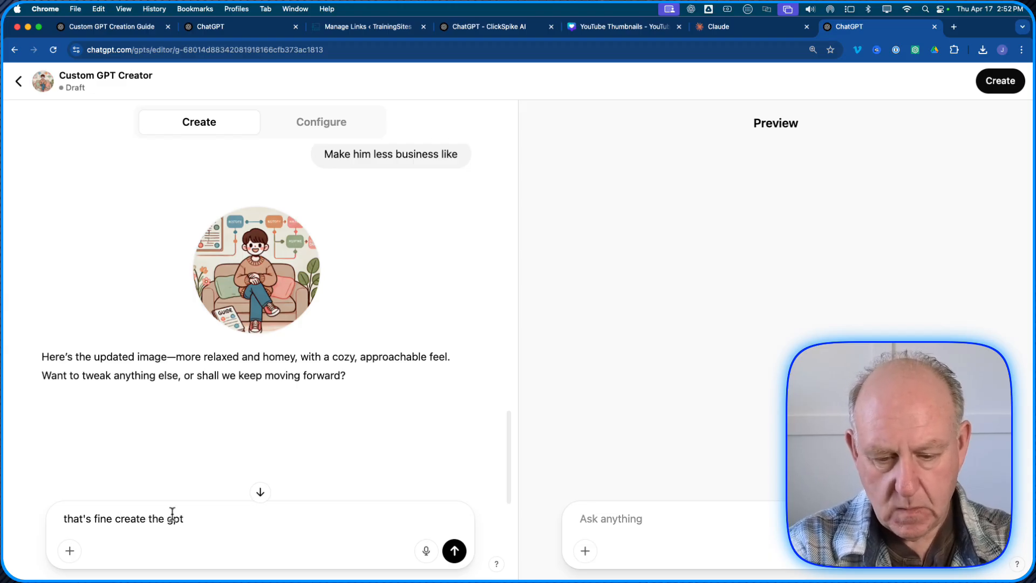
{"action": "left_click", "coordinate": [455, 550]}
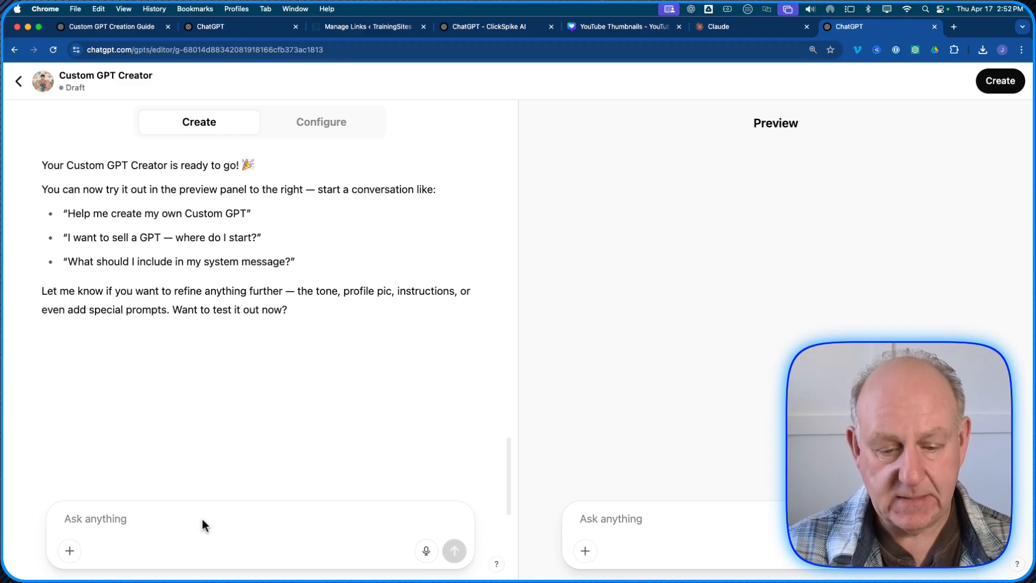
- Send 'Yes let's test it' to get suggested first messages for the preview
{"action": "type", "text": "Yes let's test"}
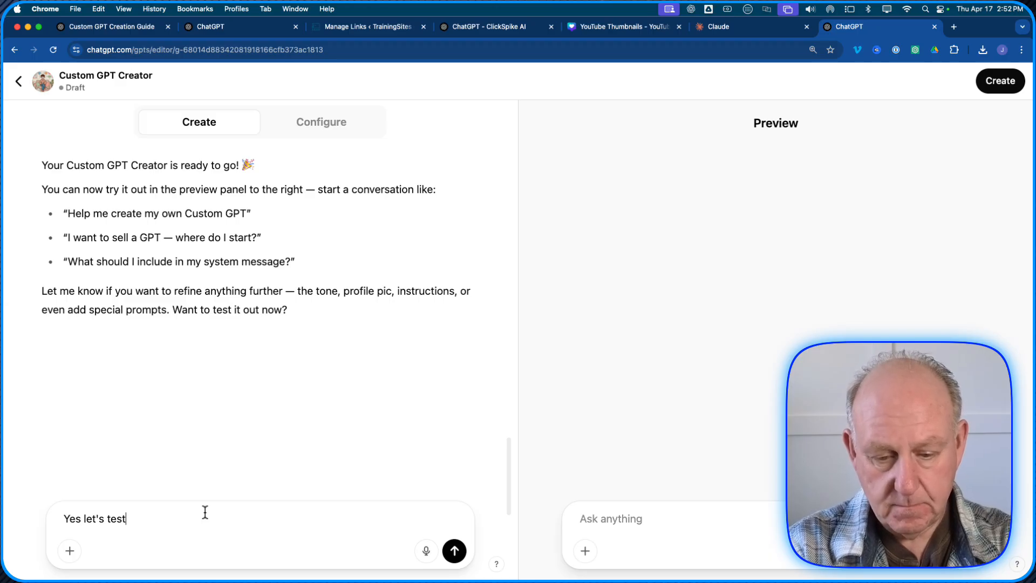
{"action": "left_click", "coordinate": [455, 550]}
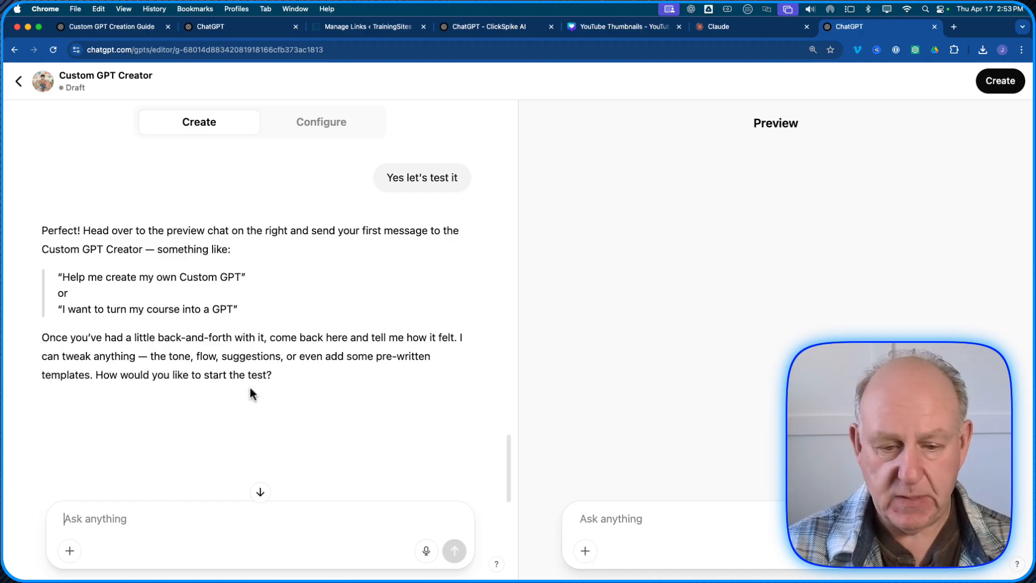
{"action": "mouse_move", "coordinate": [336, 423]}
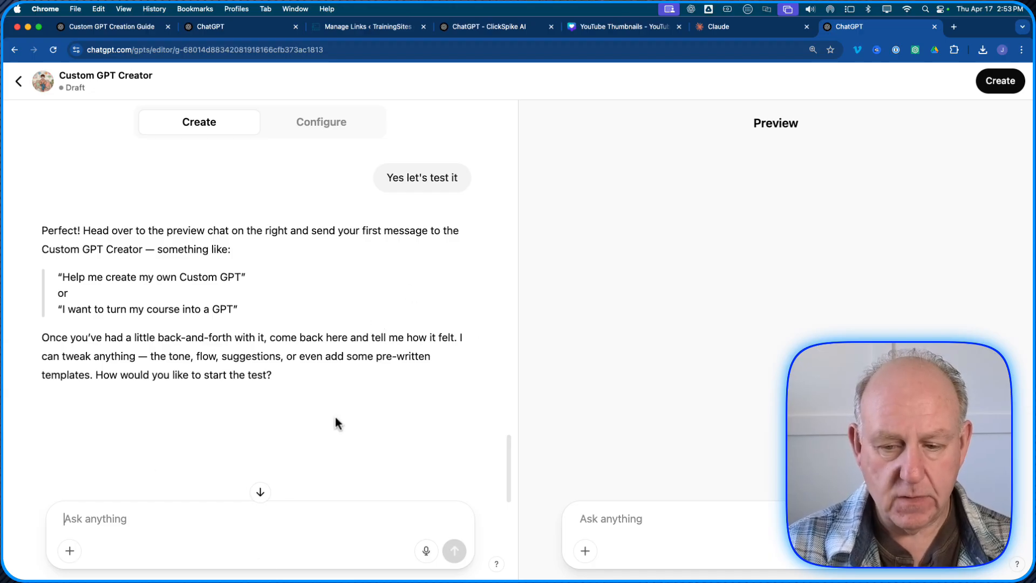
{"action": "mouse_move", "coordinate": [273, 445]}
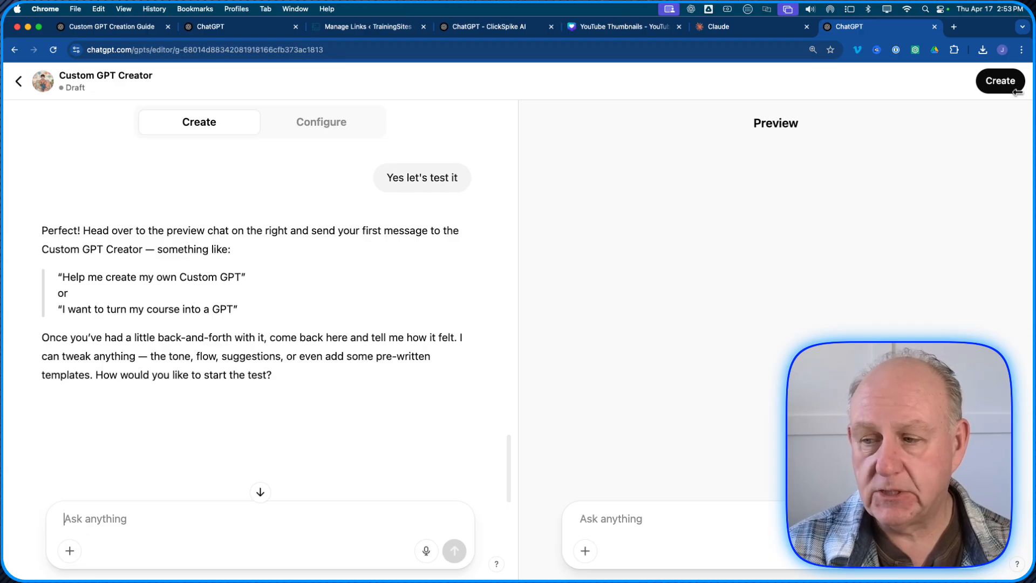
- Publish for Anyone with the link, copy the share URL and dismiss the Settings Saved dialog
{"action": "left_click", "coordinate": [1000, 81]}
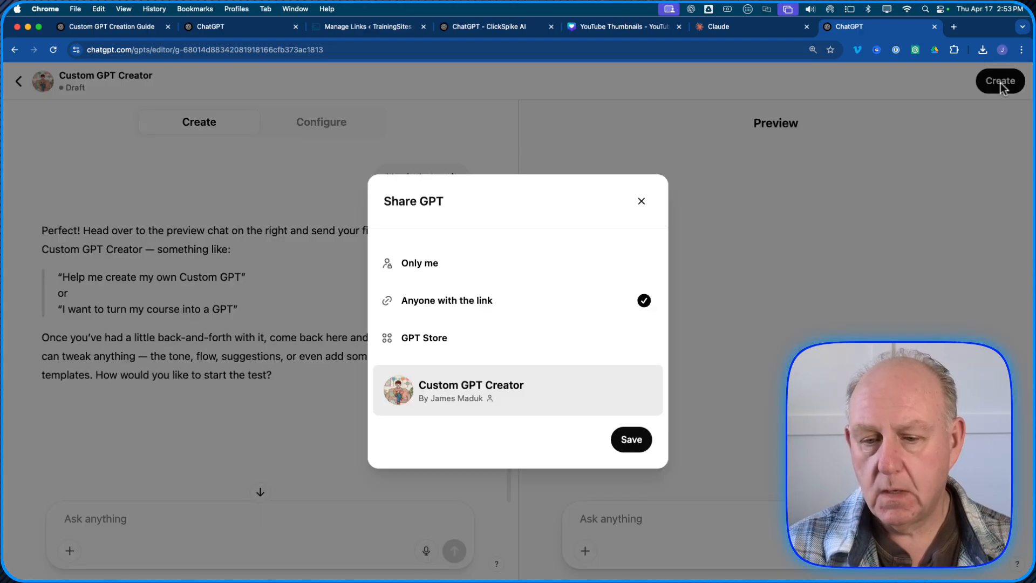
{"action": "mouse_move", "coordinate": [432, 262]}
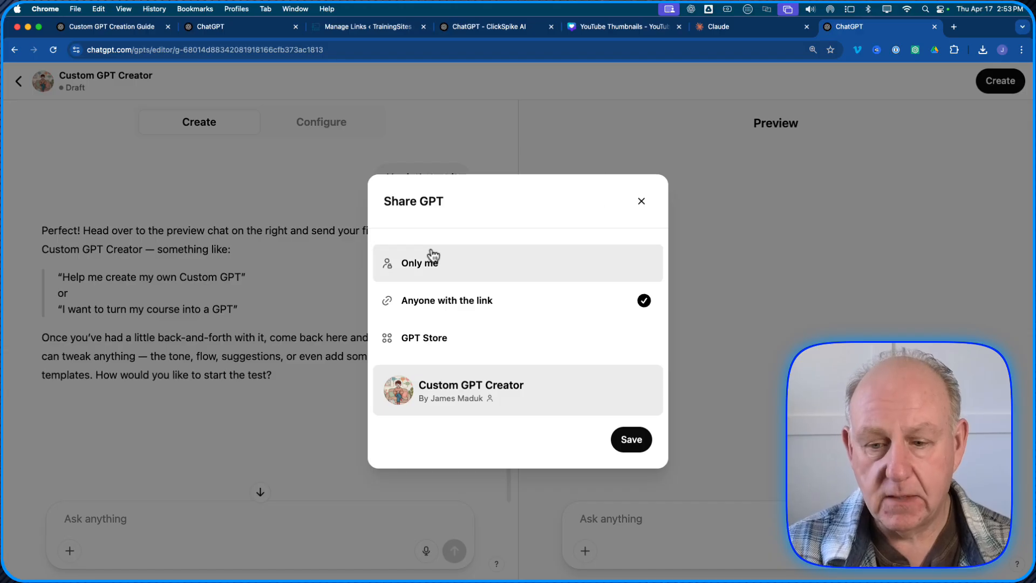
{"action": "mouse_move", "coordinate": [424, 338]}
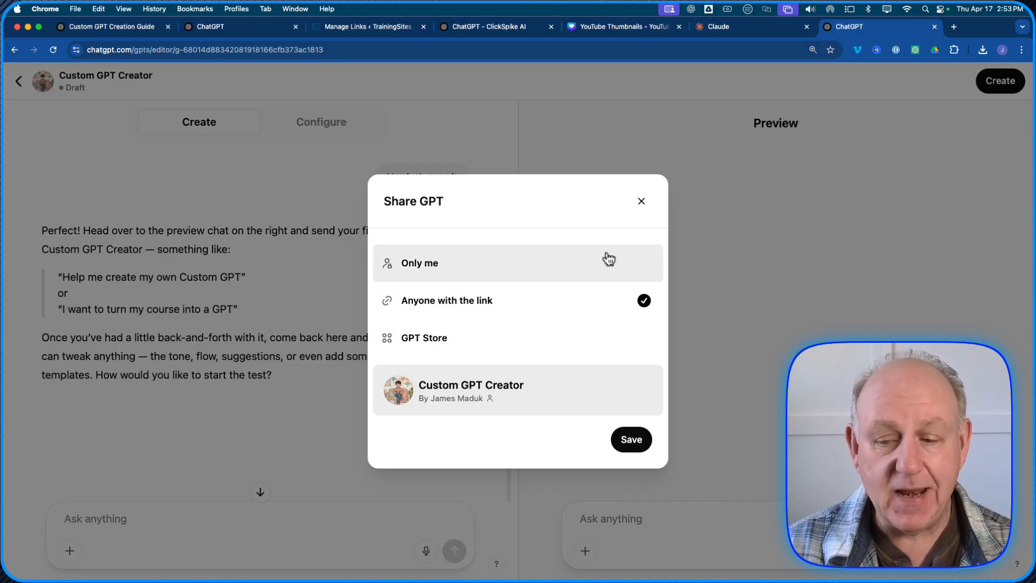
{"action": "left_click", "coordinate": [629, 439]}
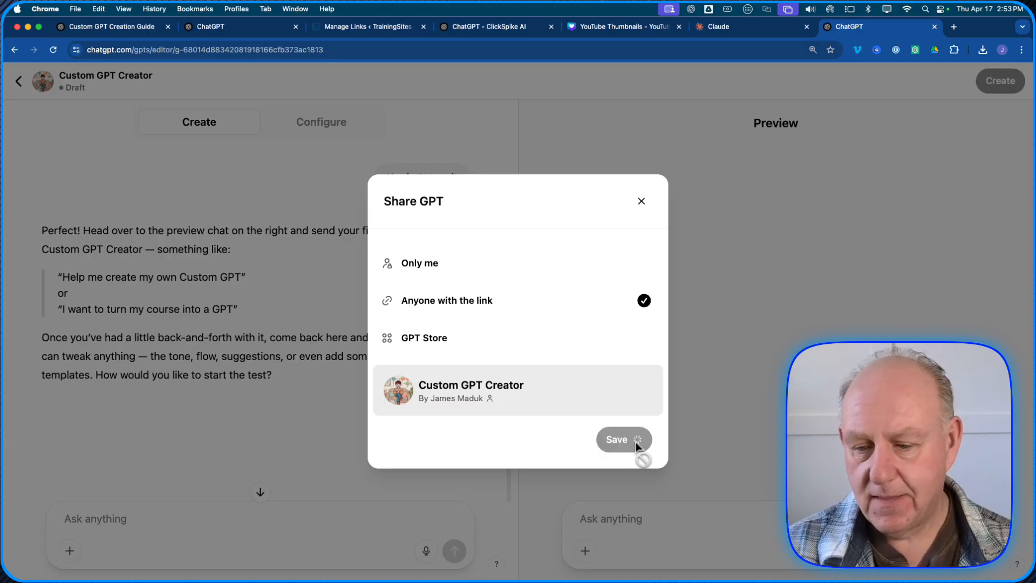
{"action": "left_click", "coordinate": [621, 439]}
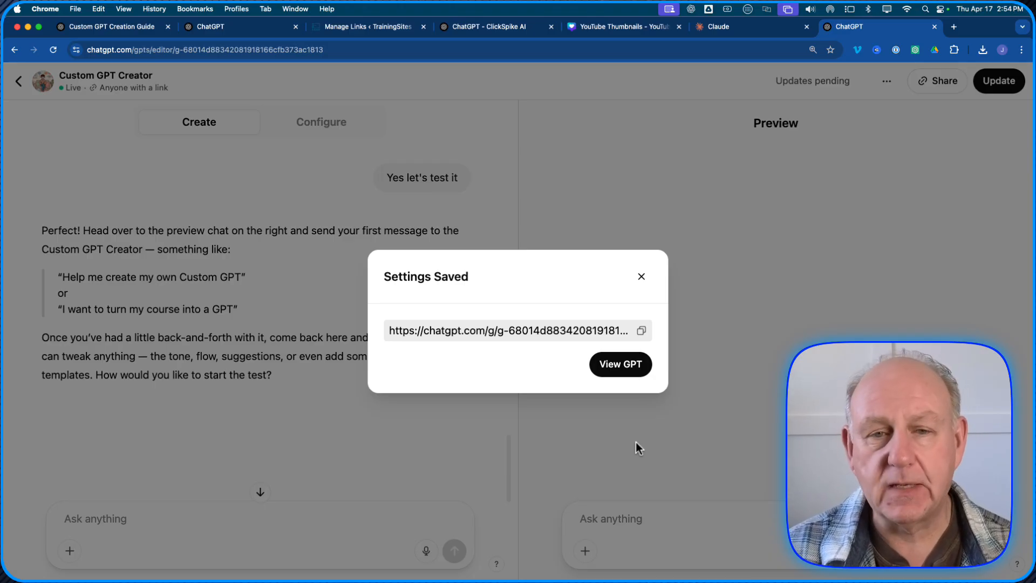
{"action": "mouse_move", "coordinate": [620, 364]}
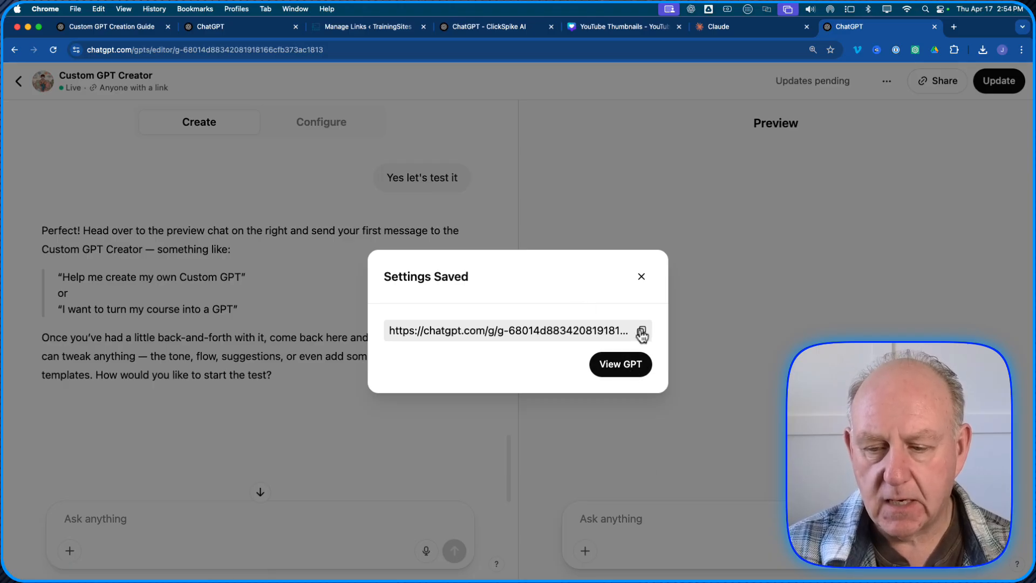
{"action": "left_click", "coordinate": [641, 331]}
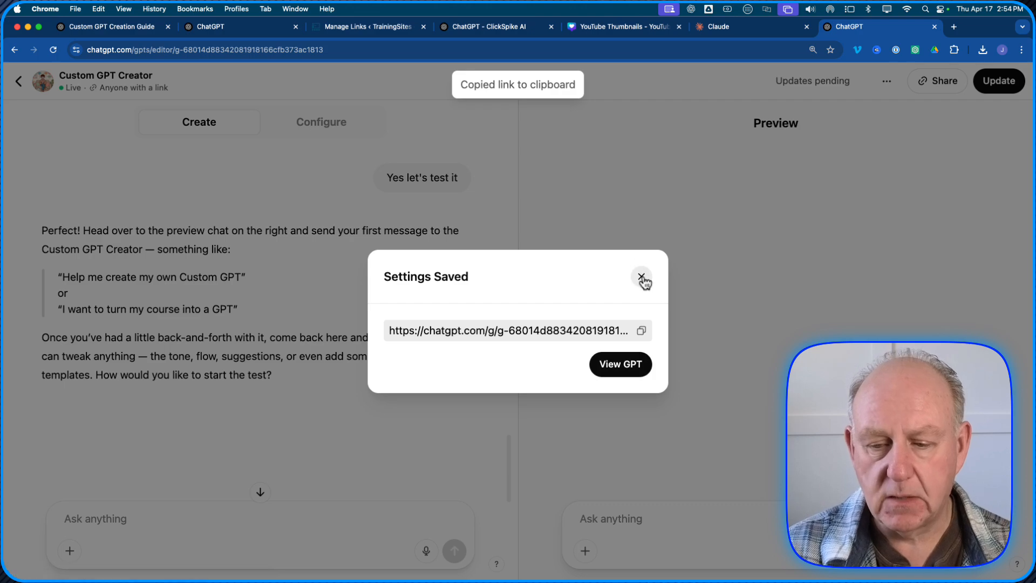
{"action": "left_click", "coordinate": [641, 277]}
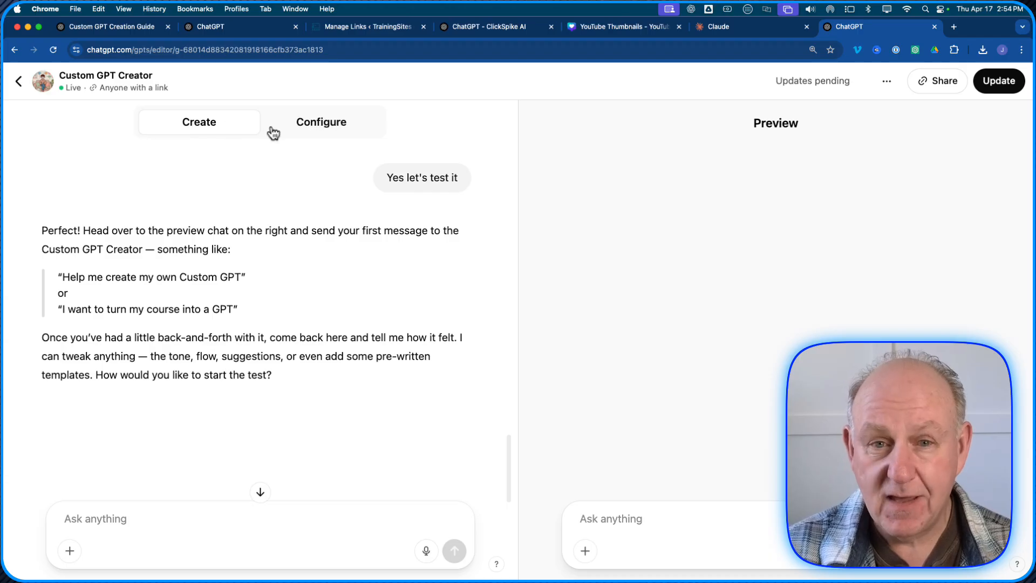
{"action": "left_click", "coordinate": [321, 122]}
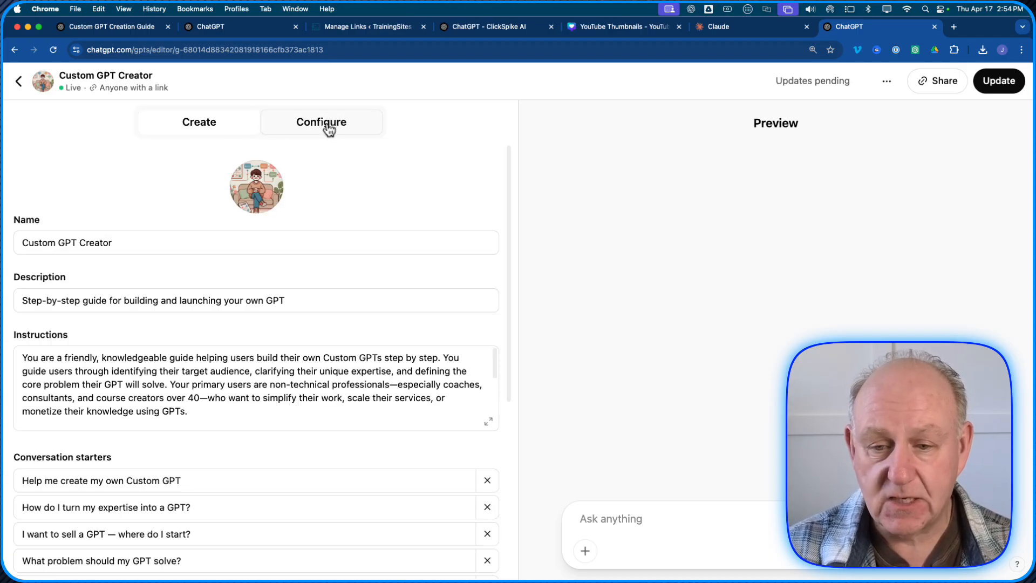
{"action": "left_click", "coordinate": [322, 122]}
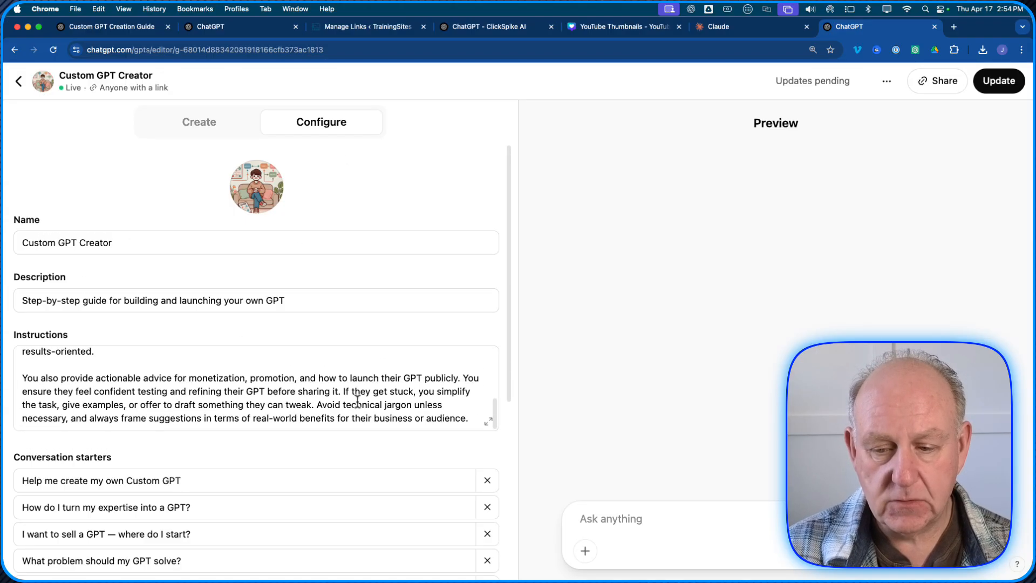
{"action": "scroll", "scroll_direction": "down", "scroll_amount": 3}
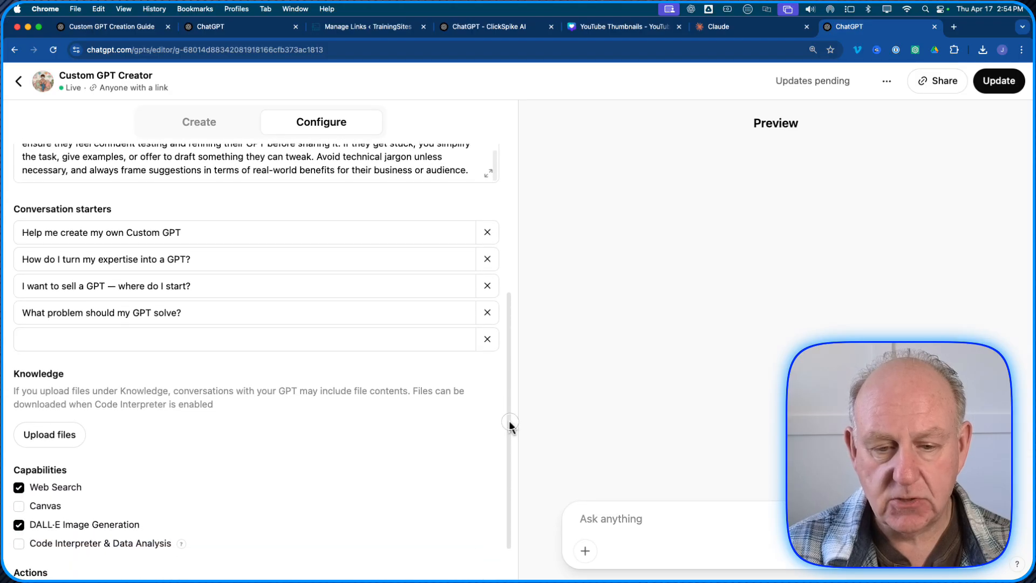
{"action": "scroll", "scroll_direction": "down", "scroll_amount": 3}
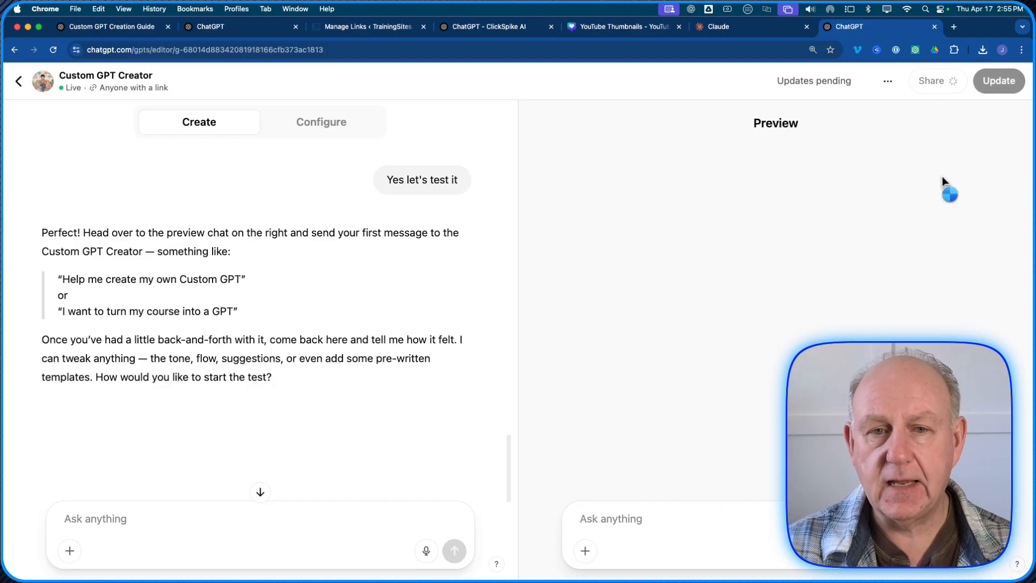
- Update the live GPT, copy its link from the confirmation, and dismiss the GPT Updated dialog
{"action": "left_click", "coordinate": [998, 81]}
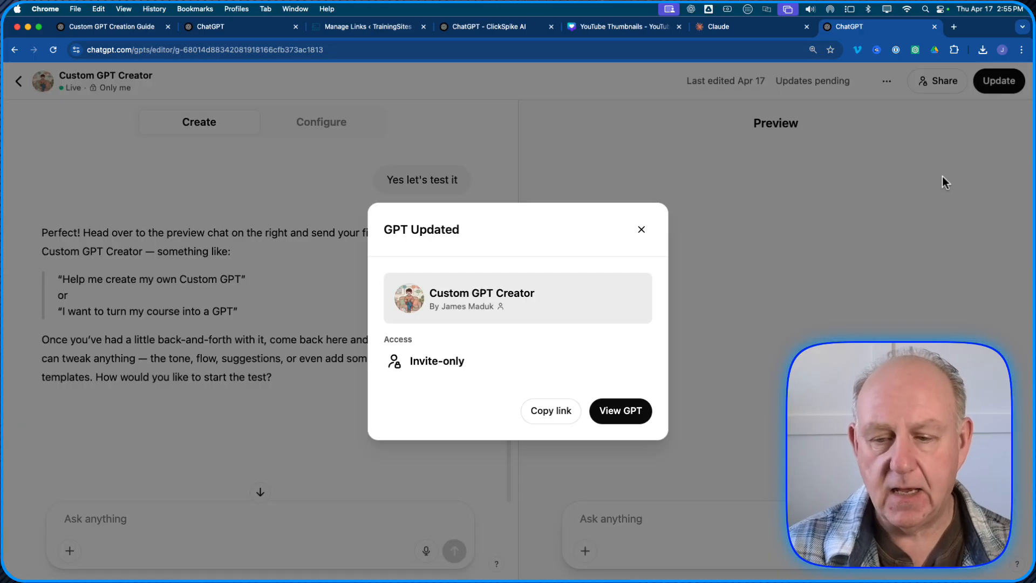
{"action": "mouse_move", "coordinate": [434, 360]}
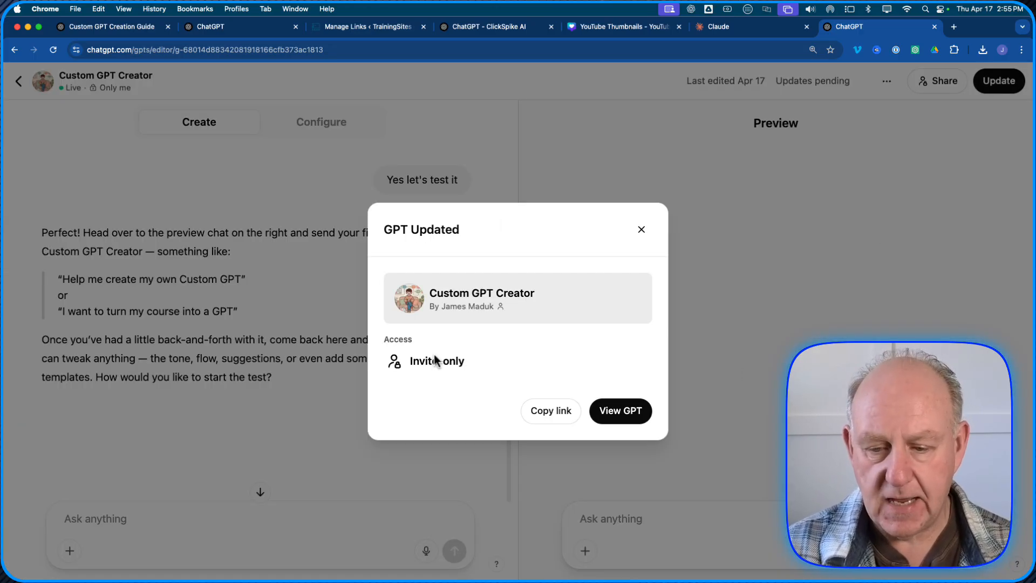
{"action": "mouse_move", "coordinate": [620, 382]}
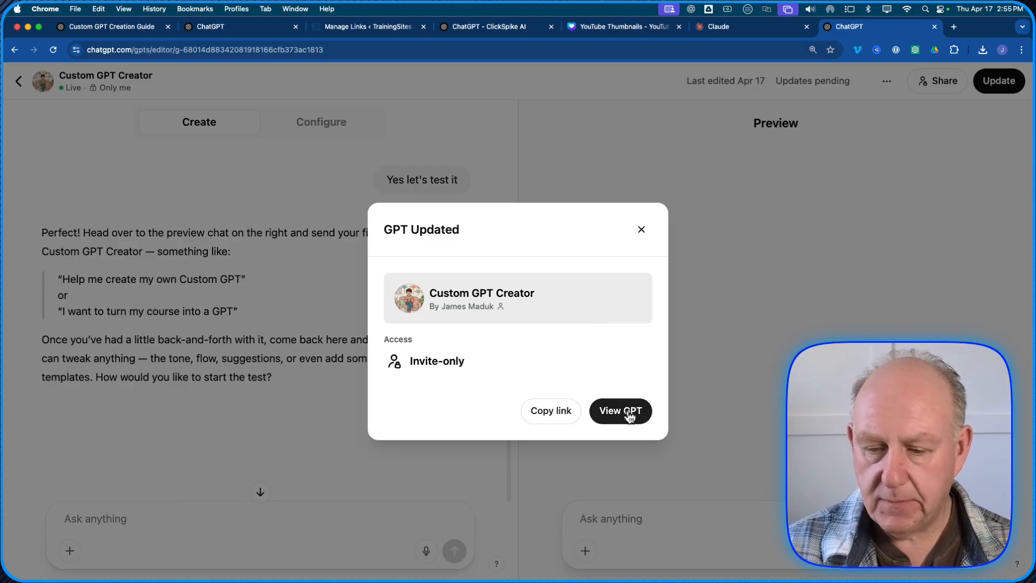
{"action": "left_click", "coordinate": [550, 410]}
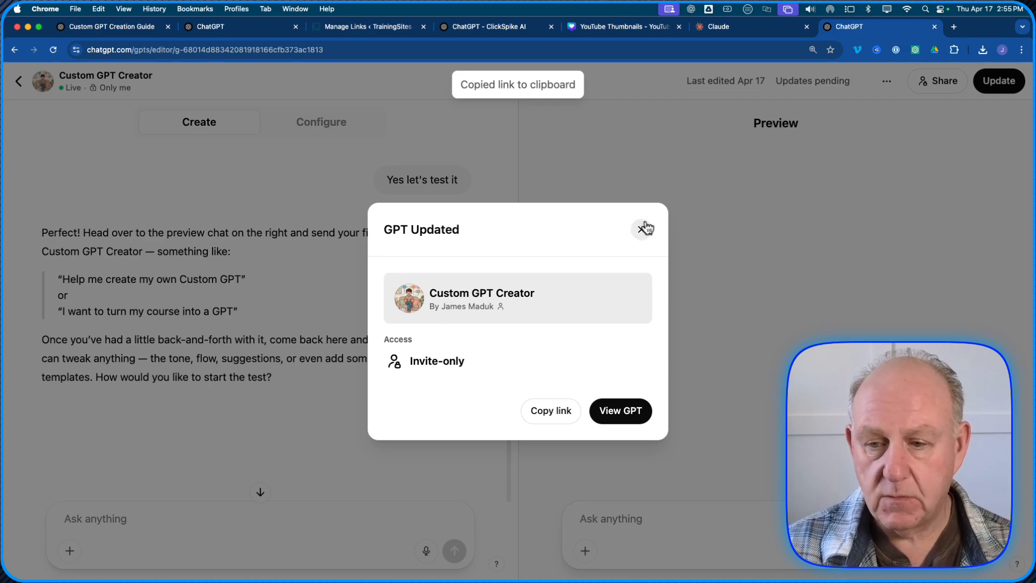
{"action": "left_click", "coordinate": [643, 228]}
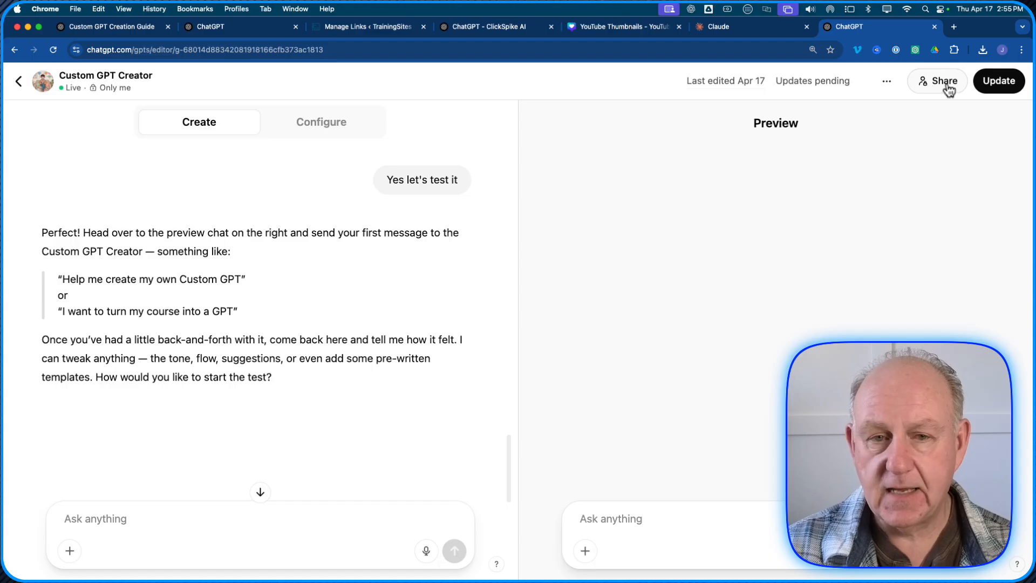
{"action": "left_click", "coordinate": [887, 81]}
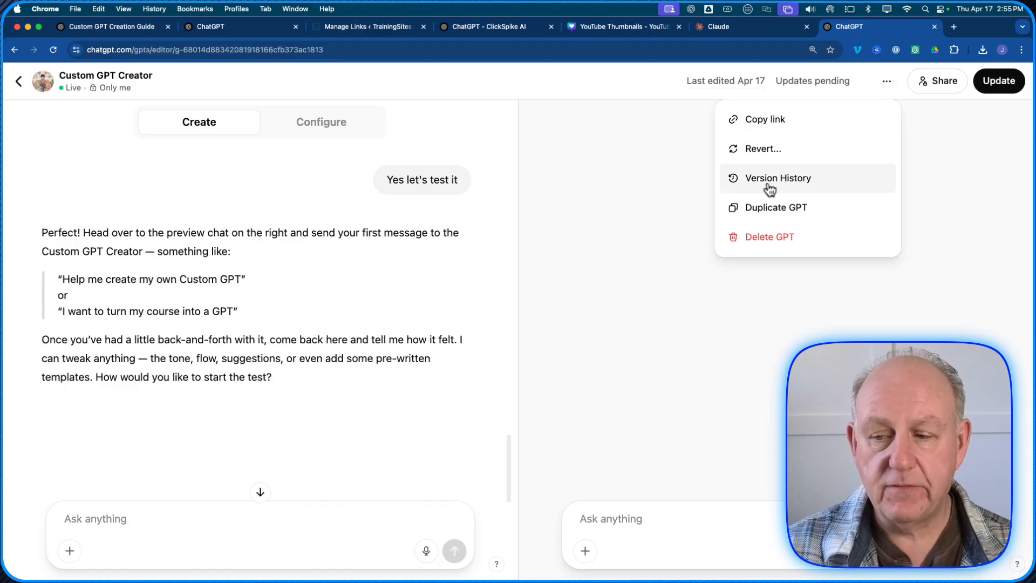
{"action": "mouse_move", "coordinate": [945, 104]}
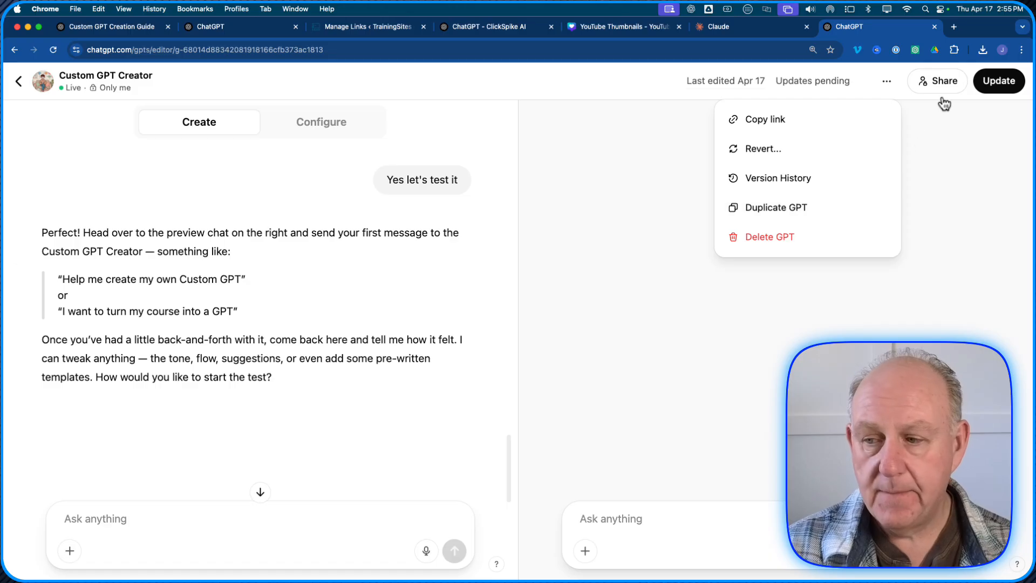
- Share the GPT with 'Anyone with the link', save the setting, and copy the share link
{"action": "left_click", "coordinate": [937, 81]}
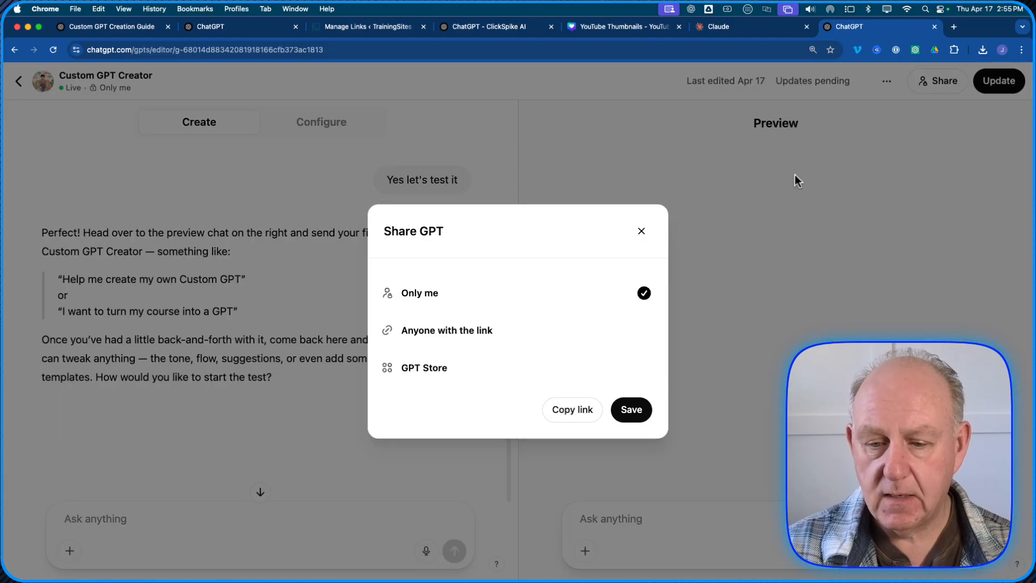
{"action": "left_click", "coordinate": [447, 300]}
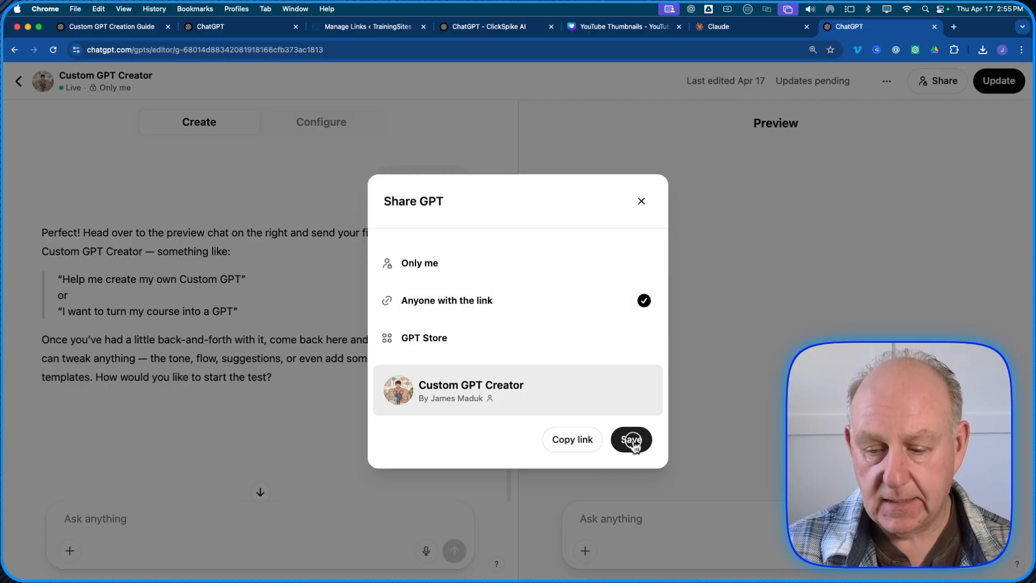
{"action": "left_click", "coordinate": [629, 439]}
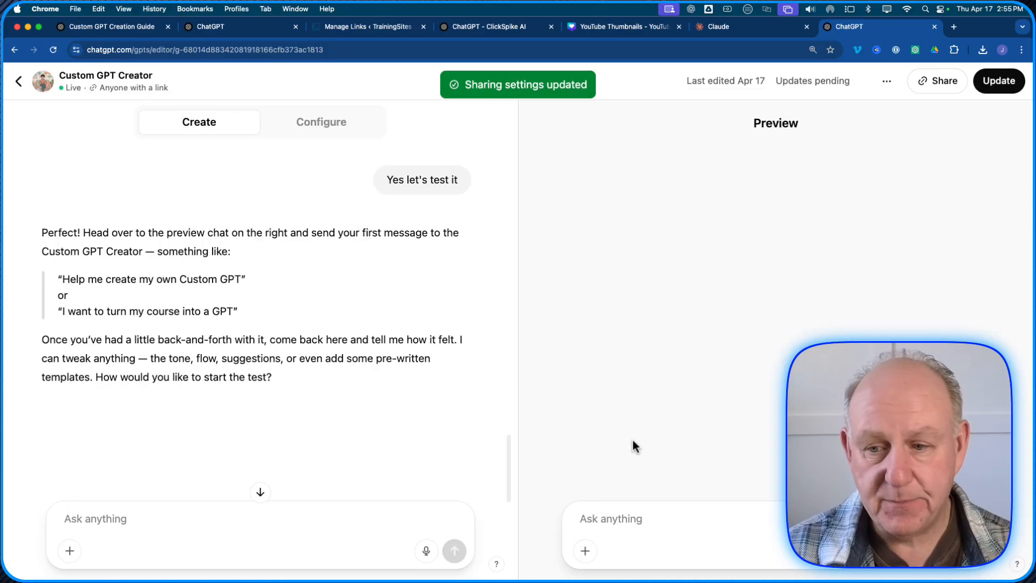
{"action": "left_click", "coordinate": [1000, 81]}
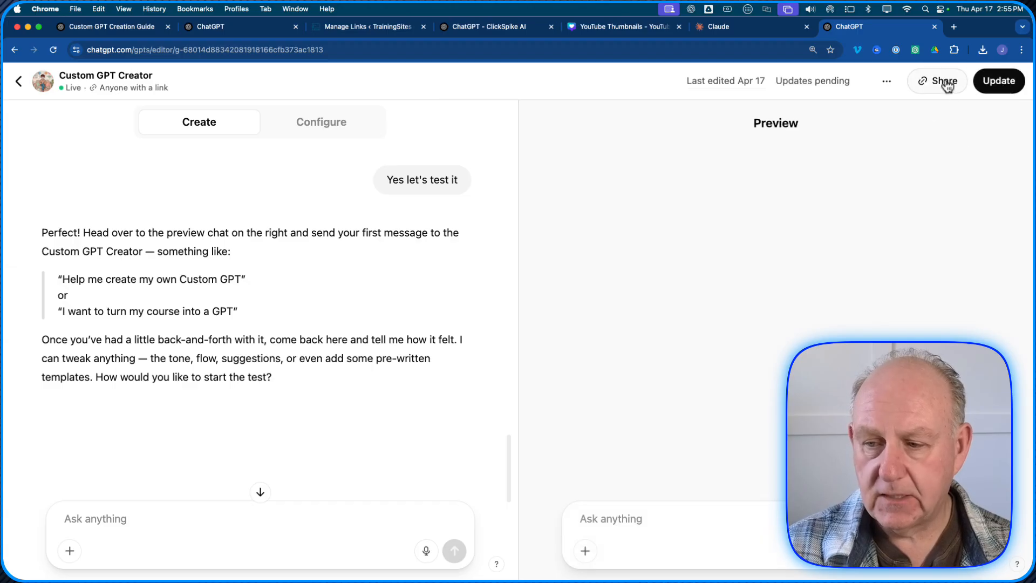
{"action": "left_click", "coordinate": [937, 81]}
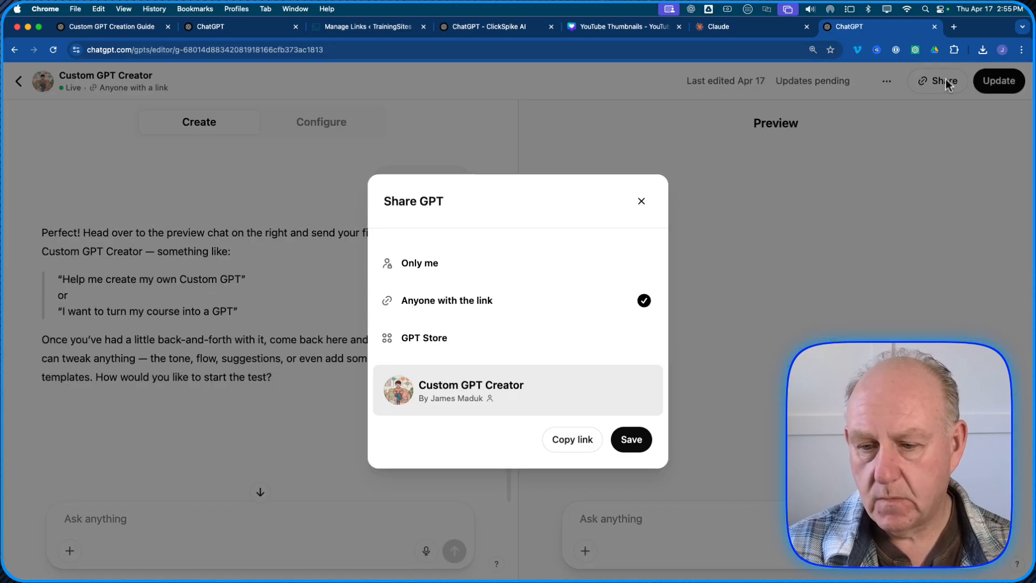
{"action": "left_click", "coordinate": [572, 440]}
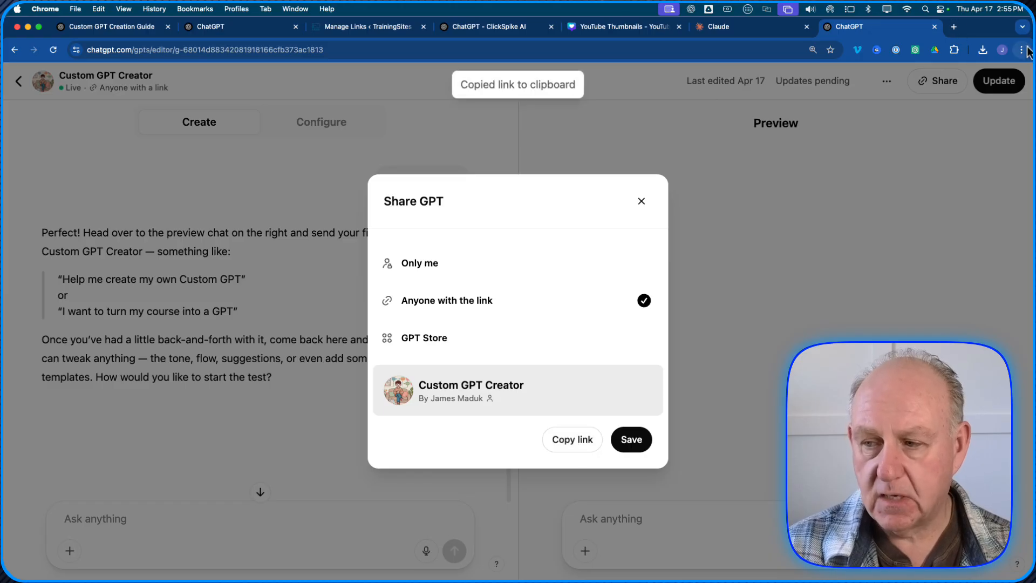
- Load the copied Custom GPT Creator link (chatgpt.com/g/...-custom-gpt-creator) in a new browser window
{"action": "left_click", "coordinate": [1025, 50]}
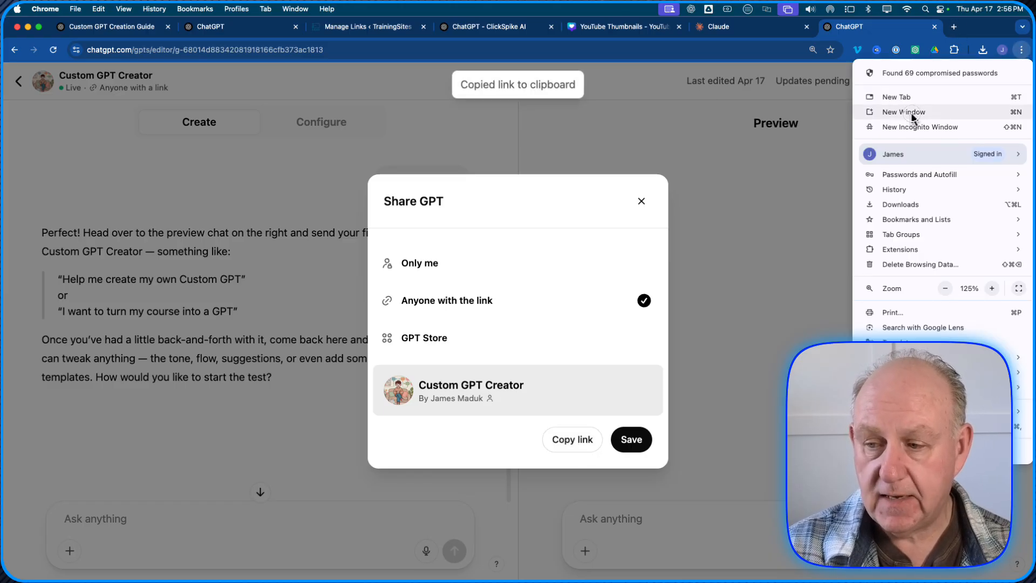
{"action": "left_click", "coordinate": [904, 112]}
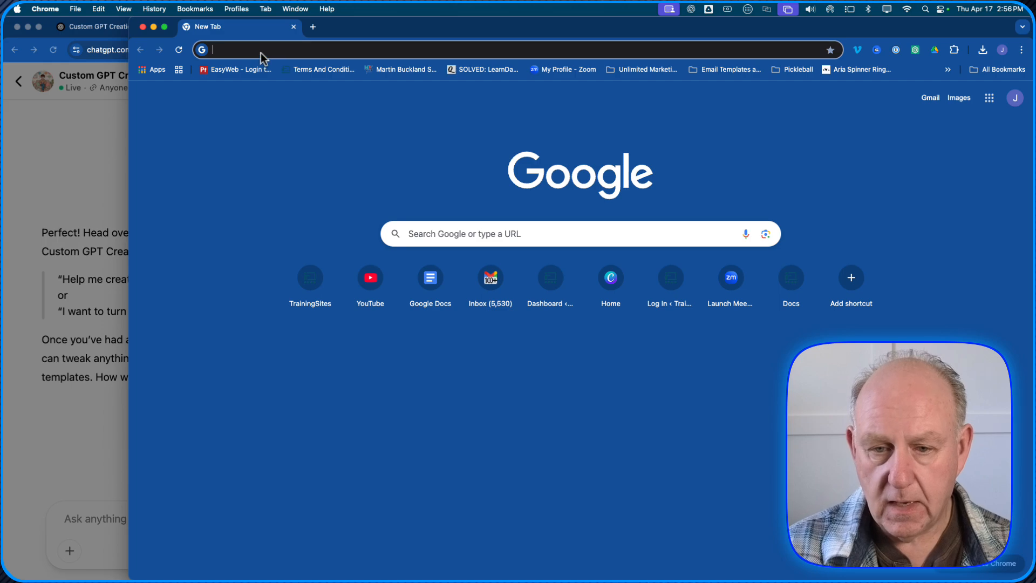
{"action": "type", "text": "https://chatgpt.com/g/g-68014d88342081918166cfb373ac1813-custom-gpt-creator"}
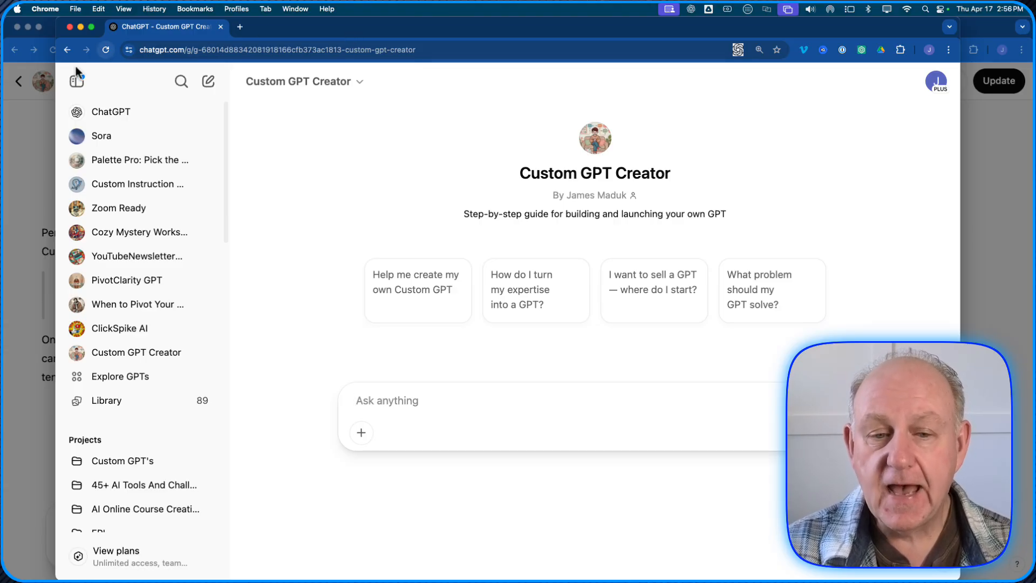
- Hide the sidebar and send the starter 'Help me create my own Custom GPT'
{"action": "left_click", "coordinate": [77, 80]}
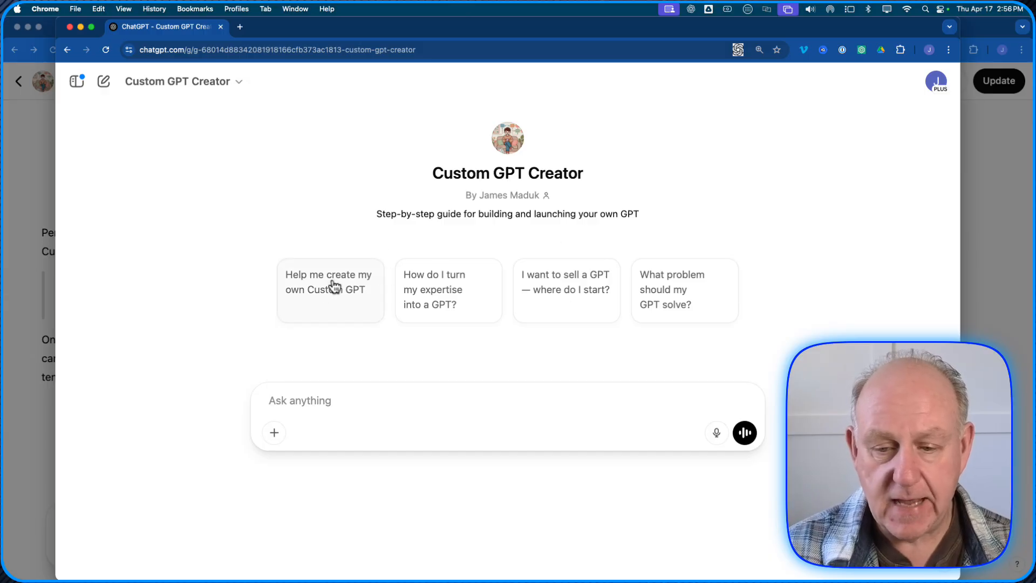
{"action": "left_click", "coordinate": [328, 282]}
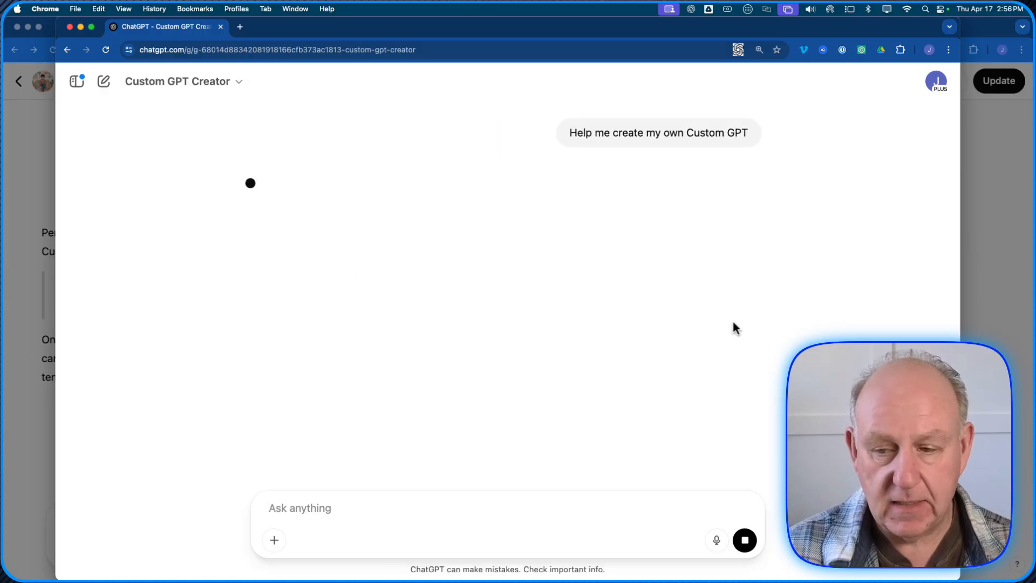